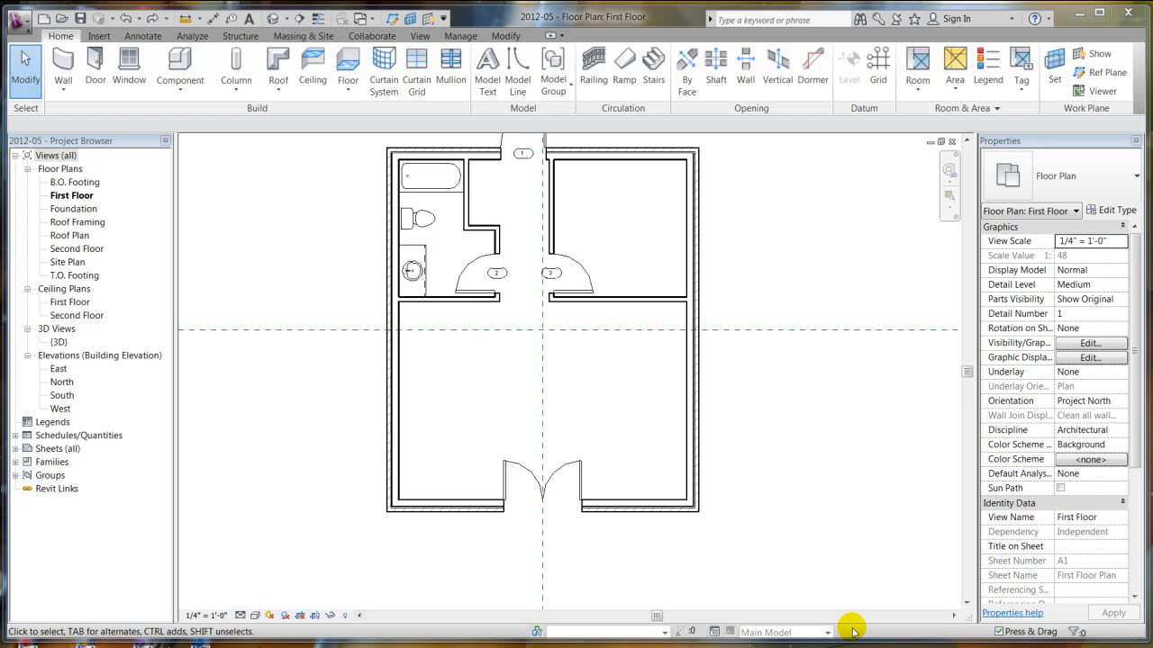
mouse_move(561, 404)
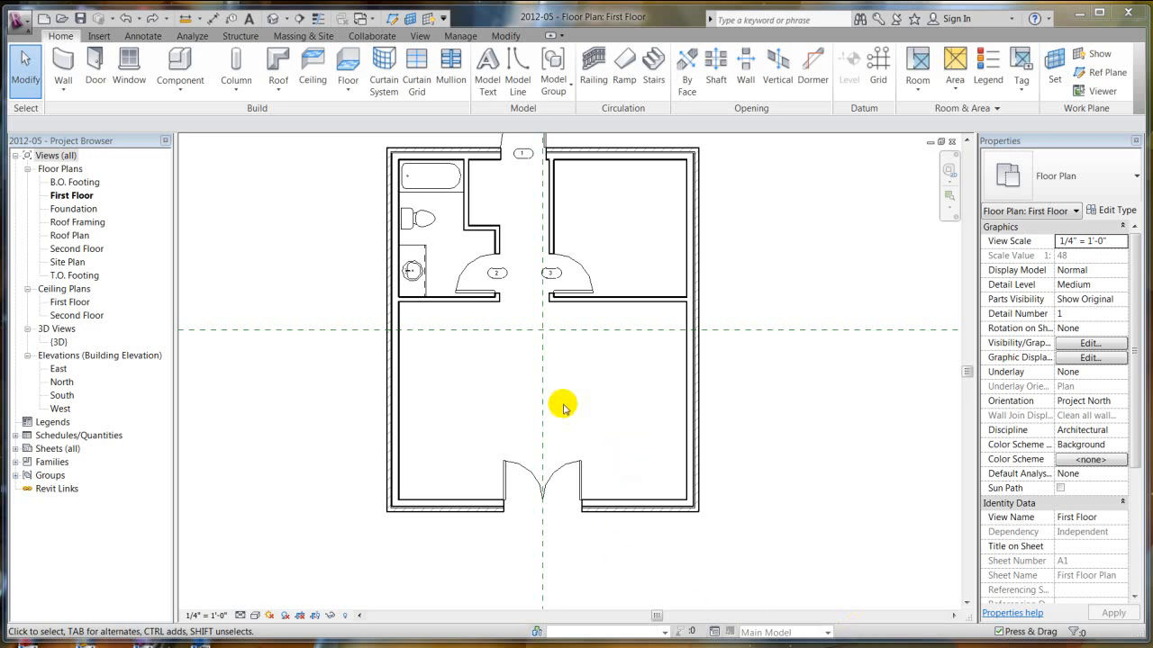
mouse_move(533, 230)
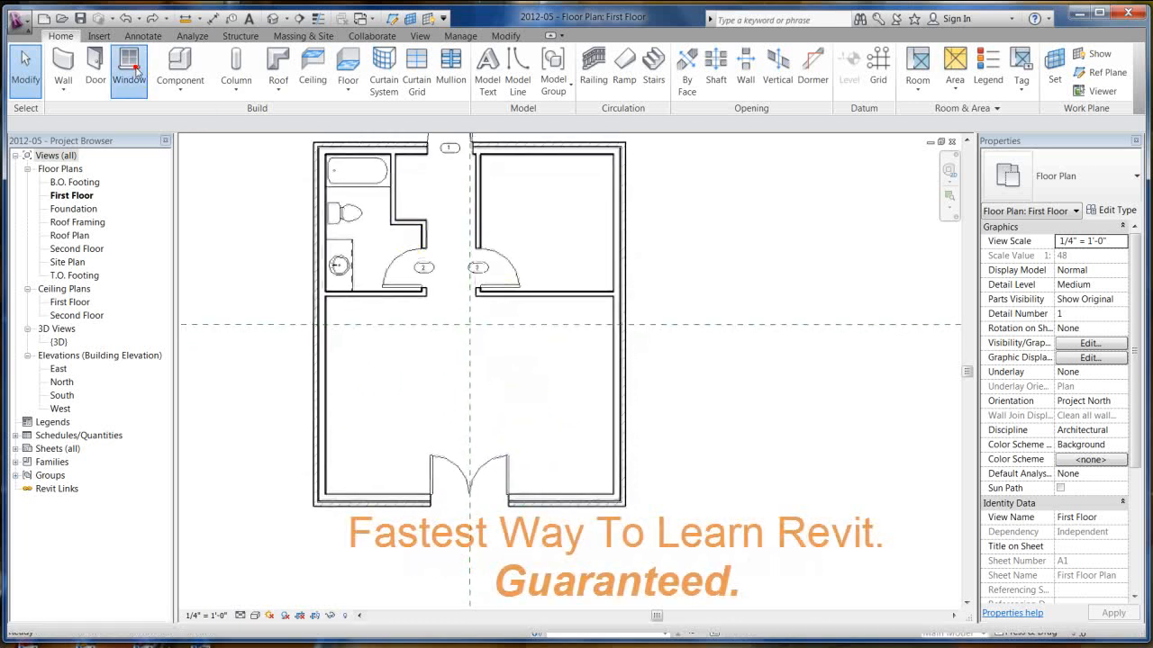
Duplicate the Double Hung with Trim window as a new 48" x 48" type with 4'-0" width
click(127, 70)
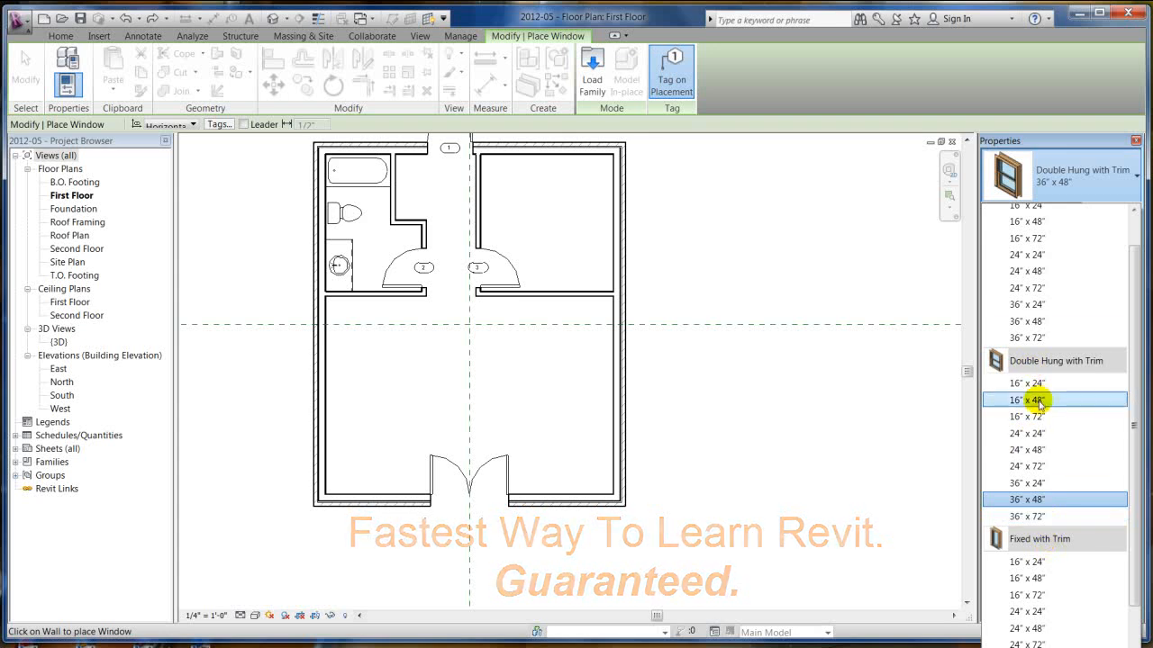
scroll(down, 3)
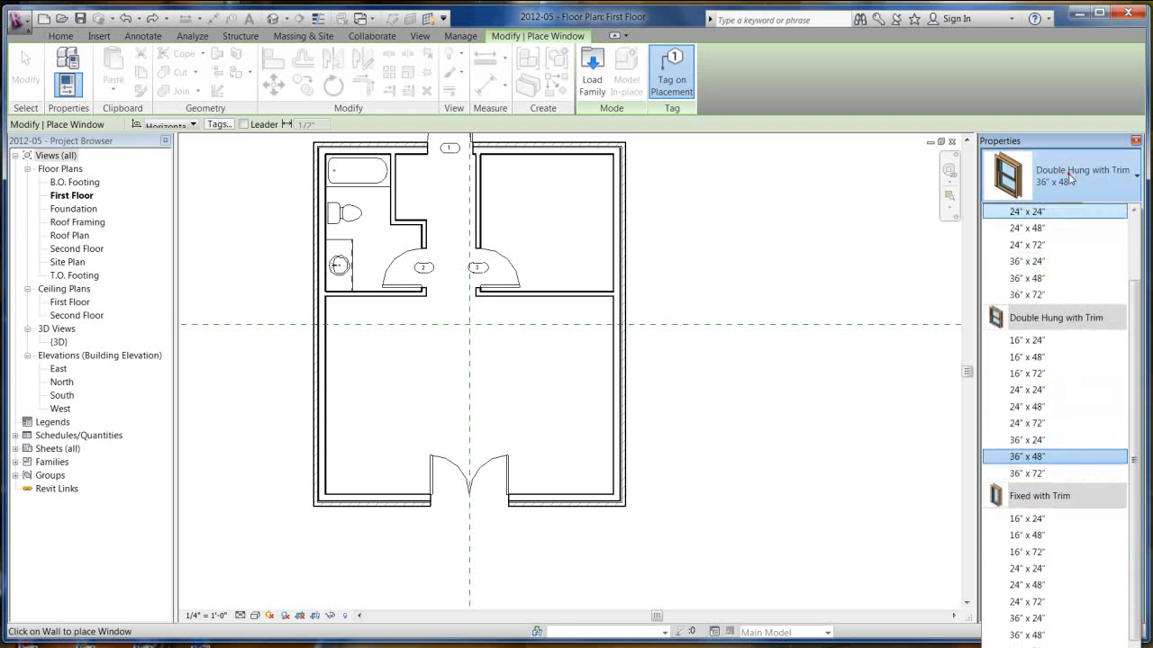
click(1113, 209)
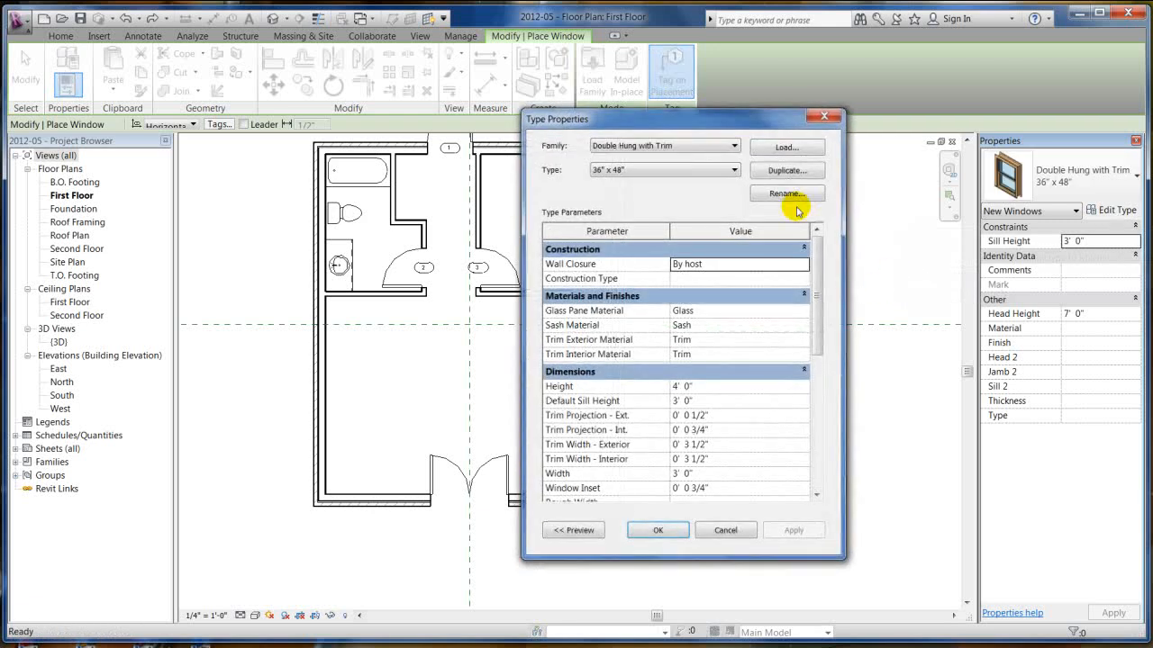
click(785, 193)
text(48" x 48" 2)
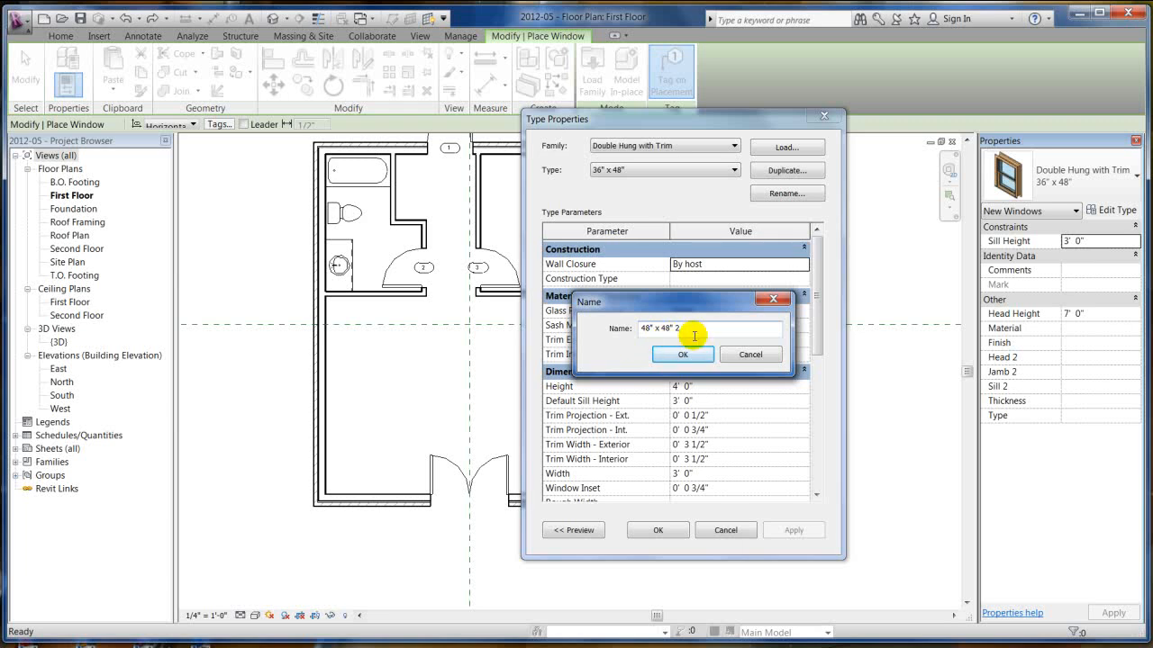
click(683, 353)
text(4)
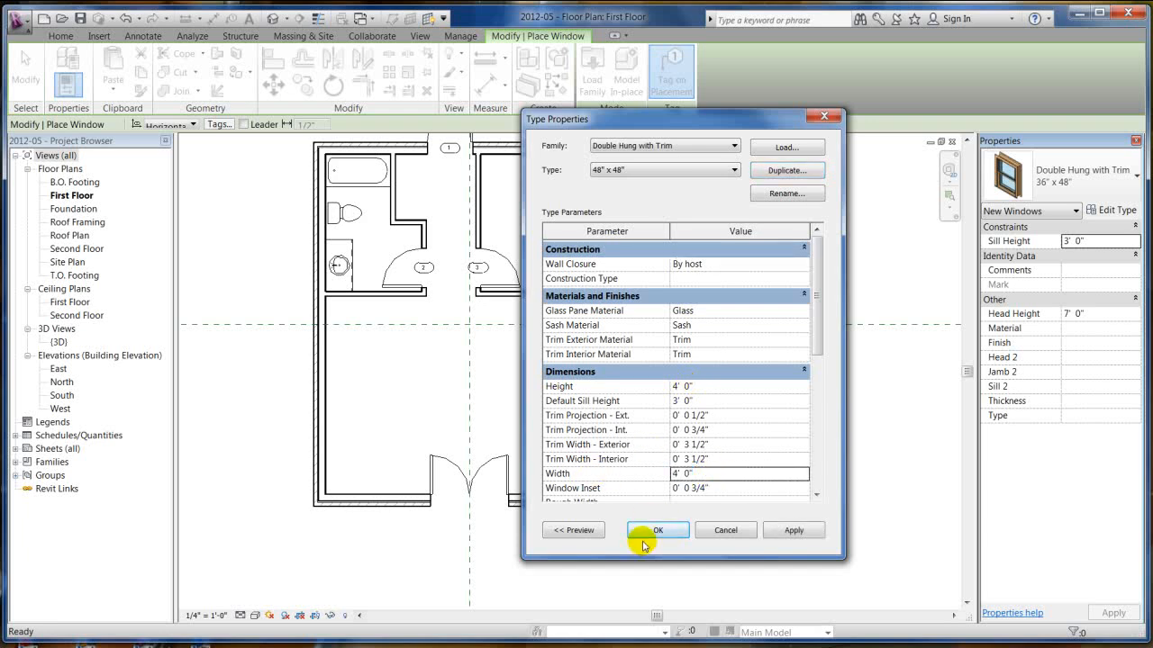
Accept the new type and place 48" x 48" windows in the top and right exterior walls
click(657, 529)
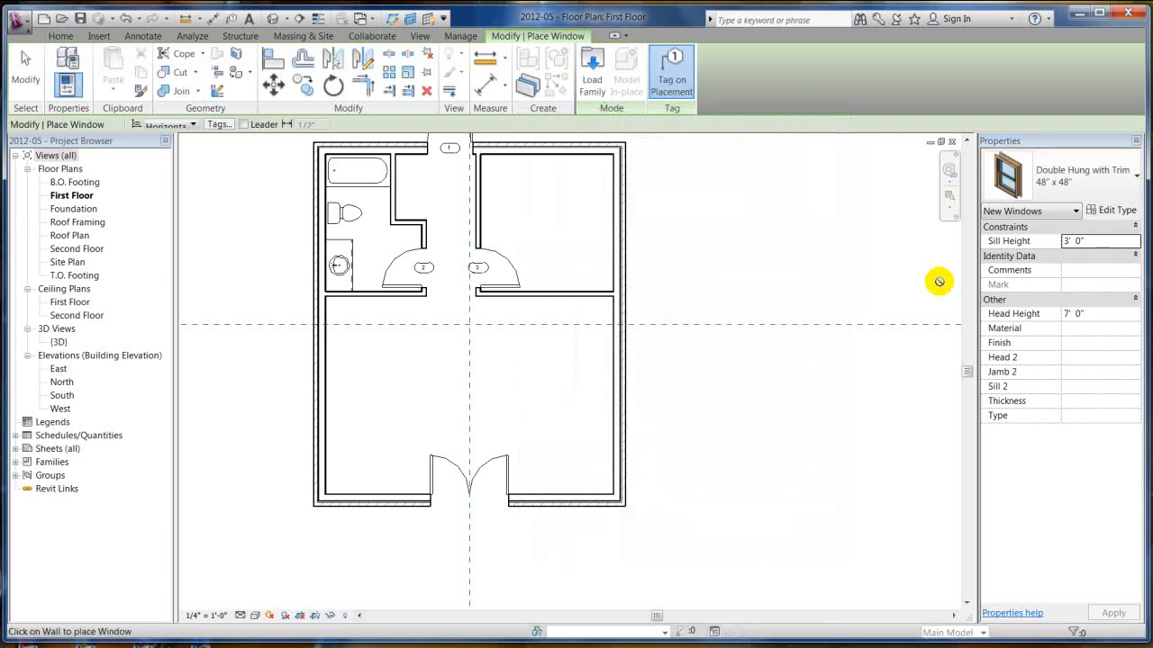
mouse_move(882, 277)
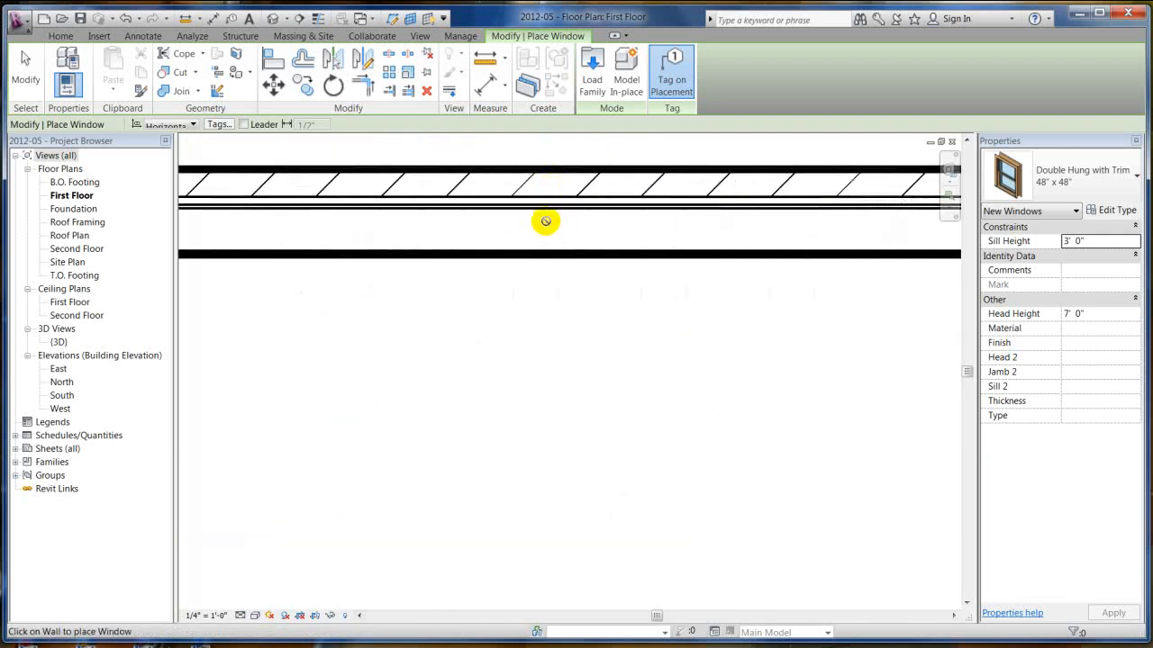
mouse_move(545, 178)
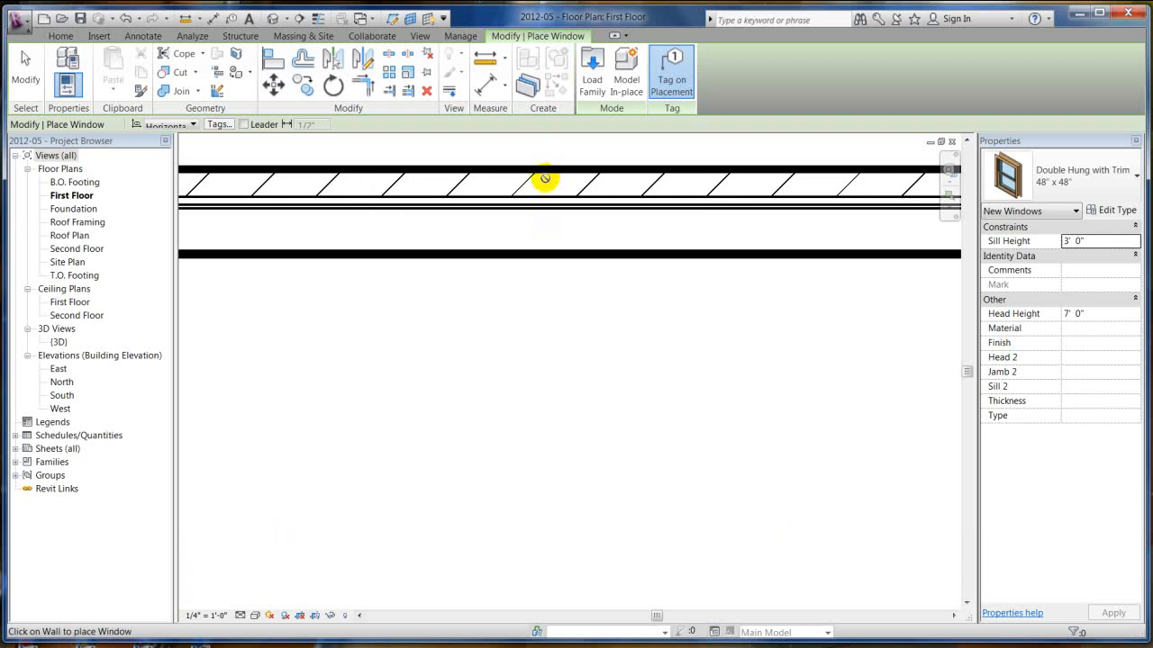
click(548, 178)
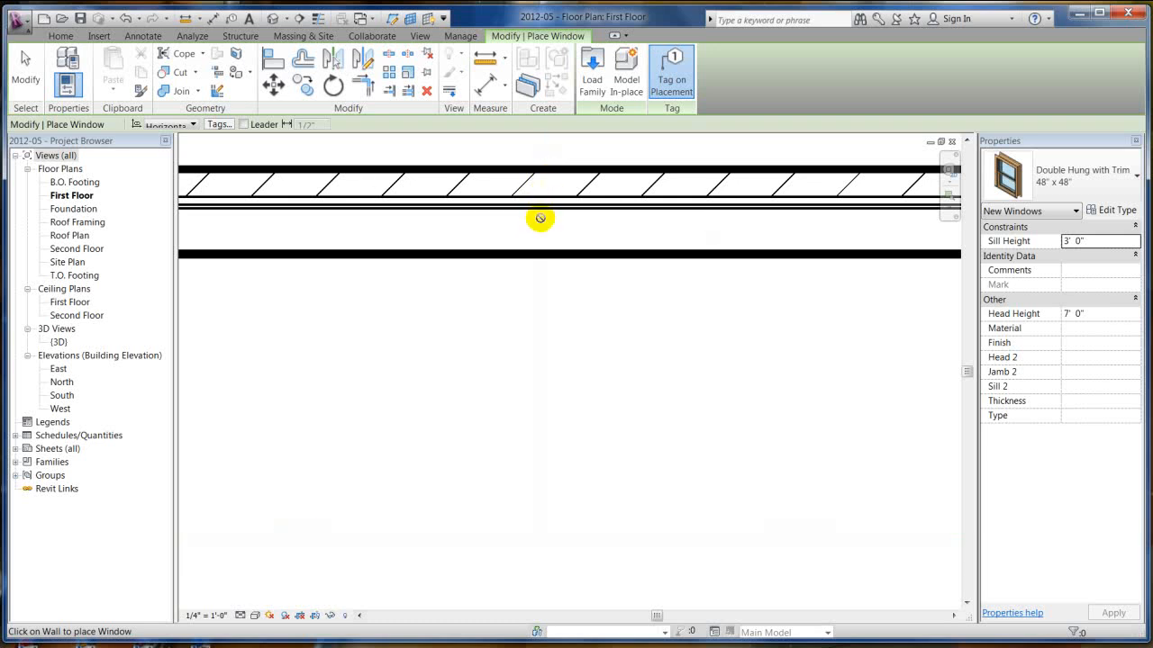
click(540, 207)
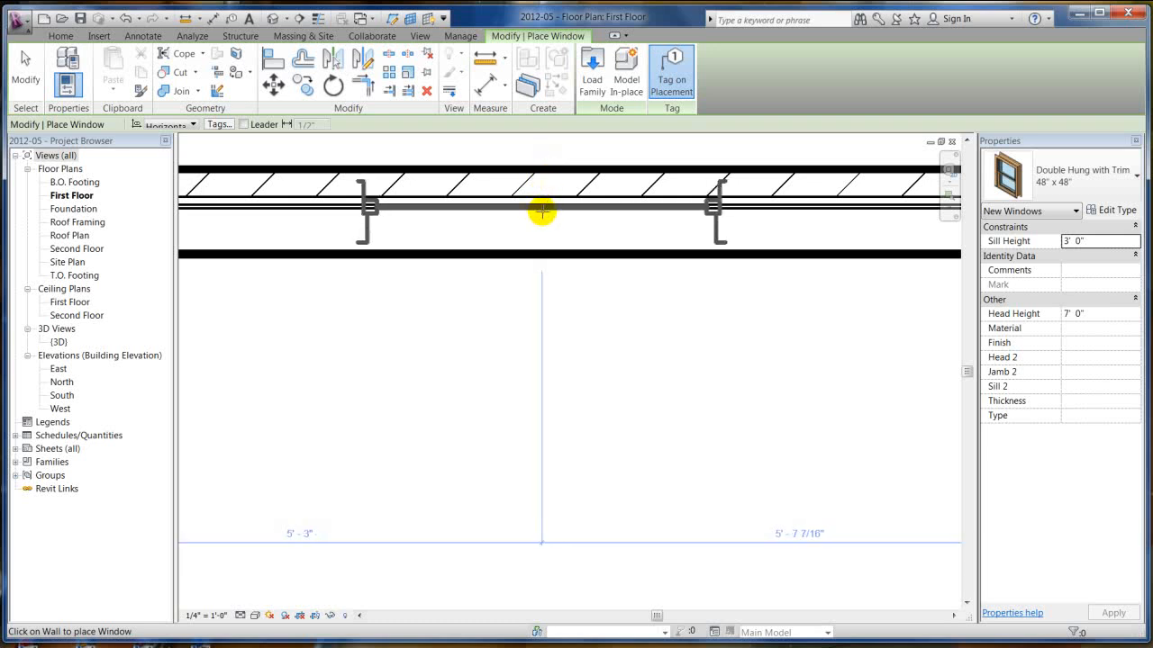
click(541, 213)
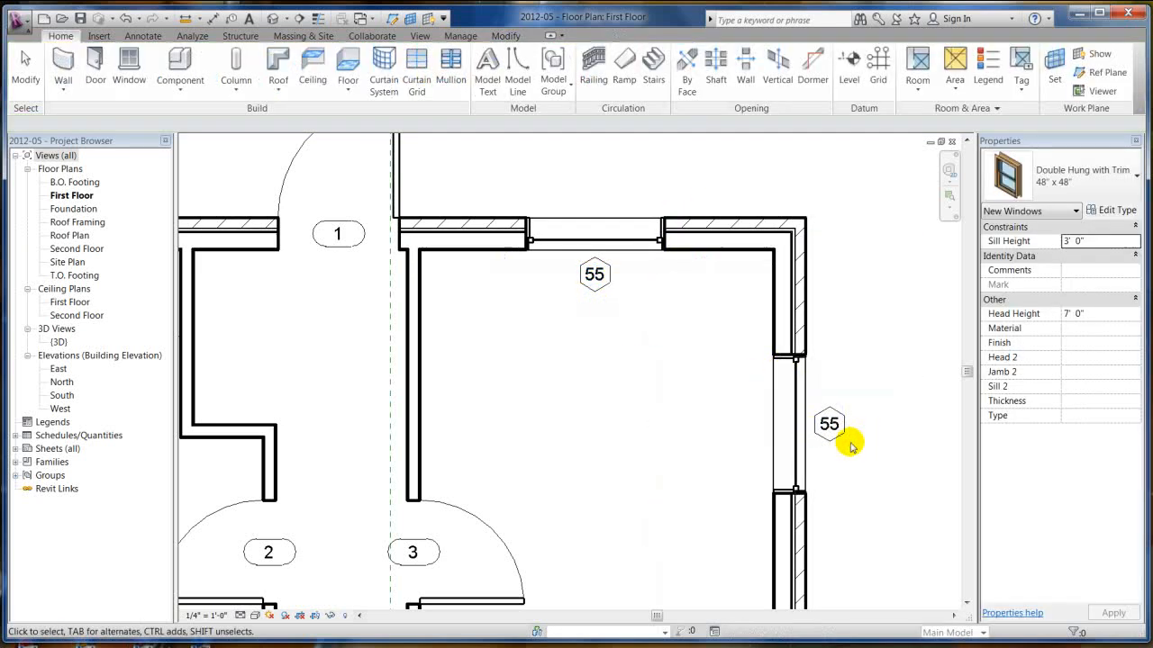
Select the window in the top wall to check it, then deselect it
click(594, 233)
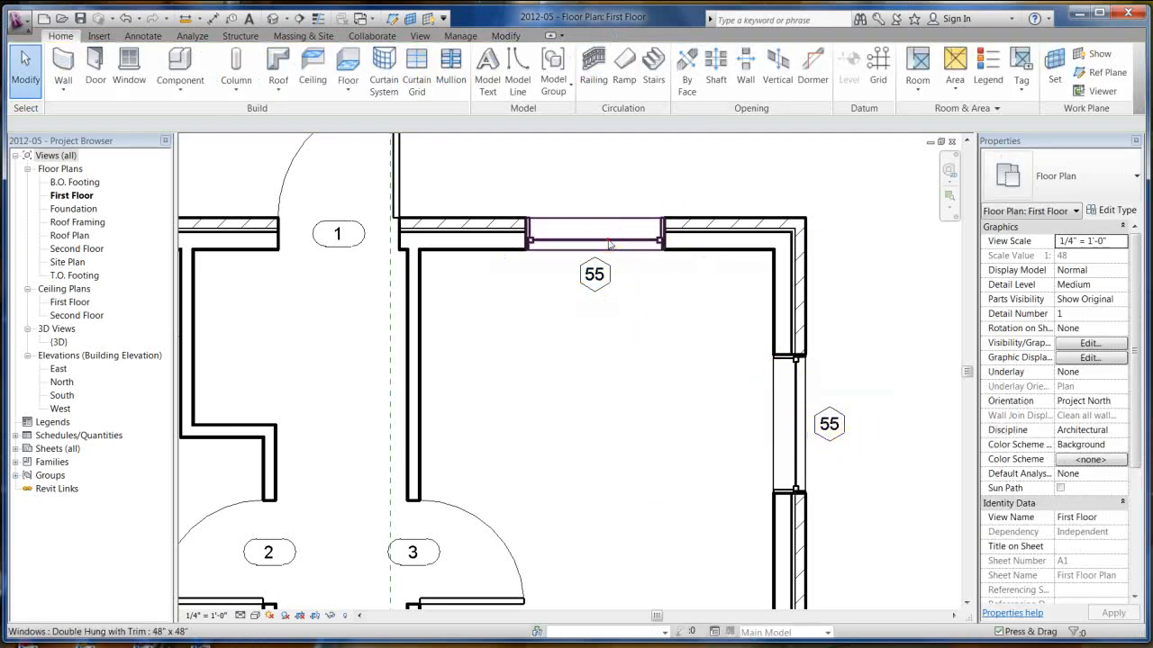
click(595, 234)
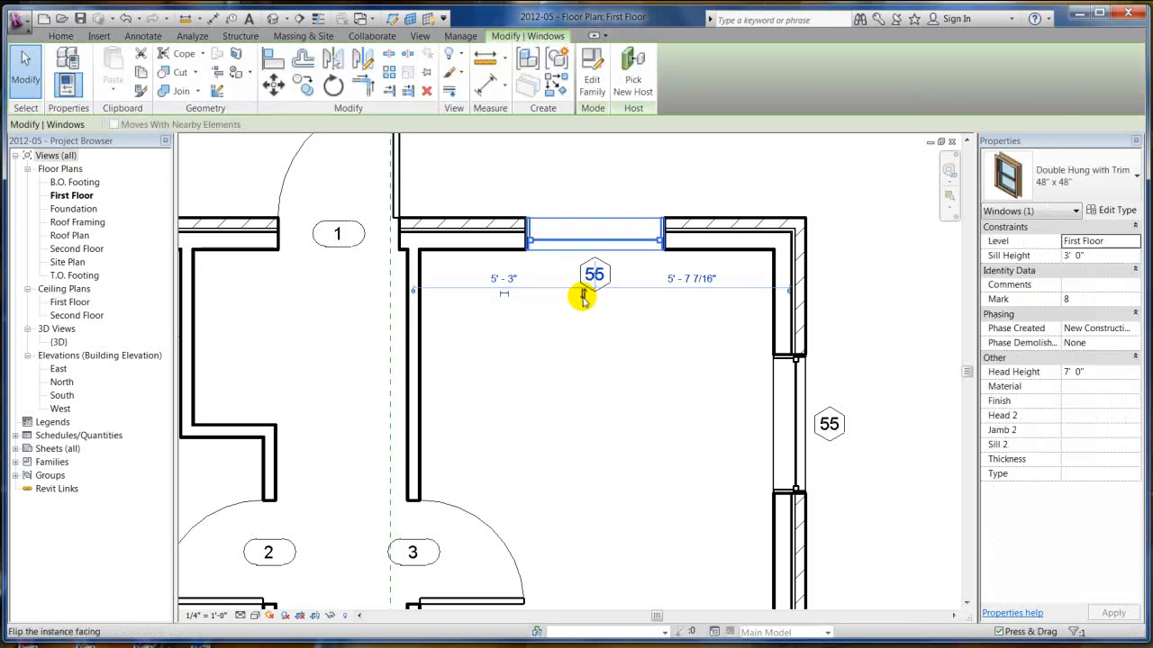
click(605, 382)
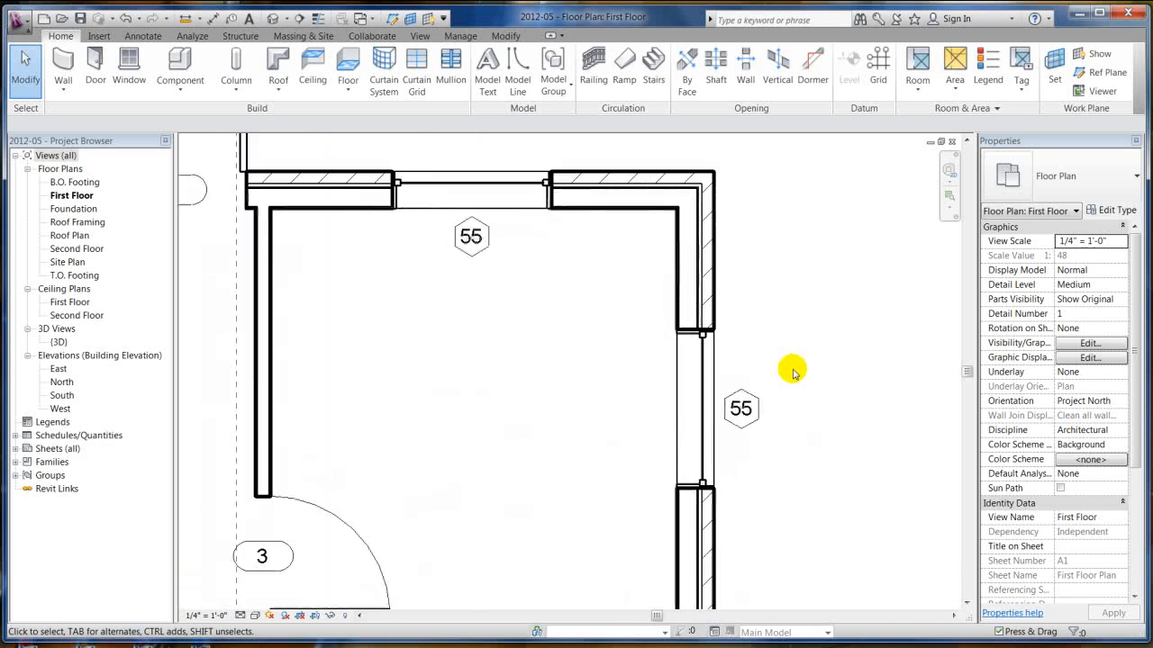
Select the right-wall window to inspect its temporary dimensions, then deselect it
click(701, 373)
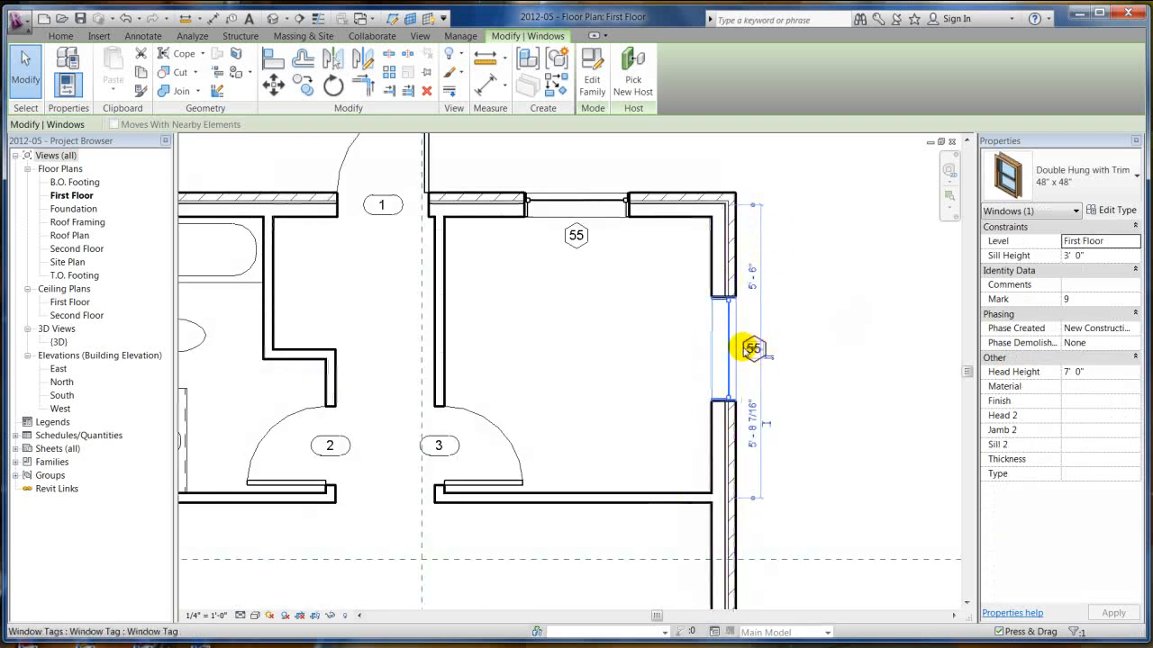
mouse_move(662, 220)
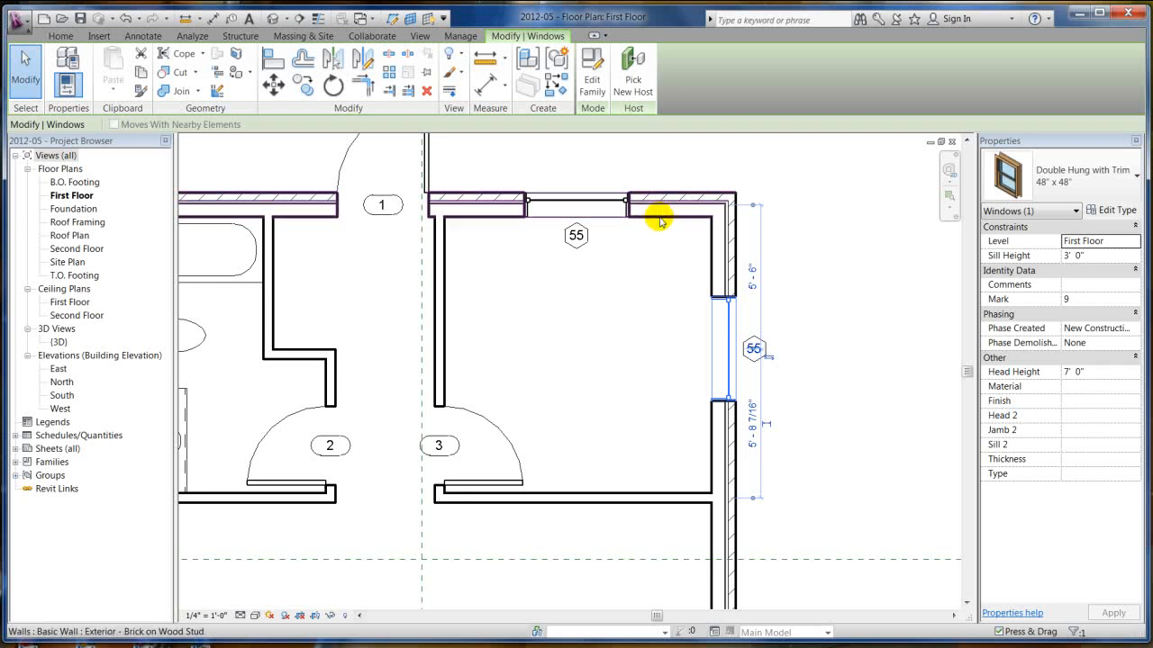
click(448, 170)
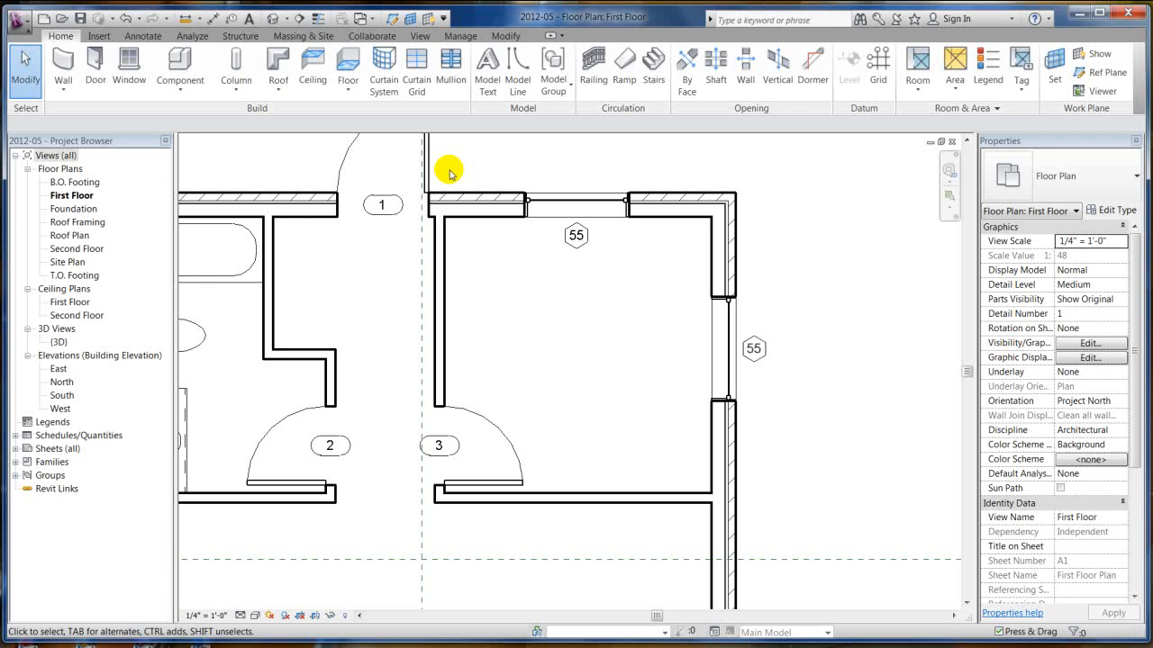
click(429, 180)
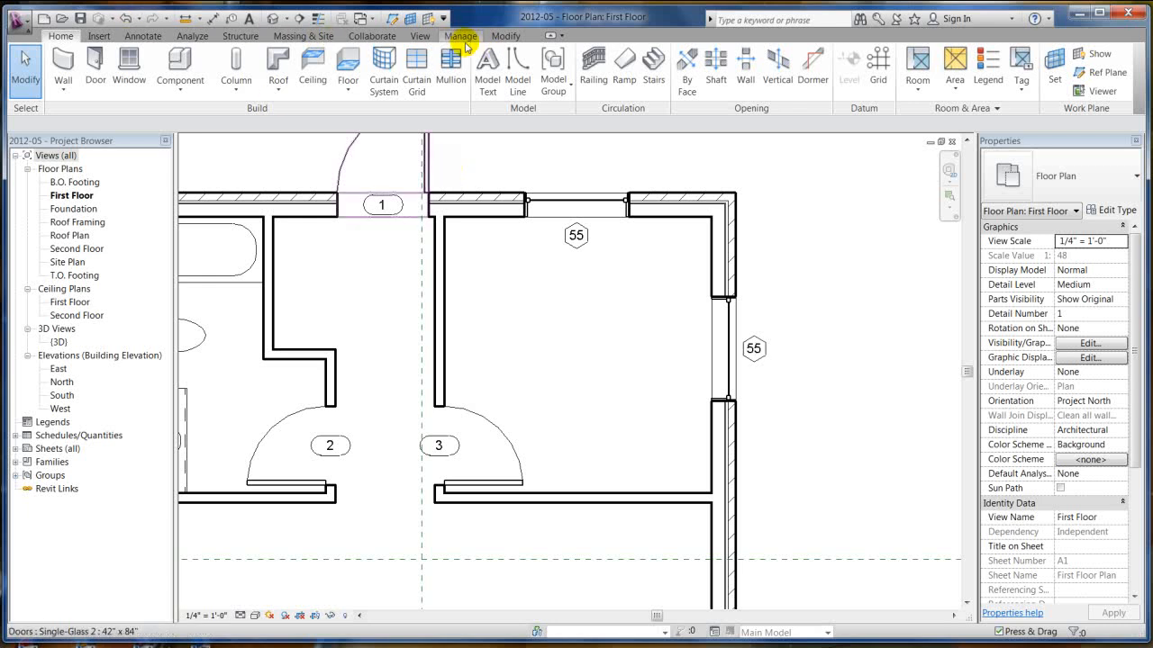
Set temporary dimensions to measure walls from faces of core and doors/windows from openings
click(461, 36)
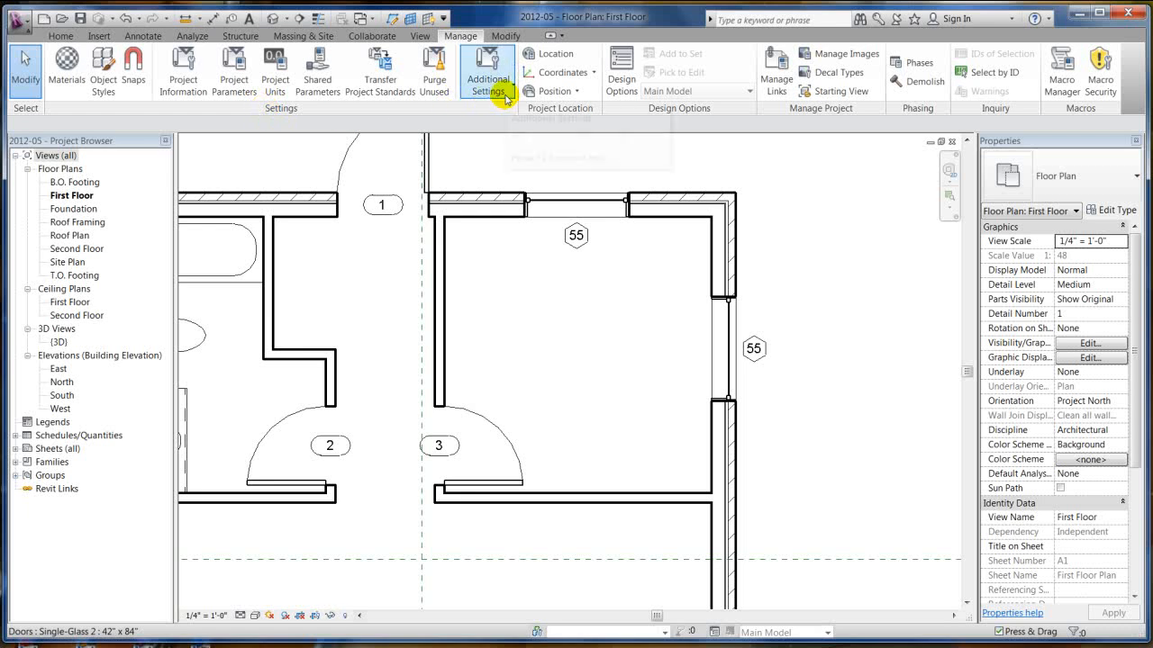
click(486, 68)
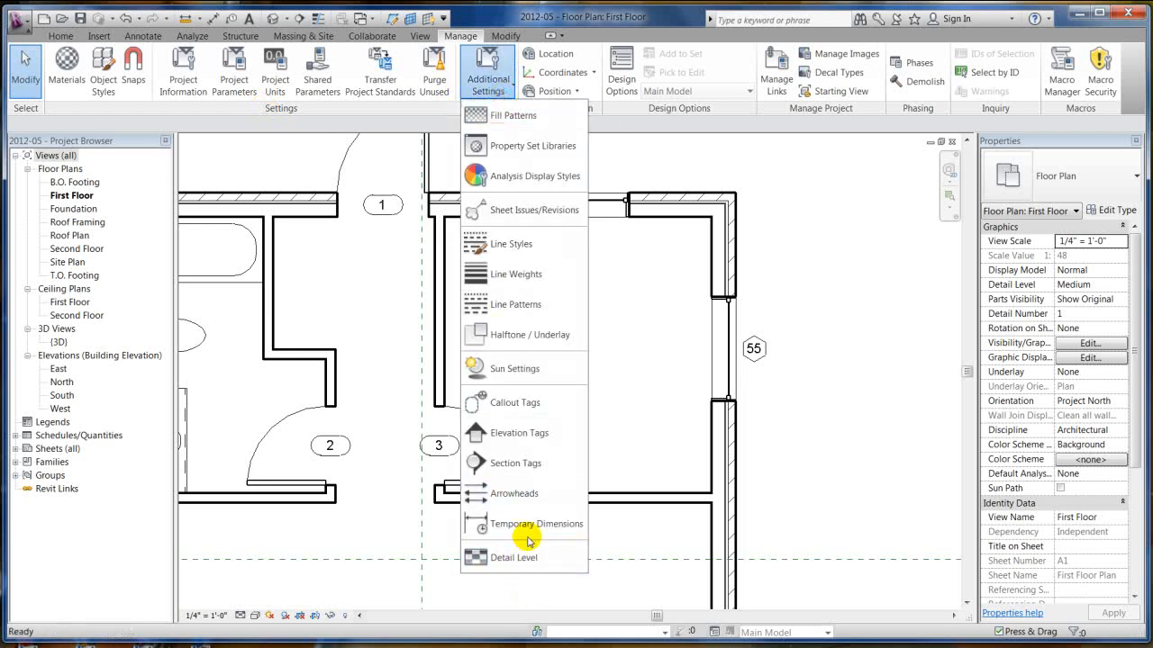
click(537, 522)
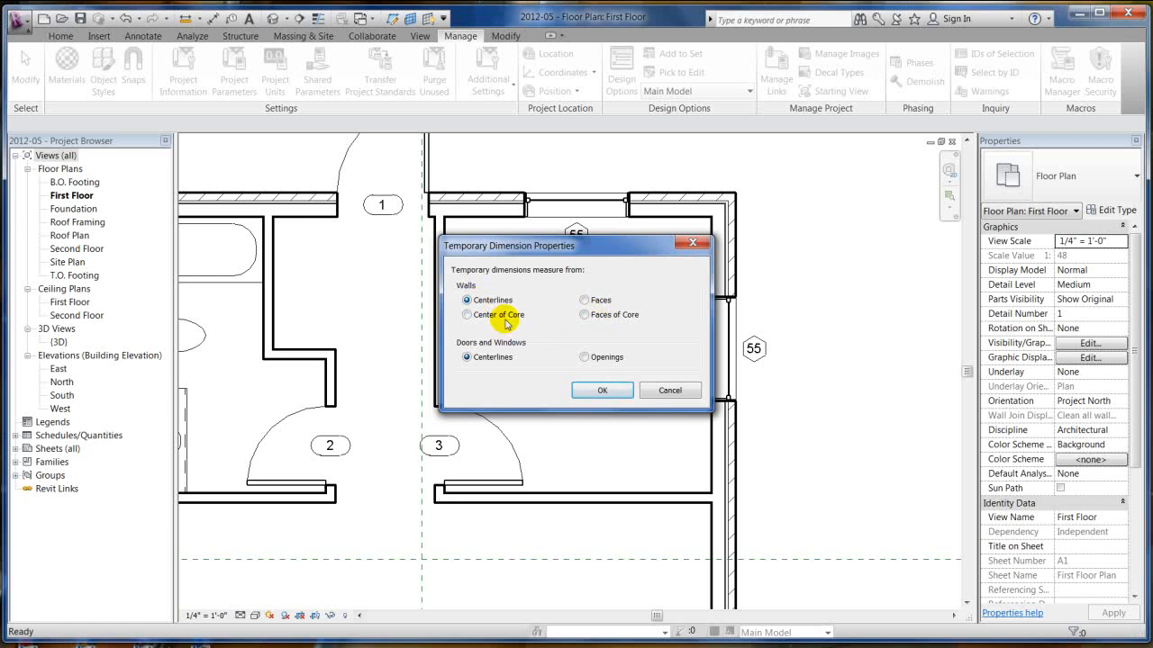
click(583, 314)
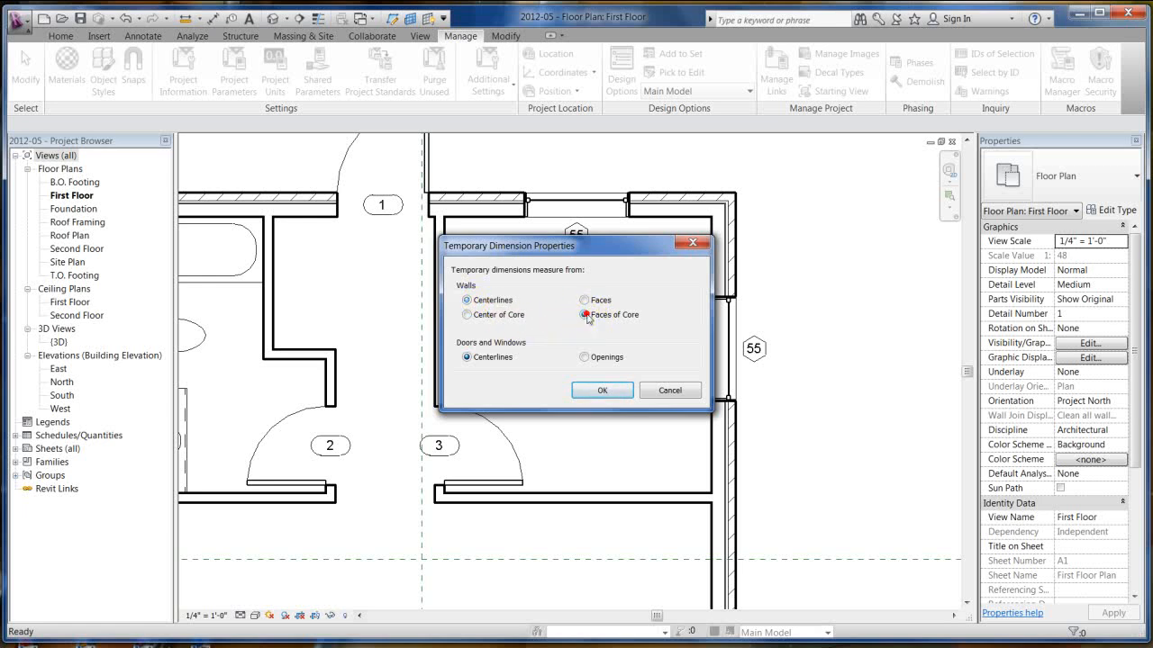
click(585, 313)
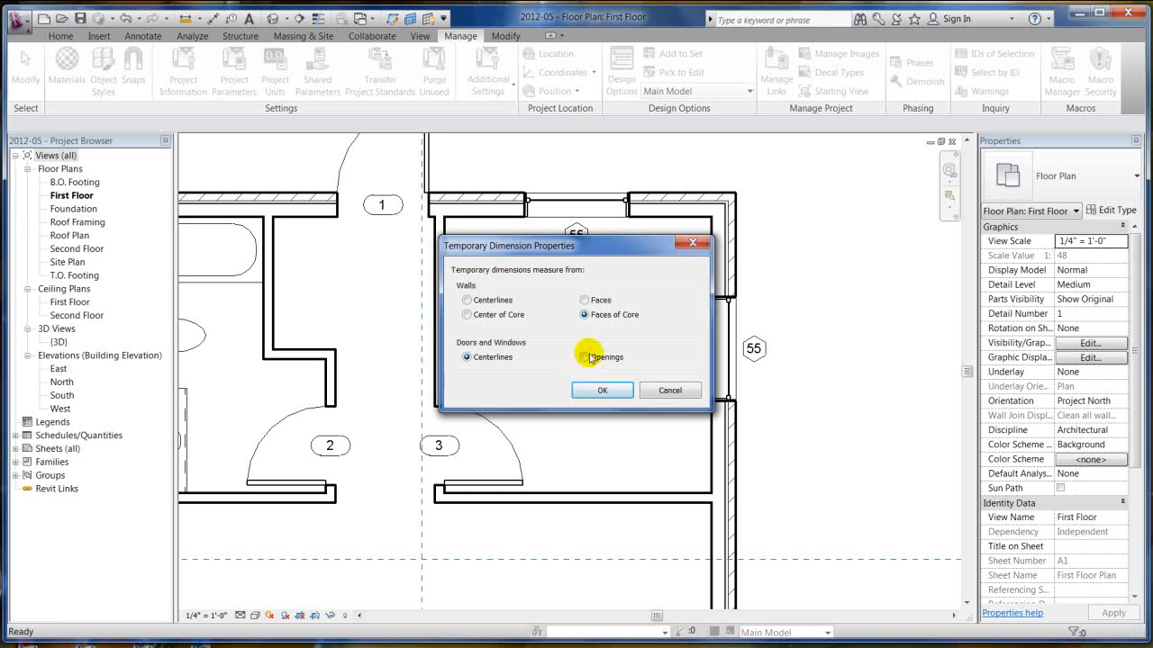
click(601, 389)
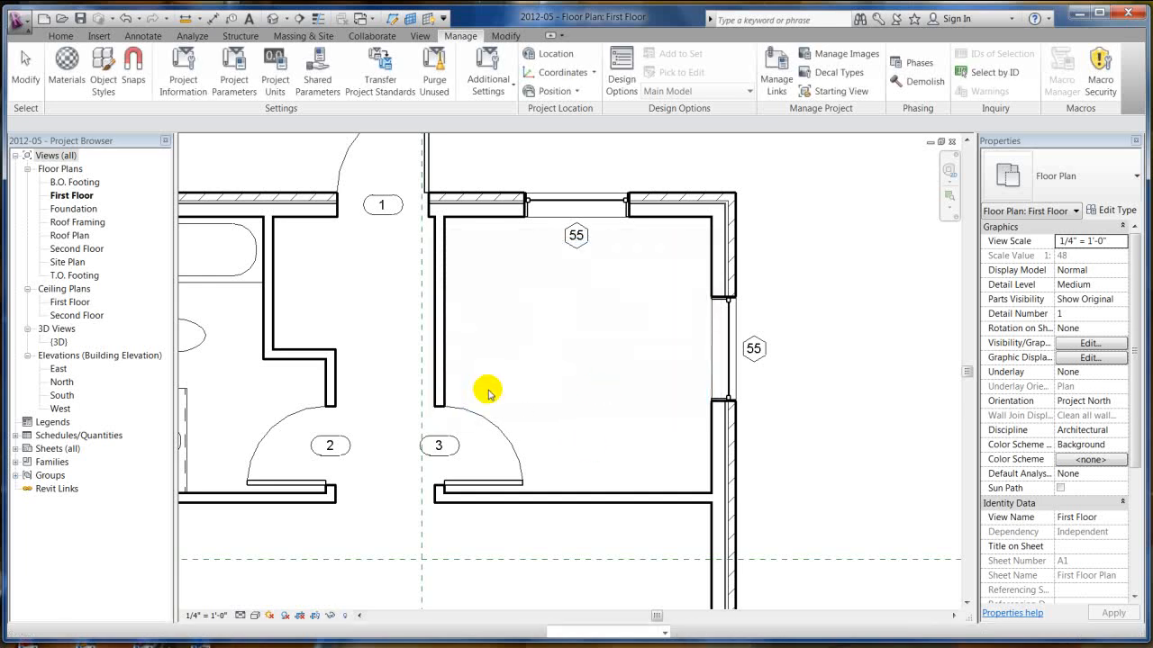
Reposition the right-wall window using a temporary dimension of 3, cancelling the bad move first
click(728, 345)
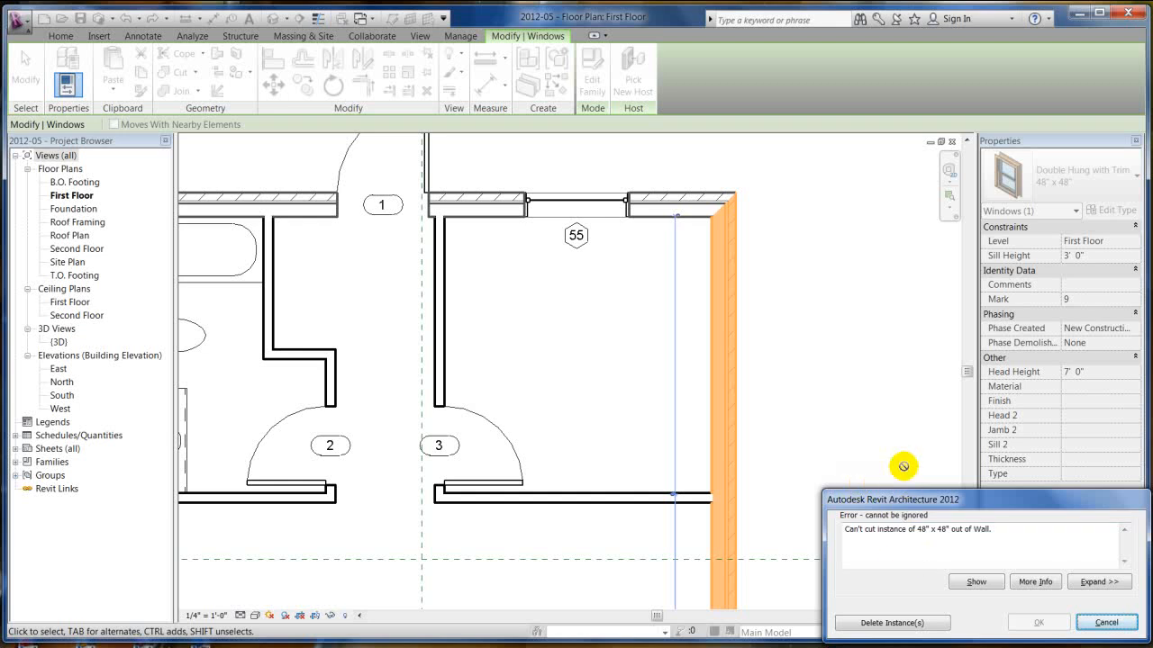
click(1106, 623)
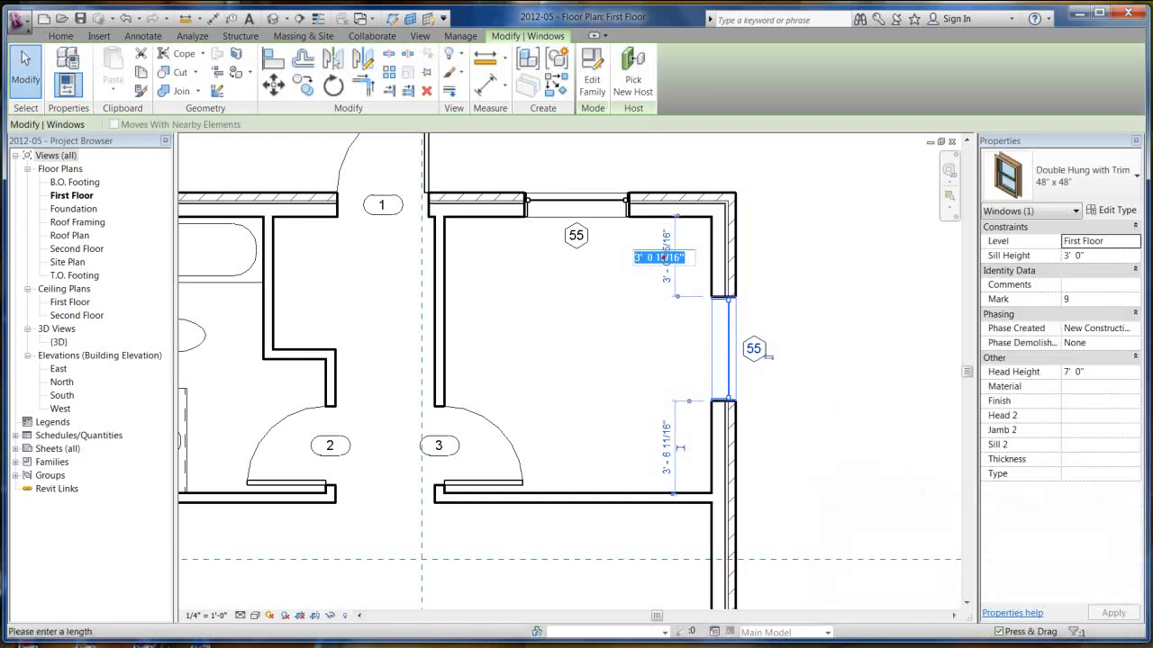
text(3)
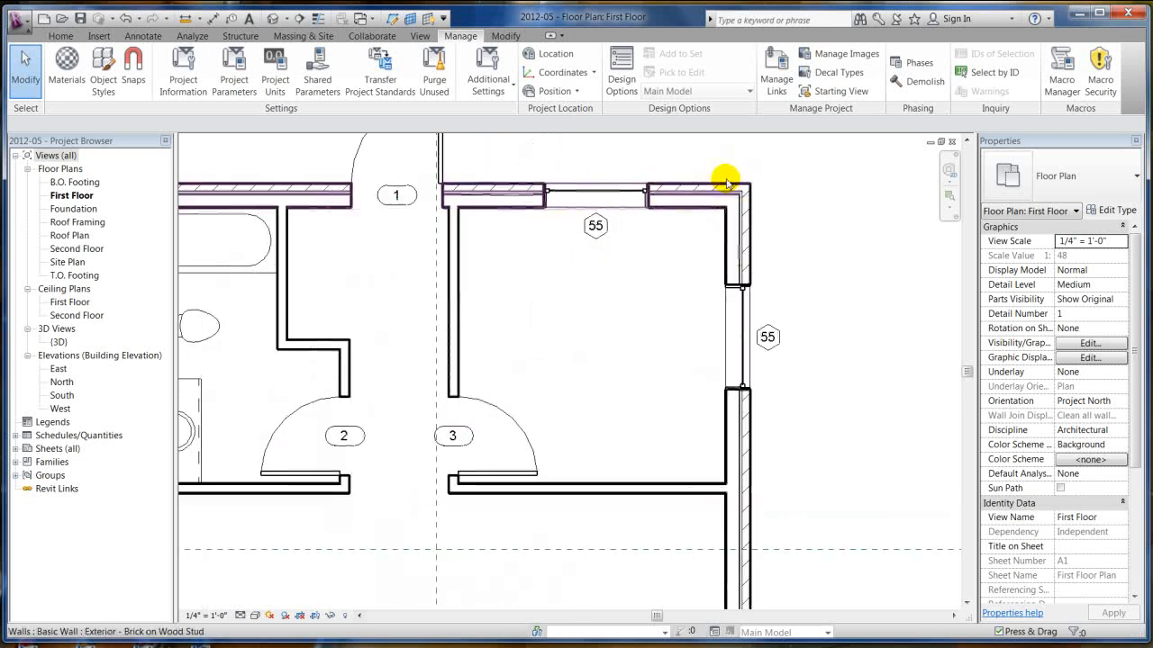
click(649, 261)
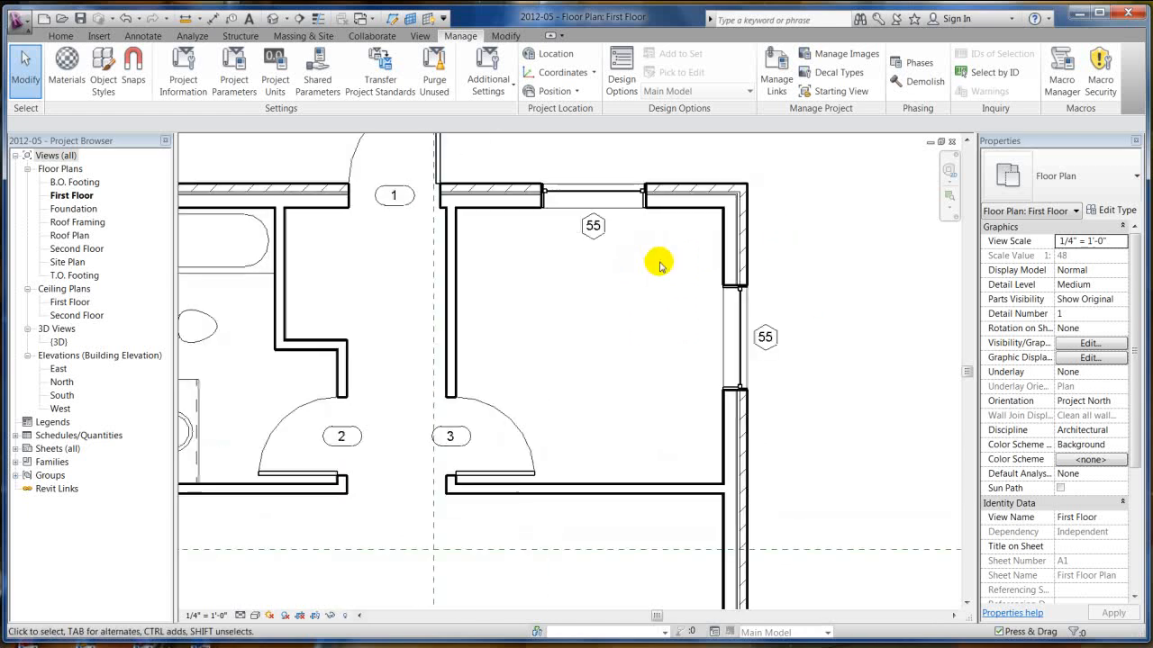
Move the top window's tag above the wall and change the window type mark from 55 to 1
click(592, 227)
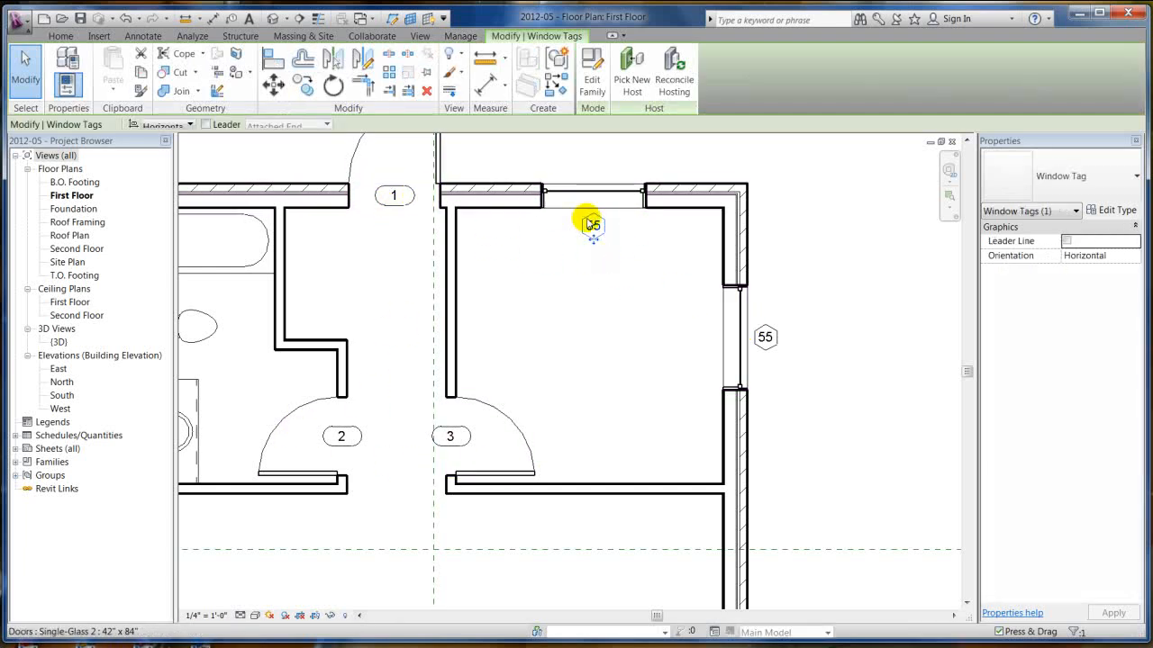
drag(591, 223, 593, 155)
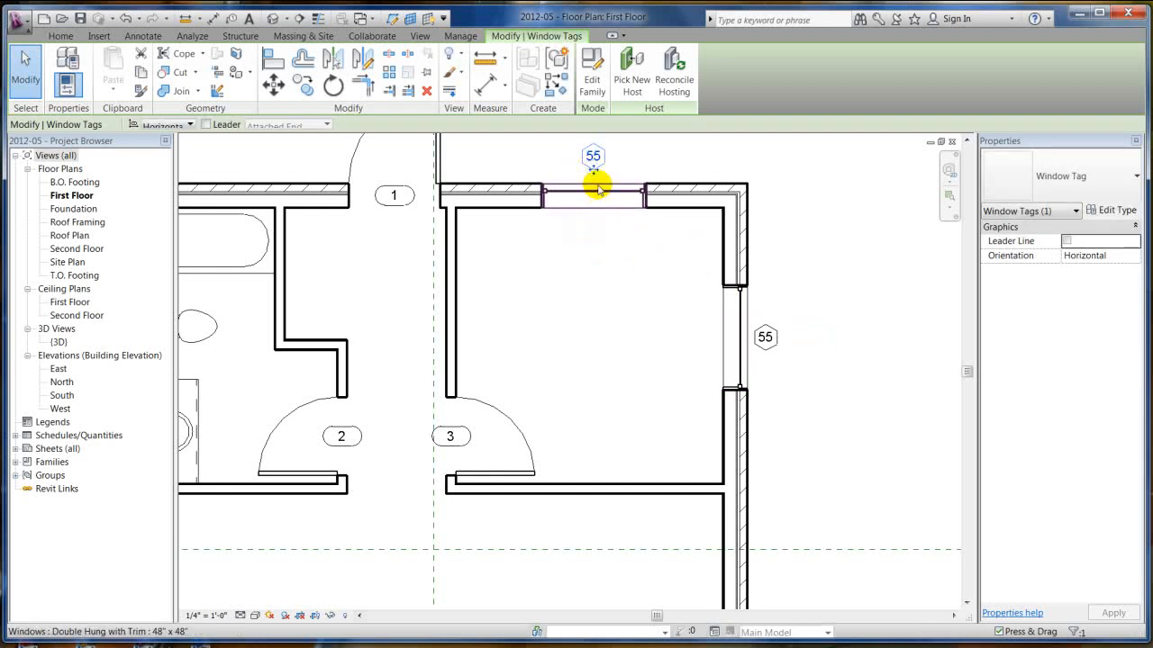
double_click(592, 155)
text(1)
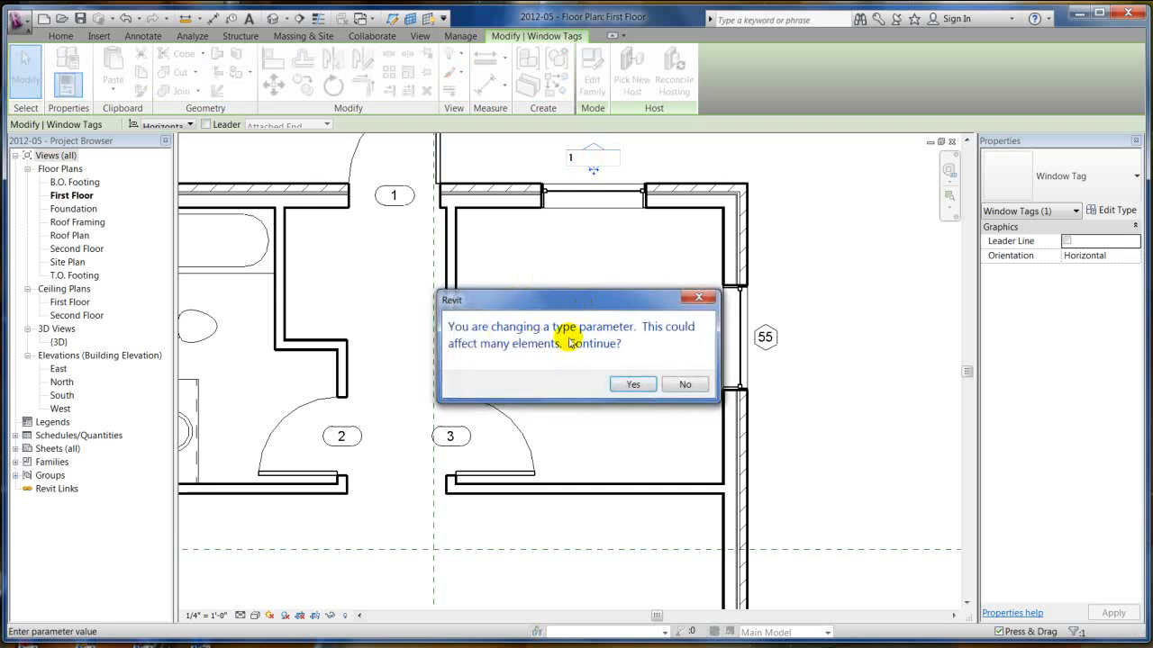
mouse_move(487, 335)
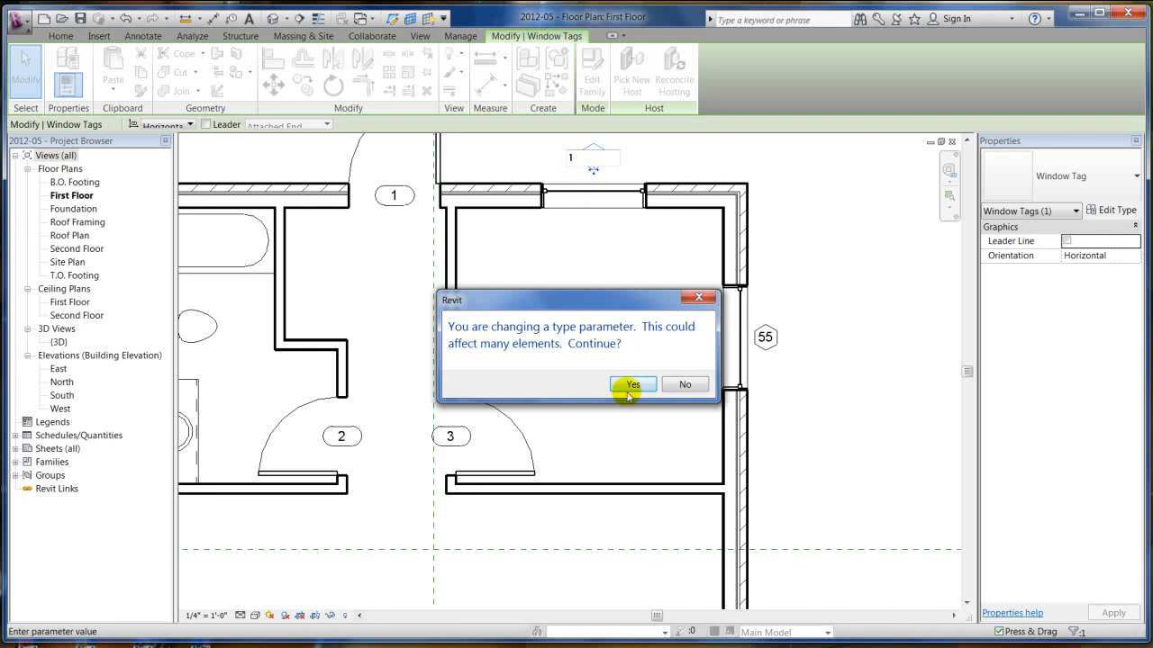
click(632, 385)
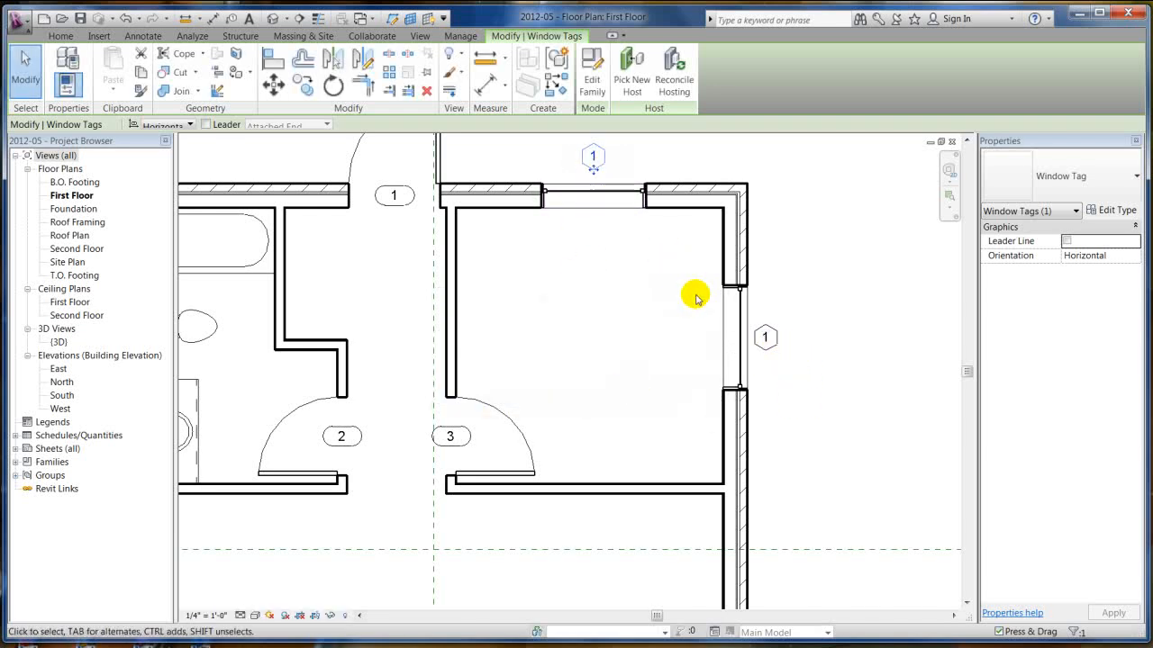
click(461, 36)
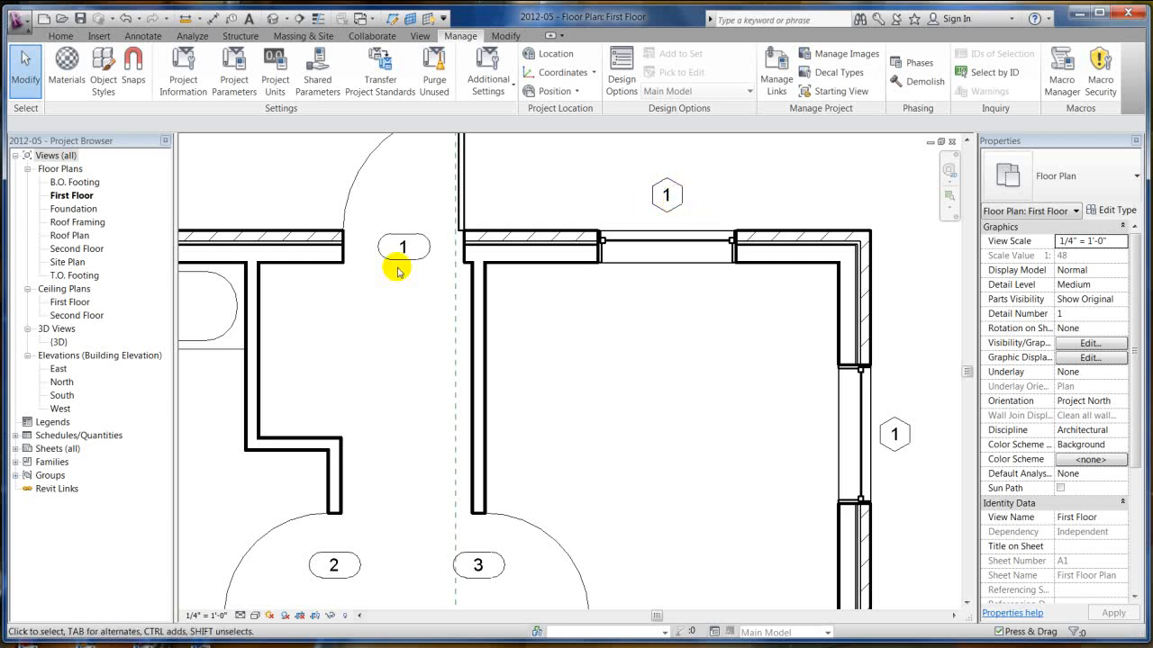
mouse_move(688, 124)
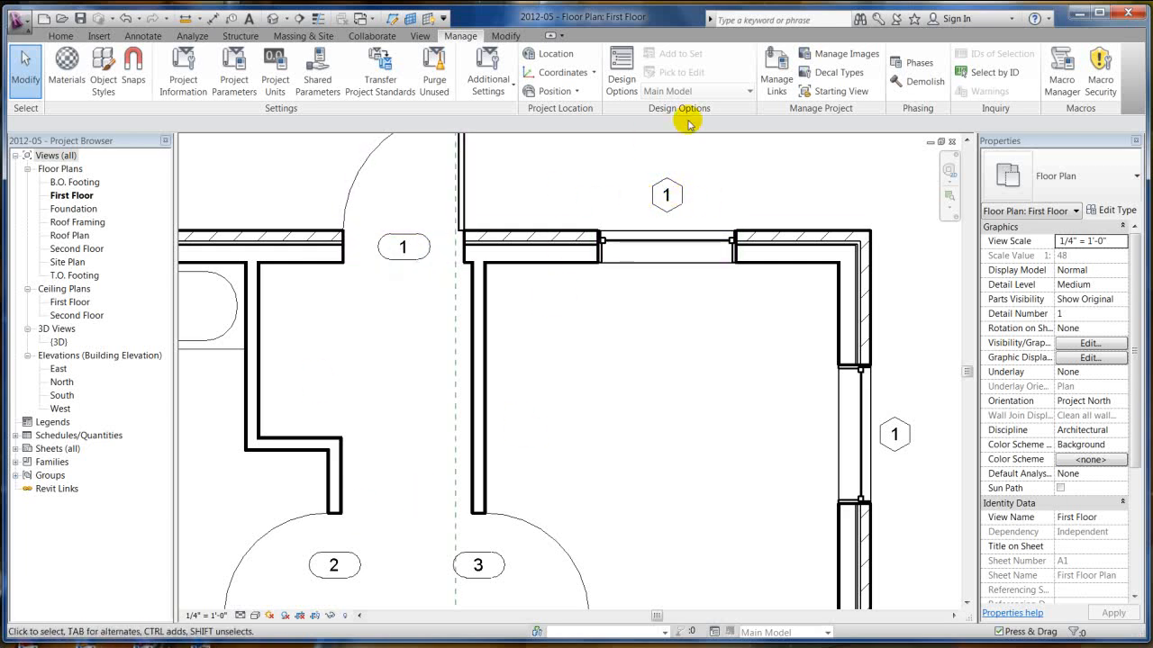
mouse_move(757, 310)
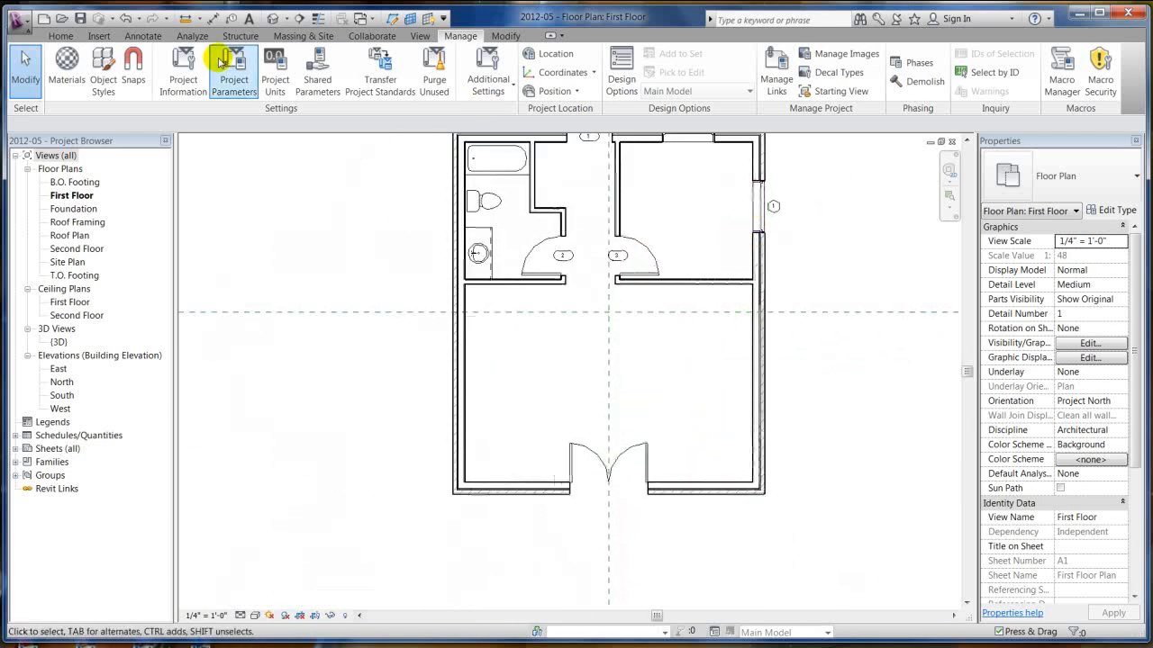
Load the Slider with Trim family and place two 48" x 48" sliders flanking the bottom-wall doors
click(59, 36)
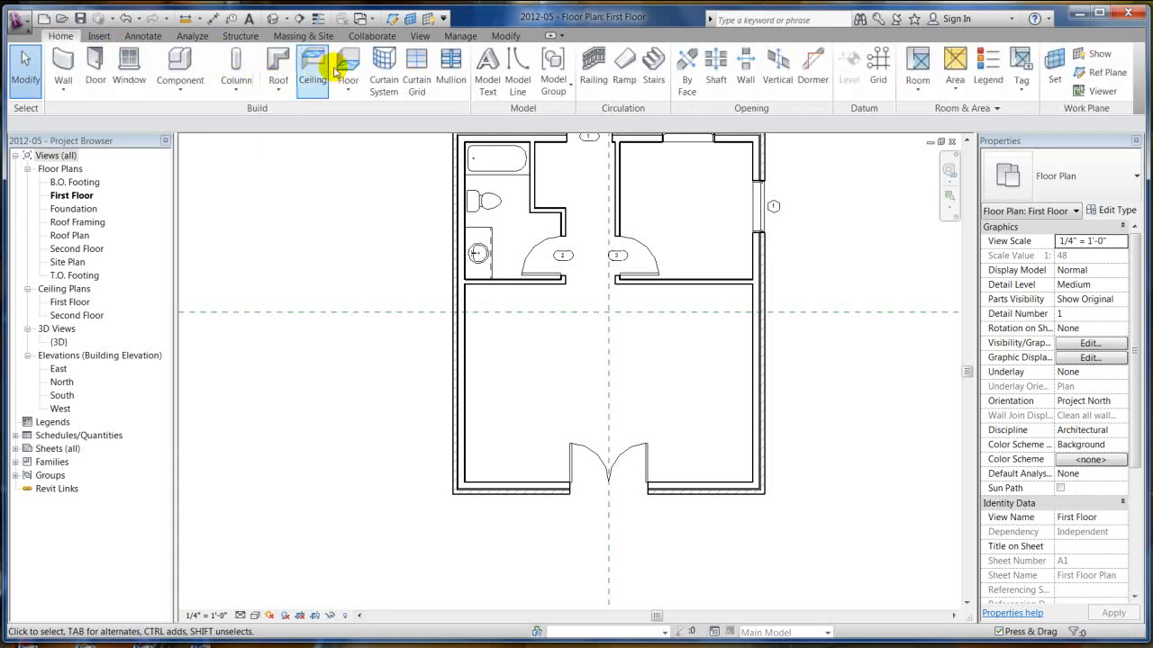
click(130, 68)
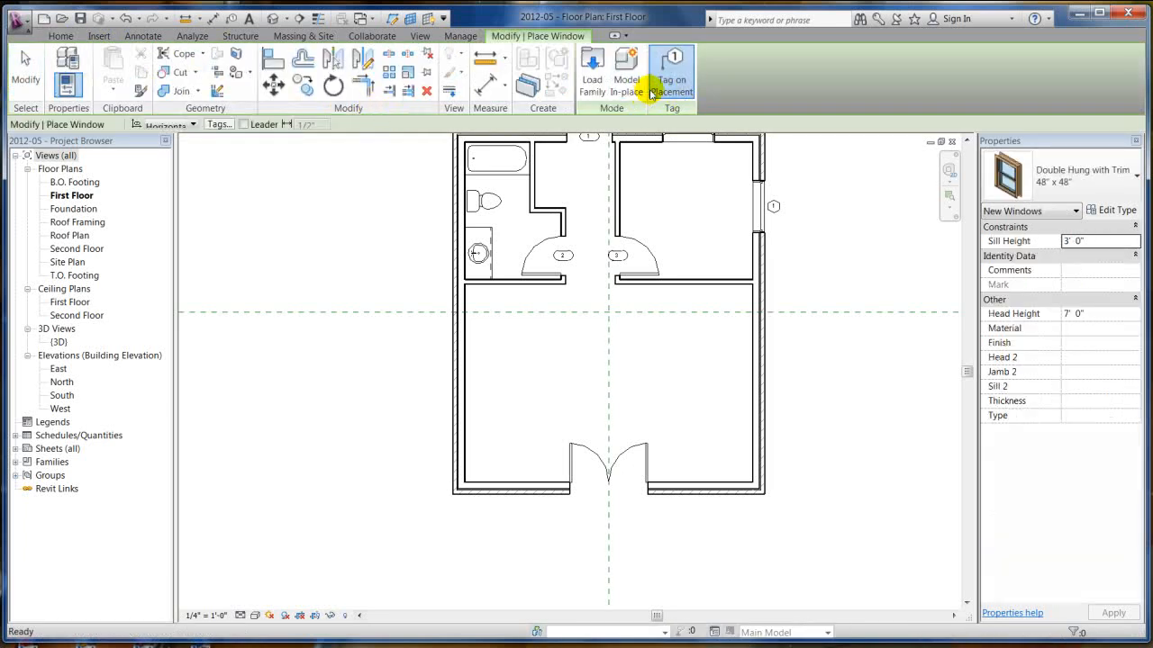
click(591, 72)
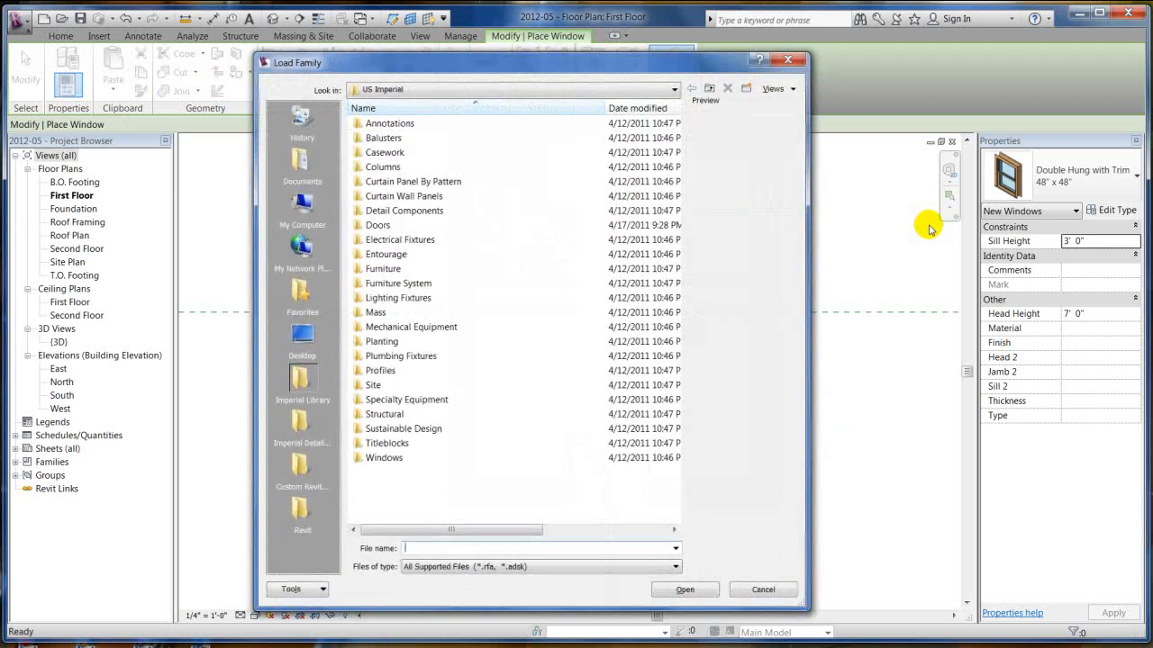
double_click(384, 458)
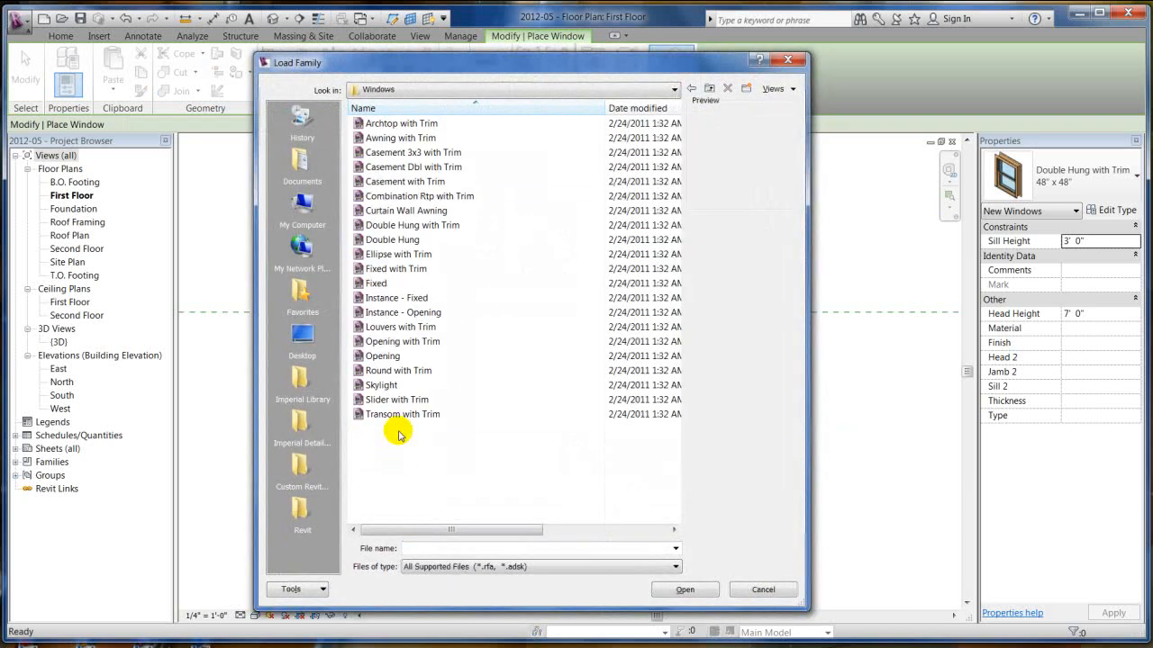
click(396, 400)
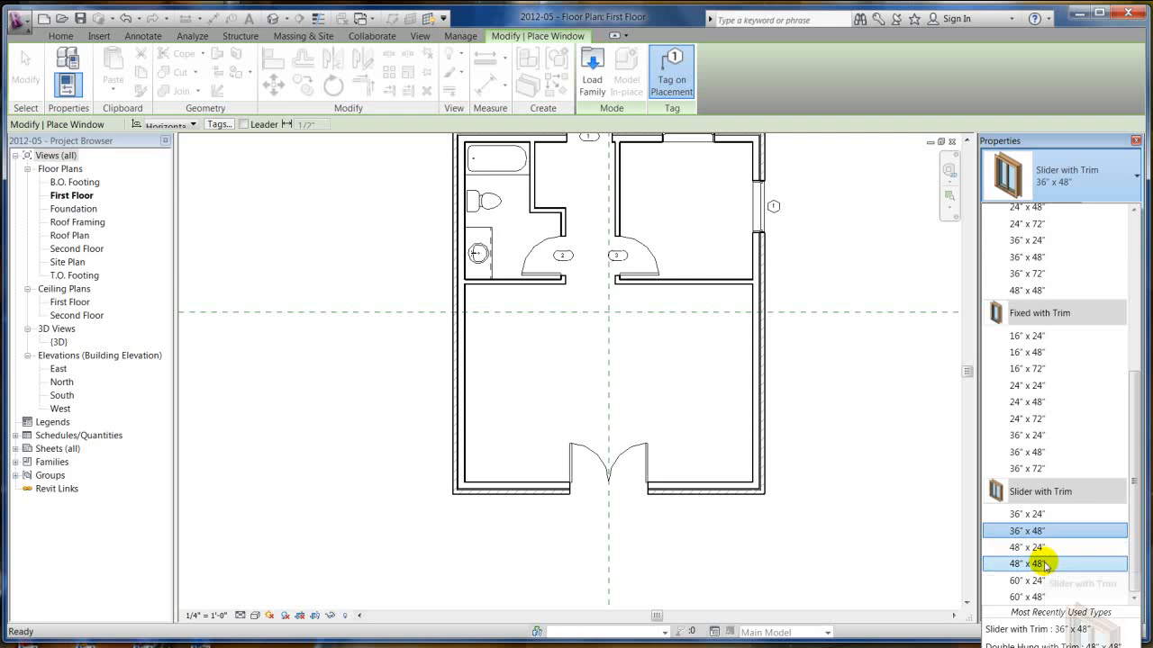
click(1025, 563)
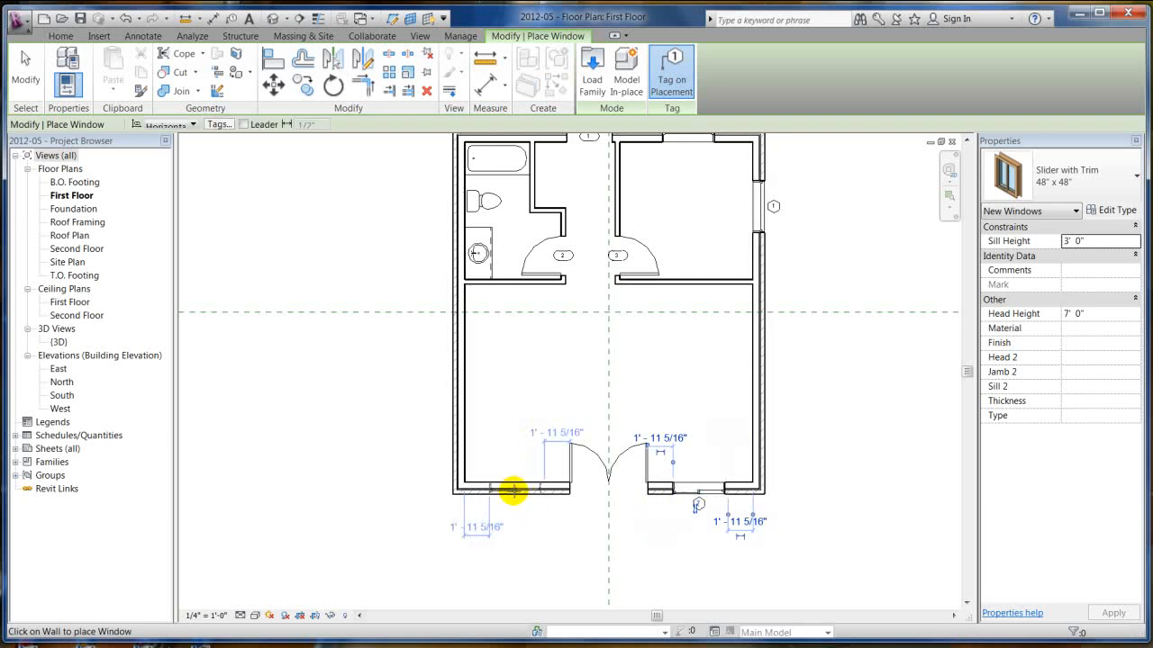
key(Escape)
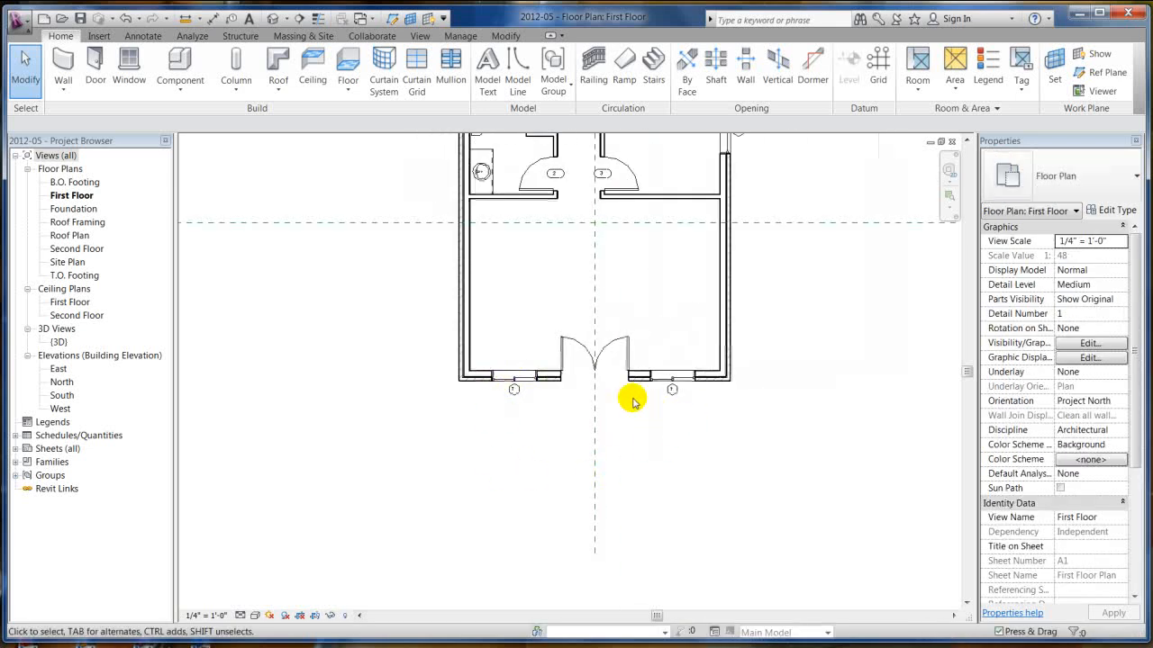
Renumber the slider windows' type mark to 7 for all windows of that type
click(670, 389)
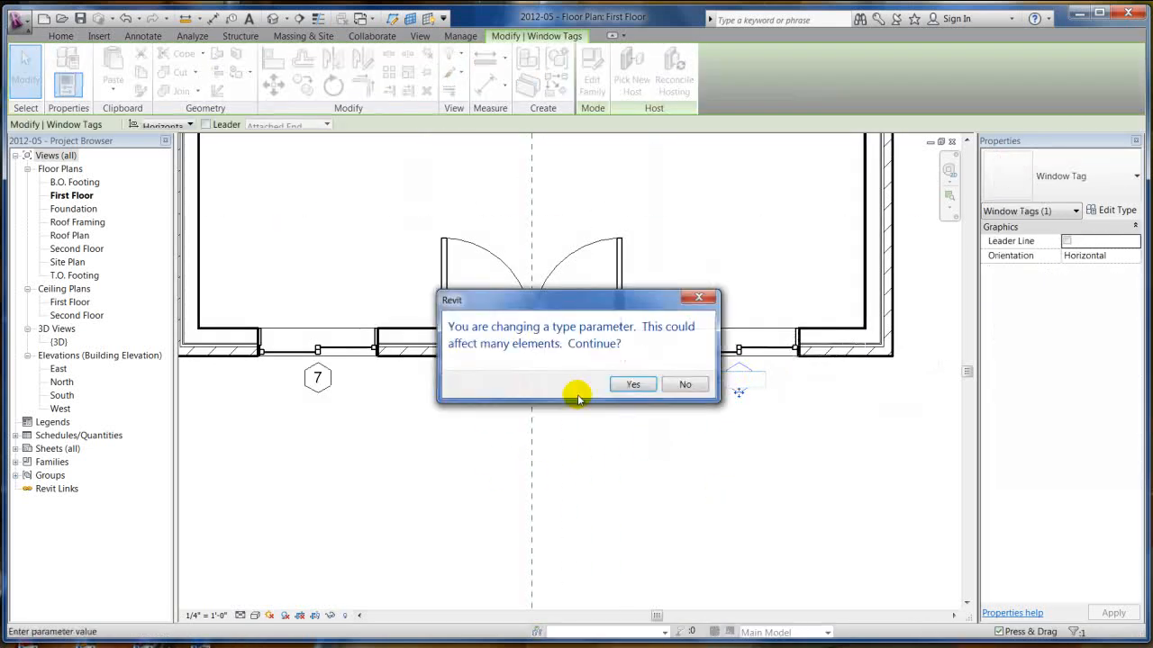
click(632, 385)
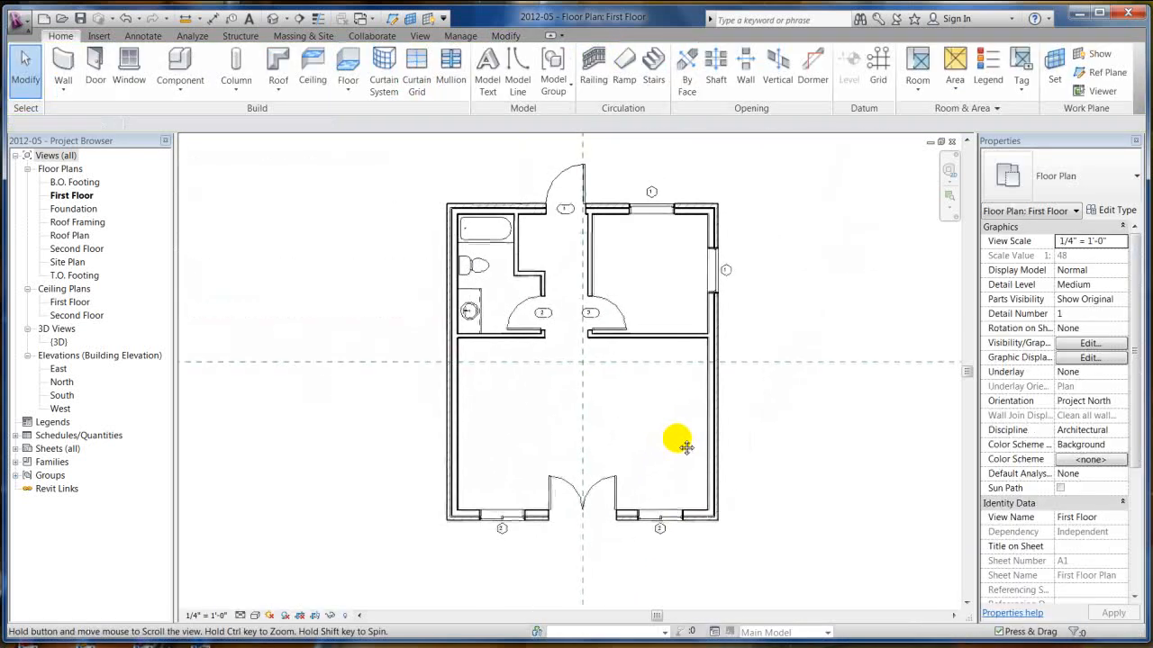
drag(675, 441, 734, 266)
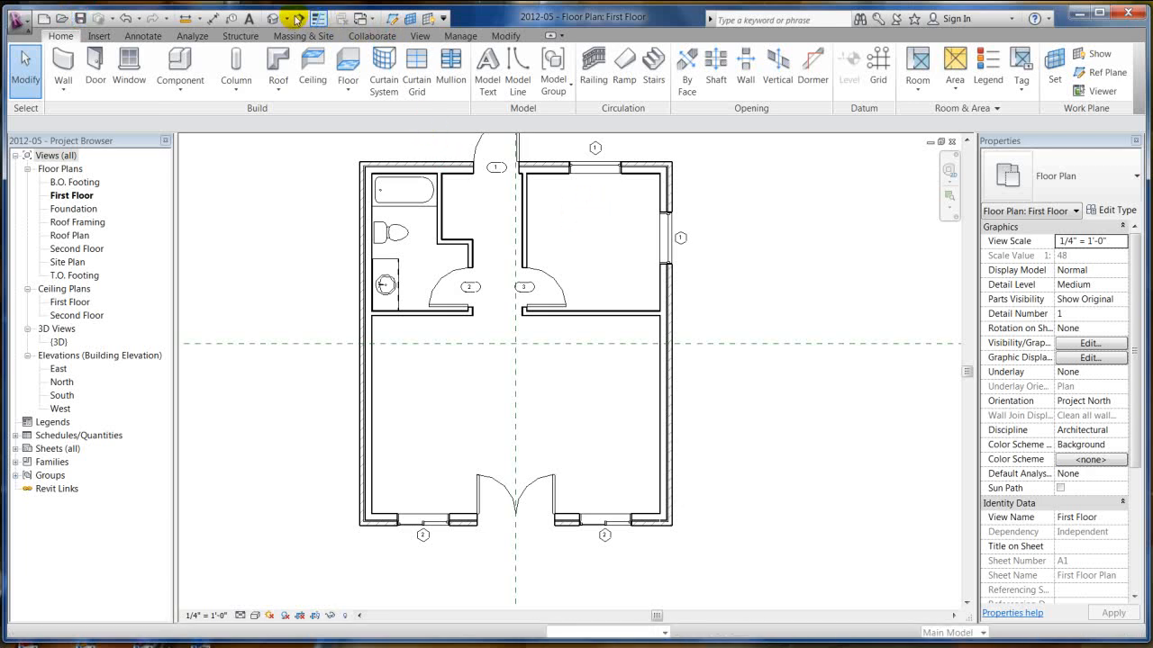
double_click(60, 342)
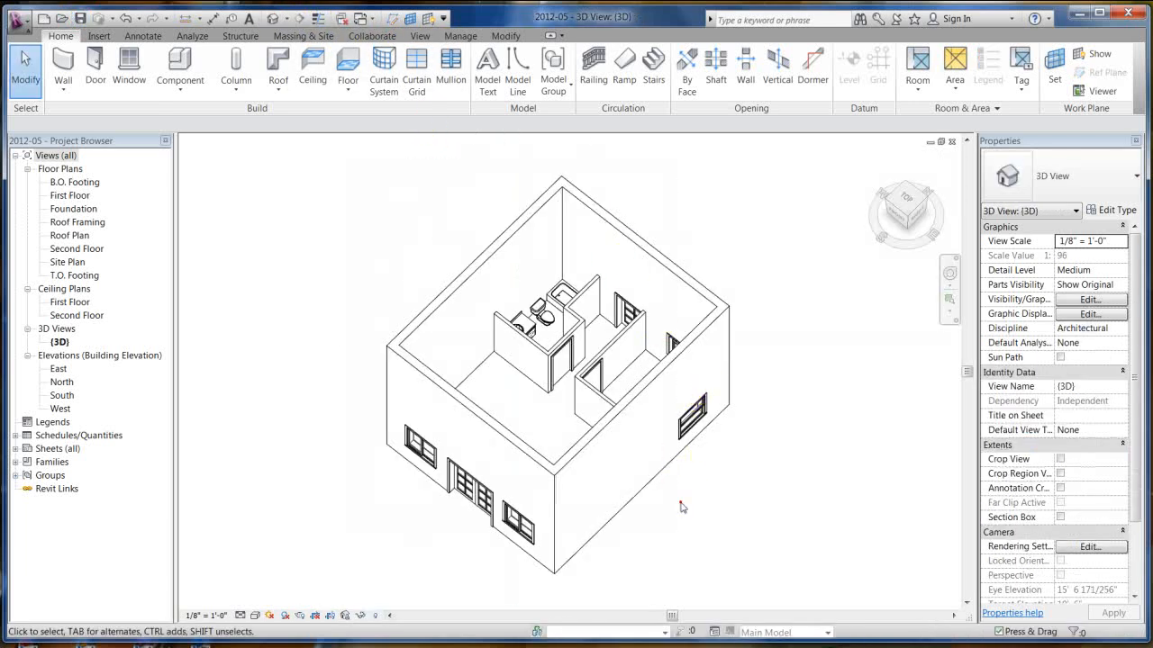
mouse_move(580, 515)
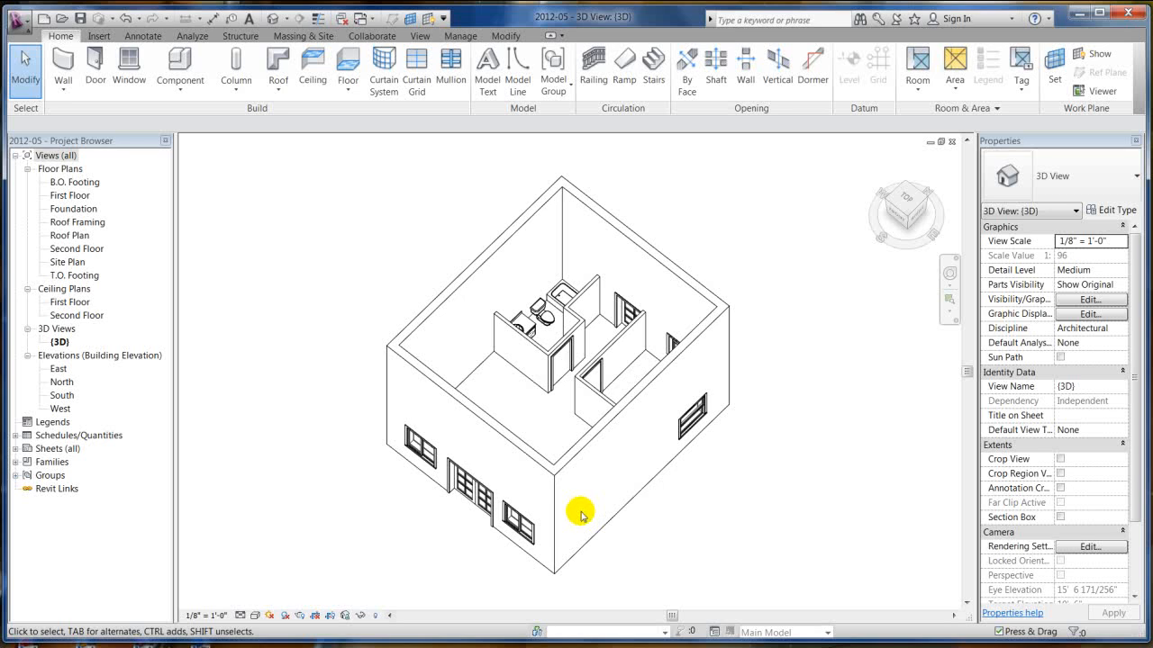
drag(580, 514, 694, 303)
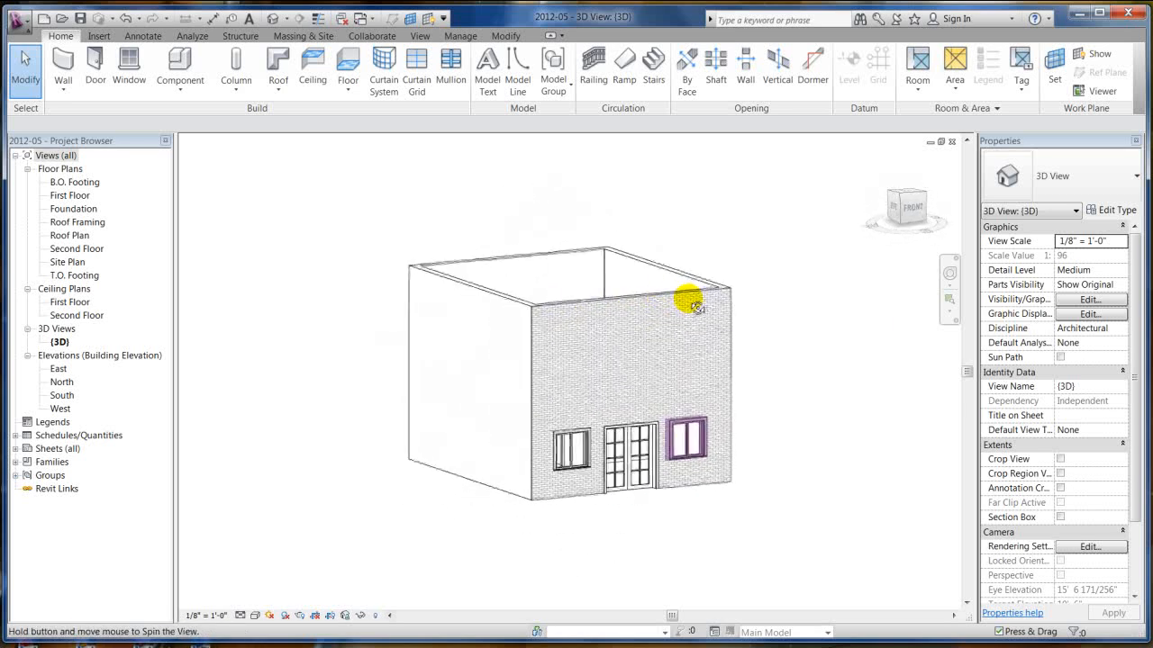
drag(698, 306, 413, 369)
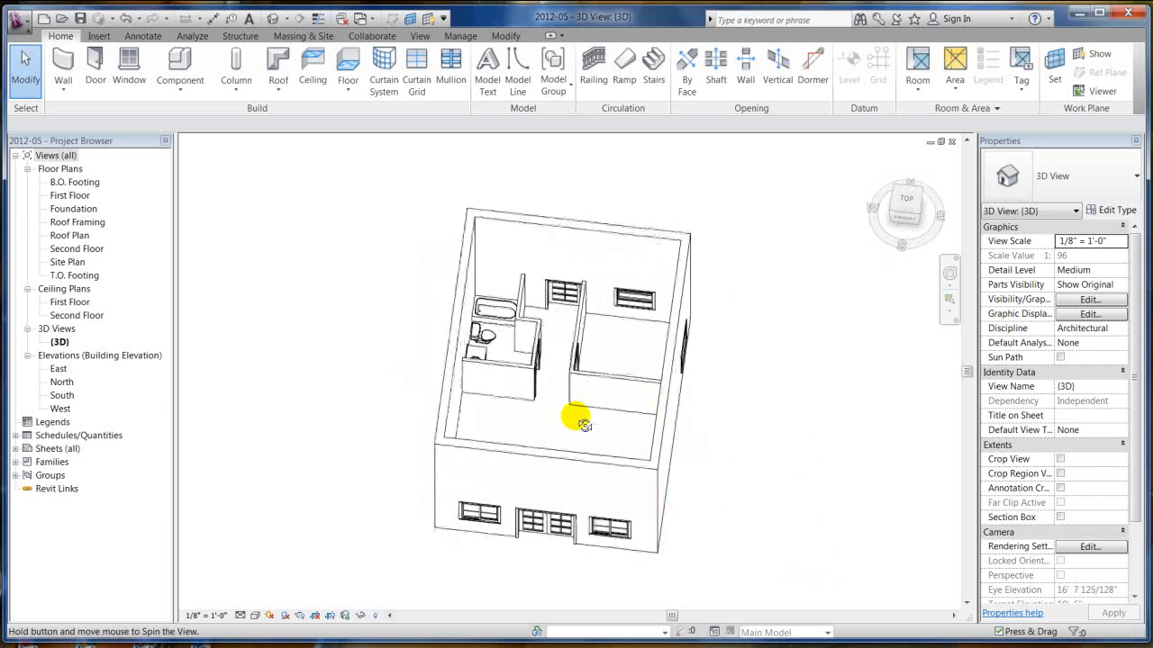
drag(580, 424, 613, 373)
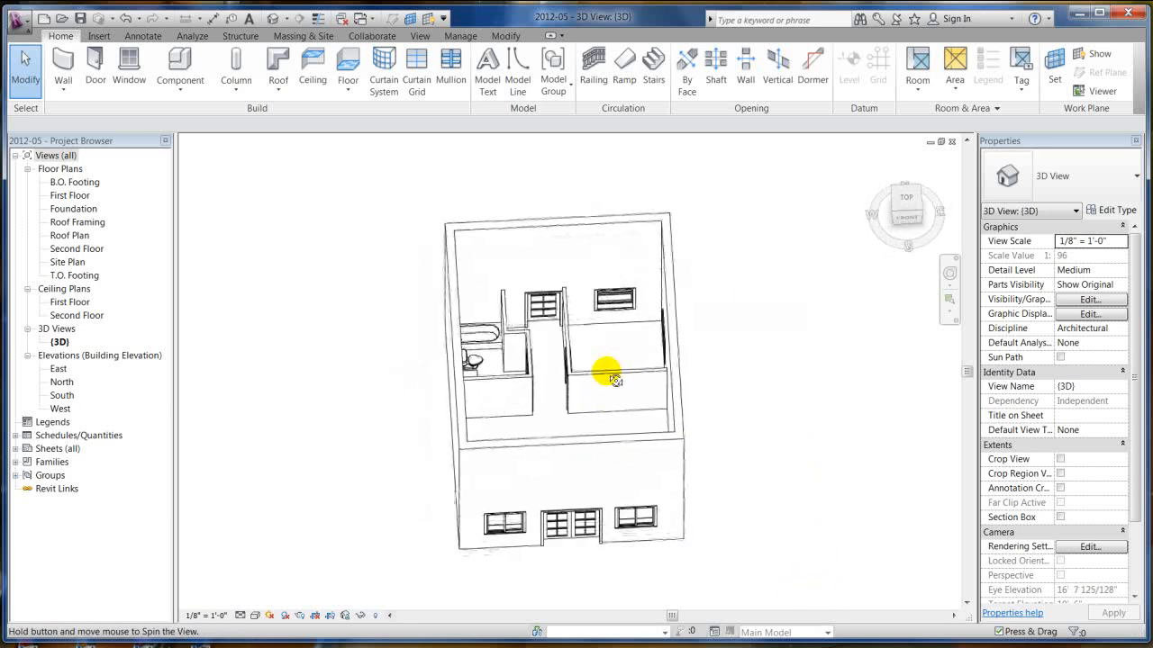
double_click(70, 194)
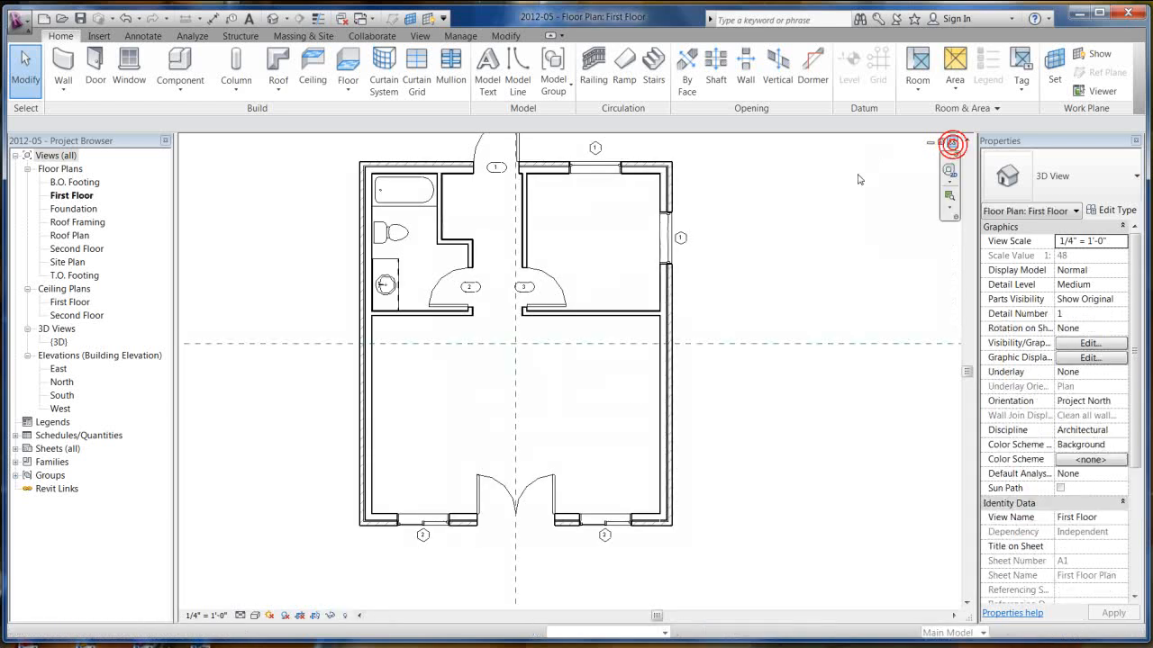
click(709, 360)
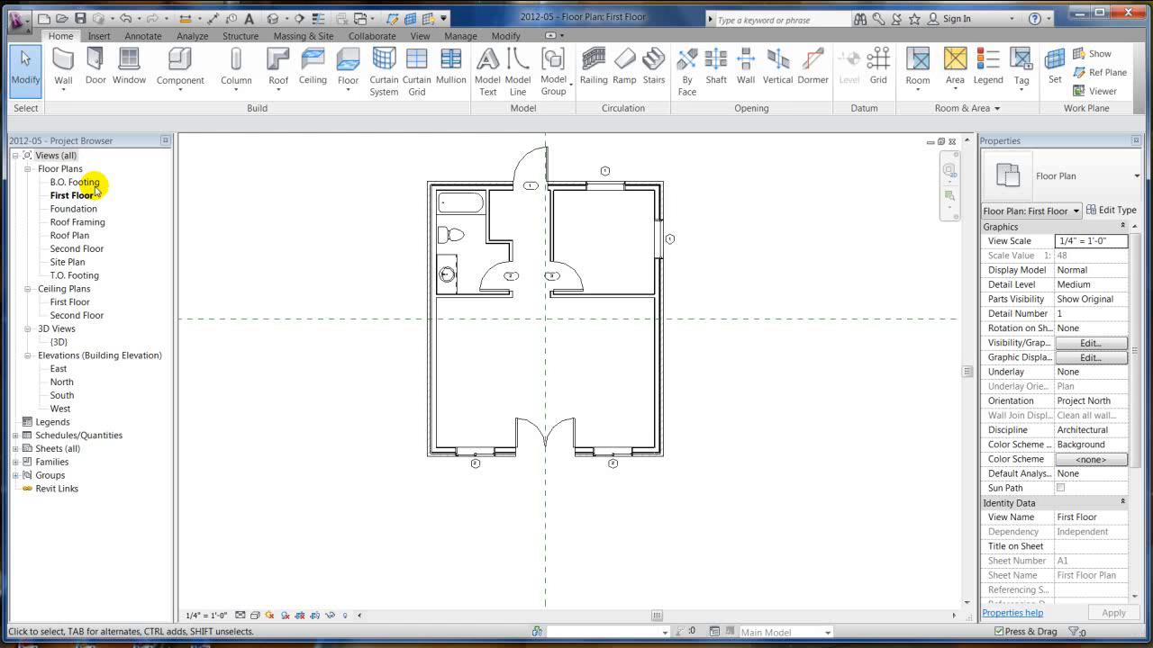
mouse_move(88, 234)
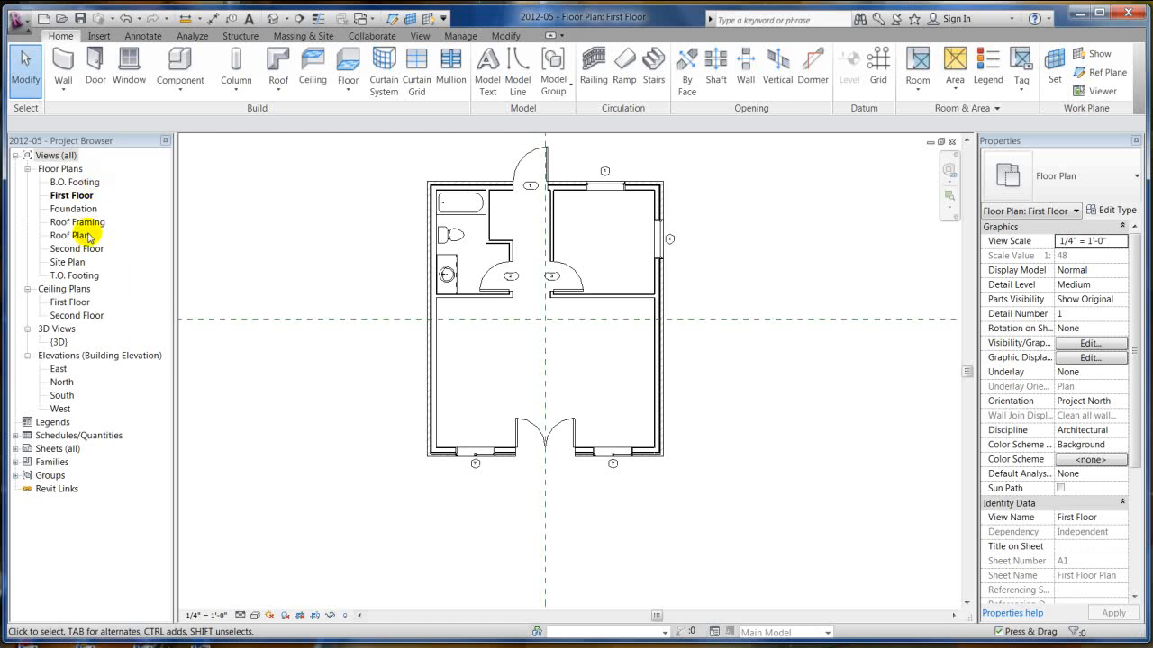
mouse_move(493, 385)
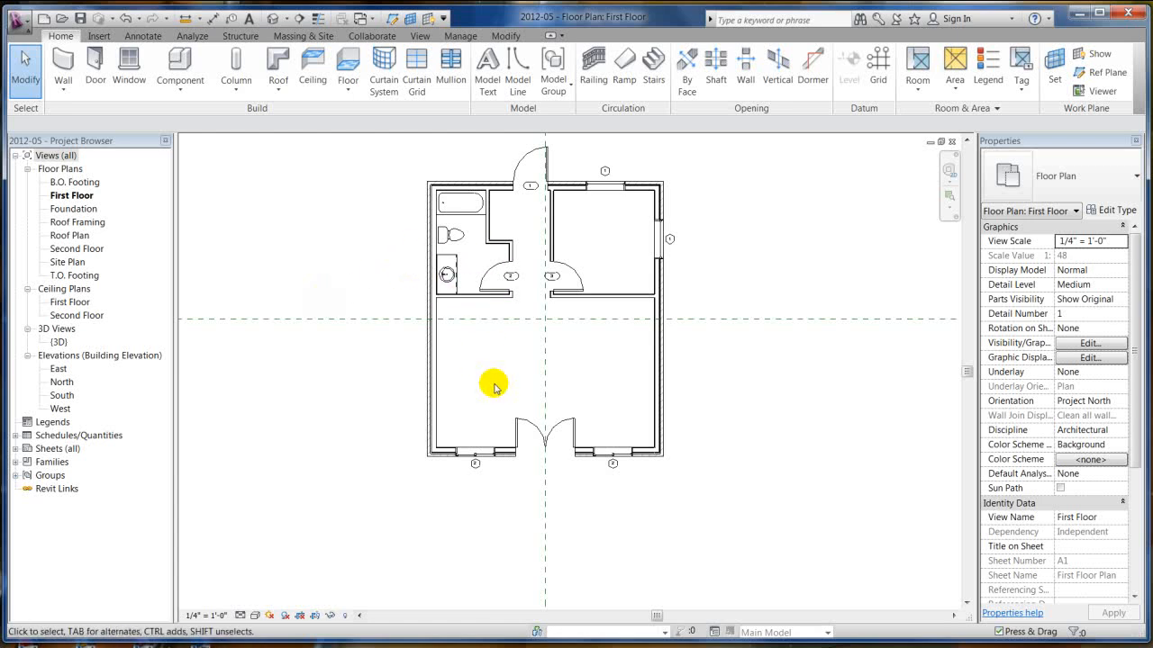
mouse_move(531, 363)
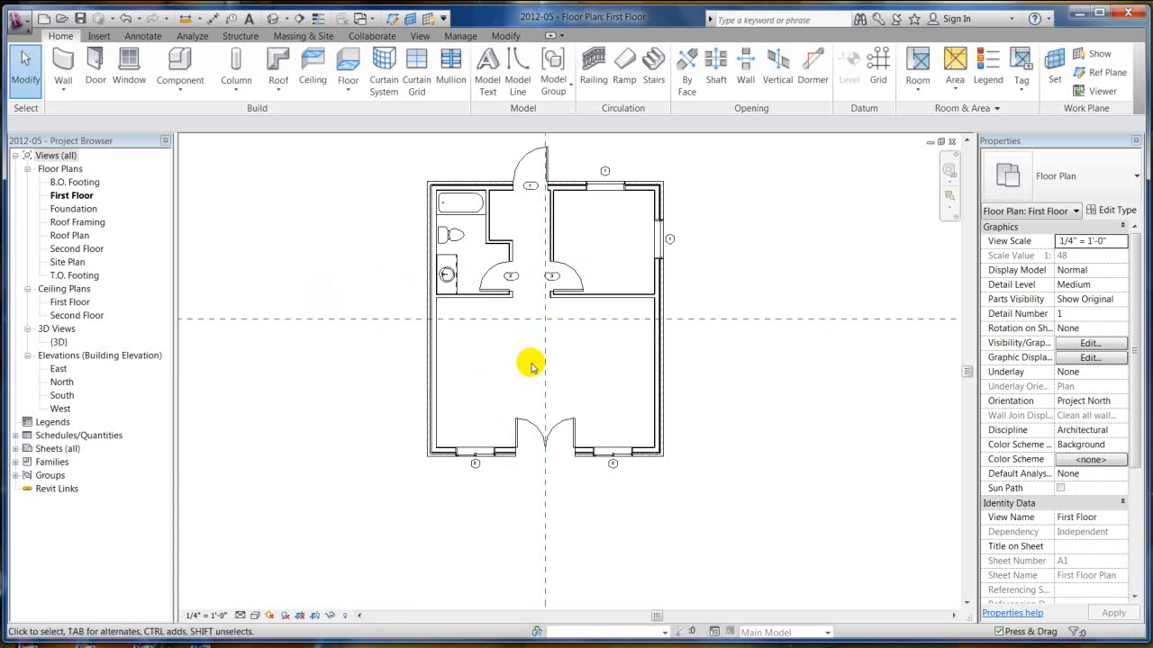
mouse_move(519, 296)
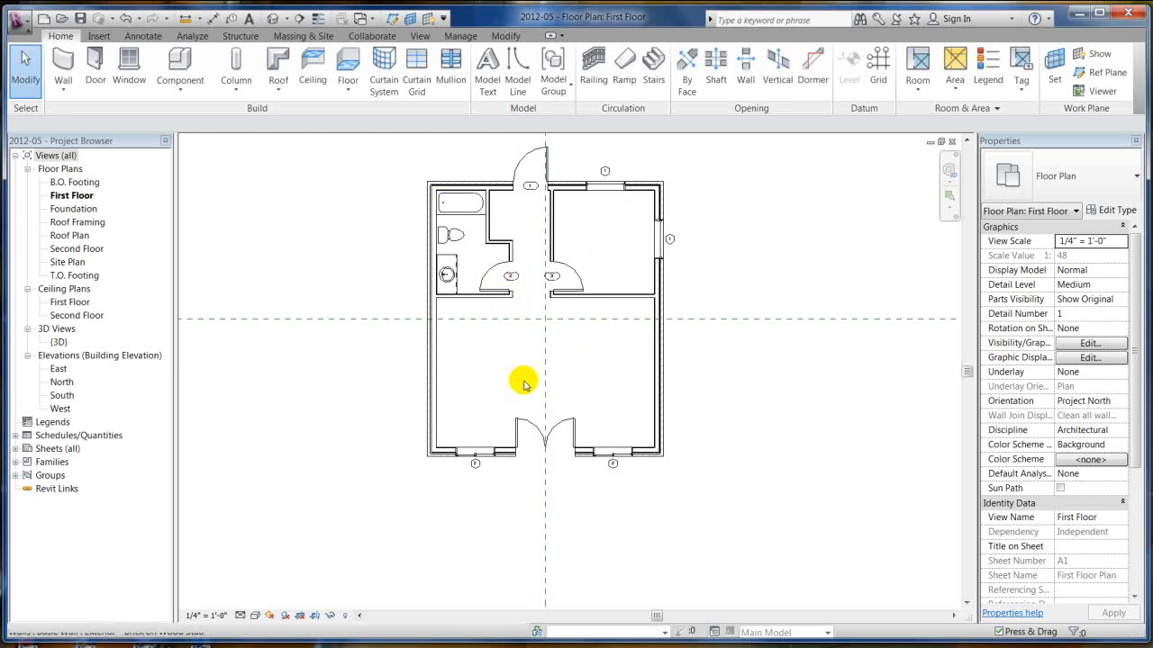
mouse_move(450, 205)
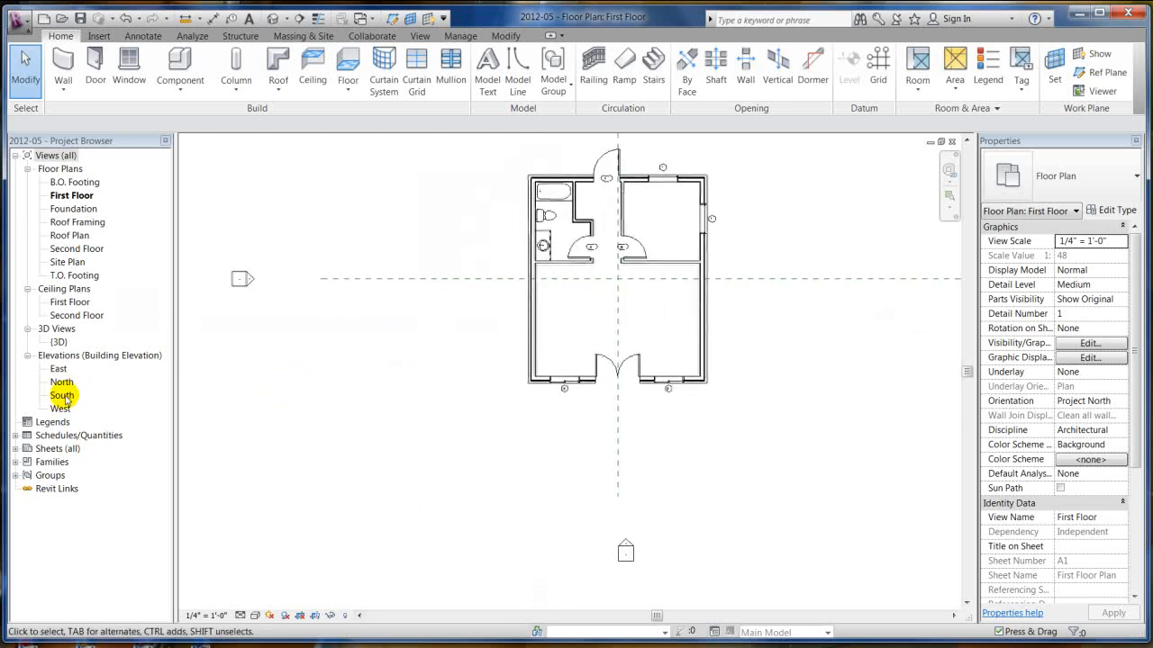
click(62, 396)
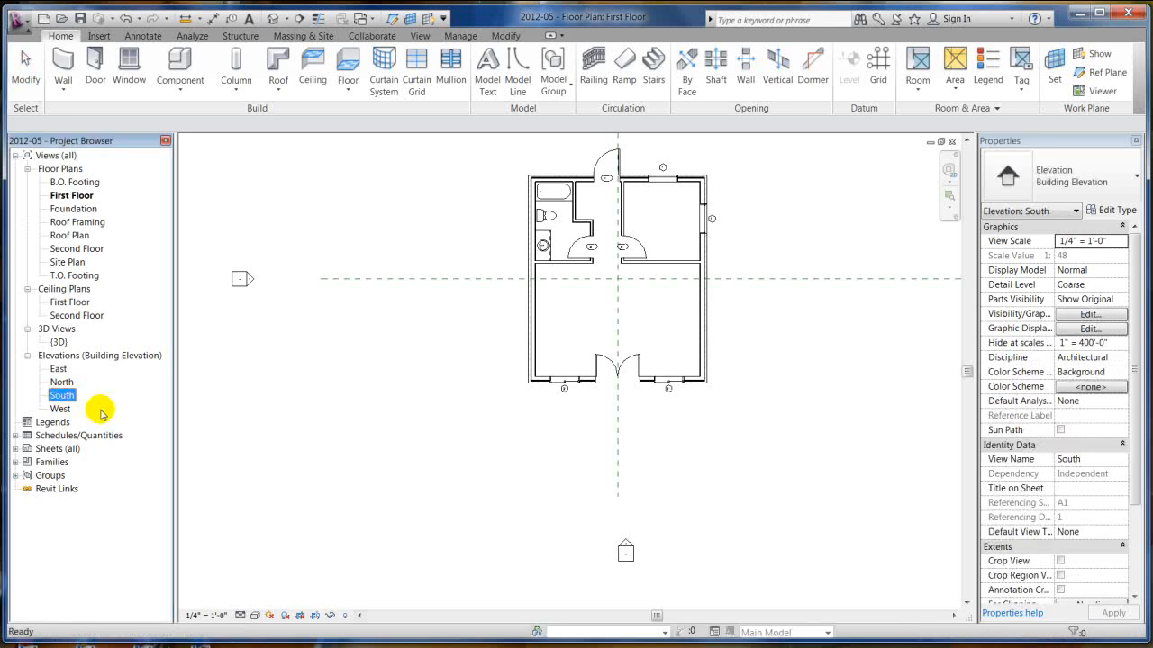
double_click(72, 194)
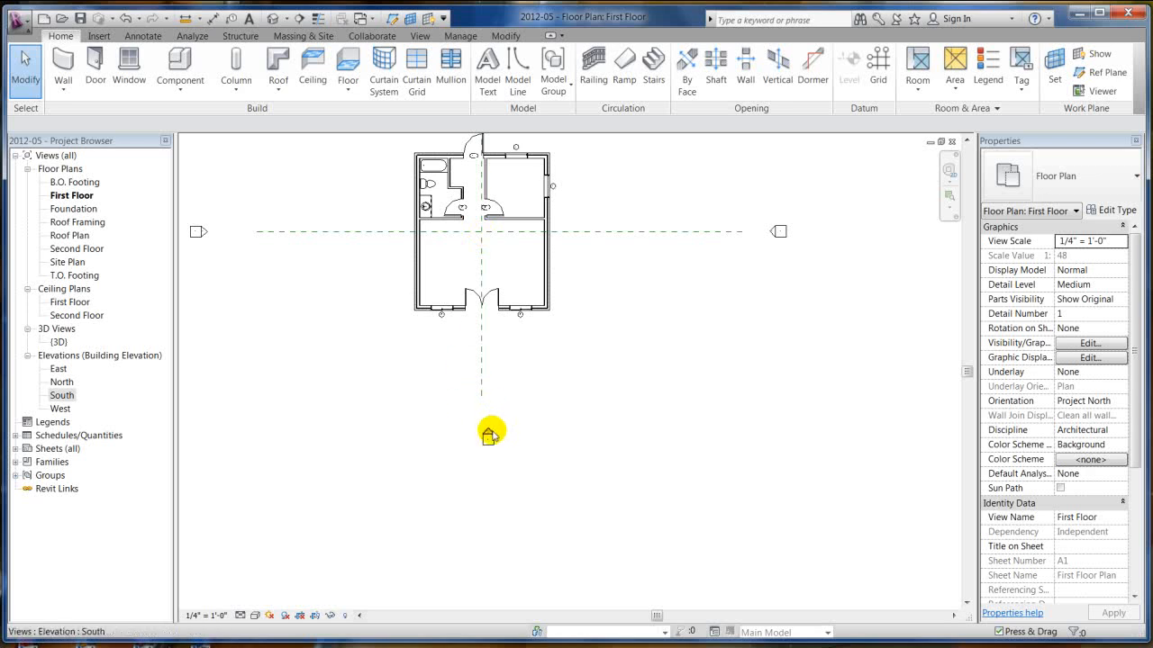
mouse_move(490, 432)
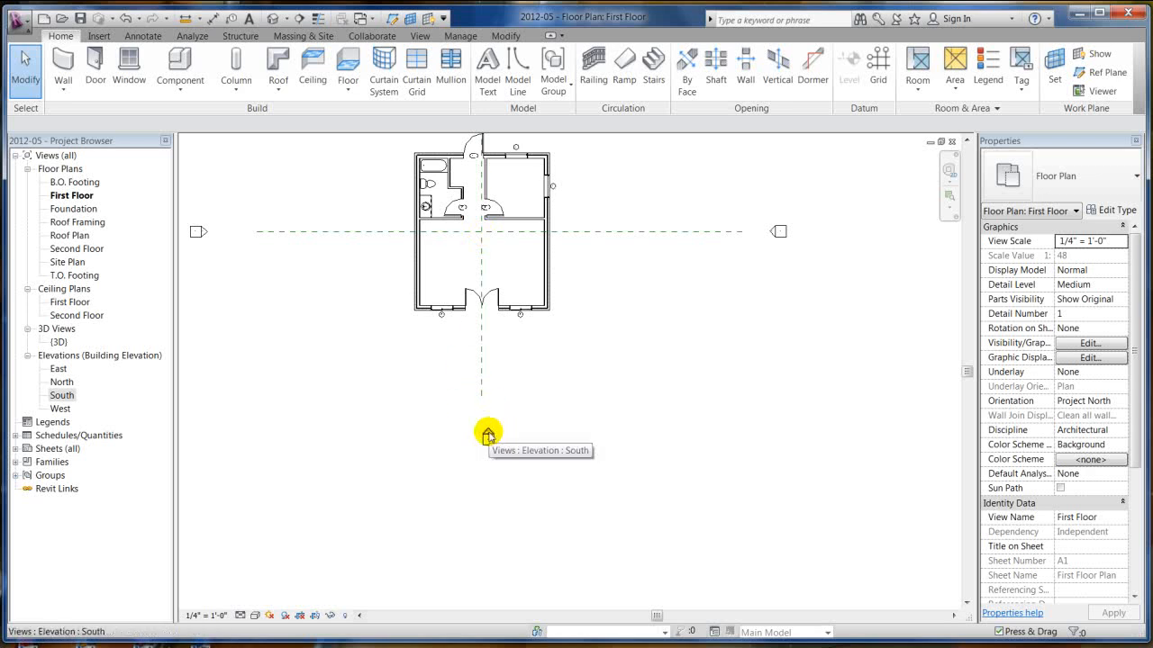
In the South elevation, select the Basement, T.O. Footing and B.O. Footing levels for deletion
double_click(488, 432)
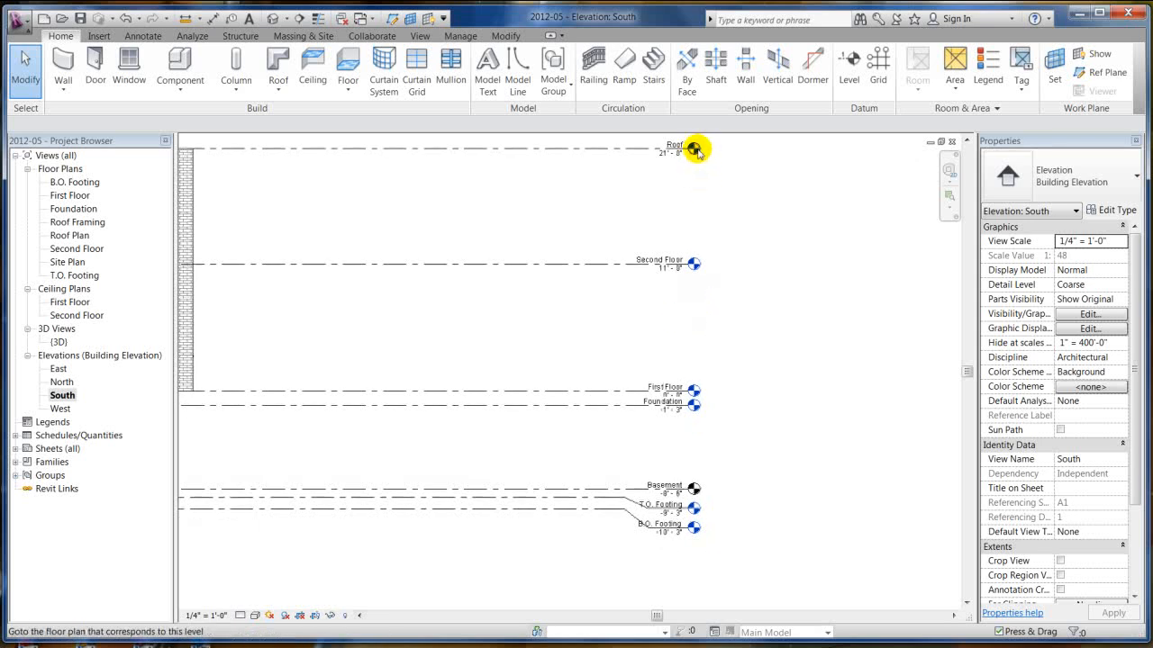
mouse_move(693, 403)
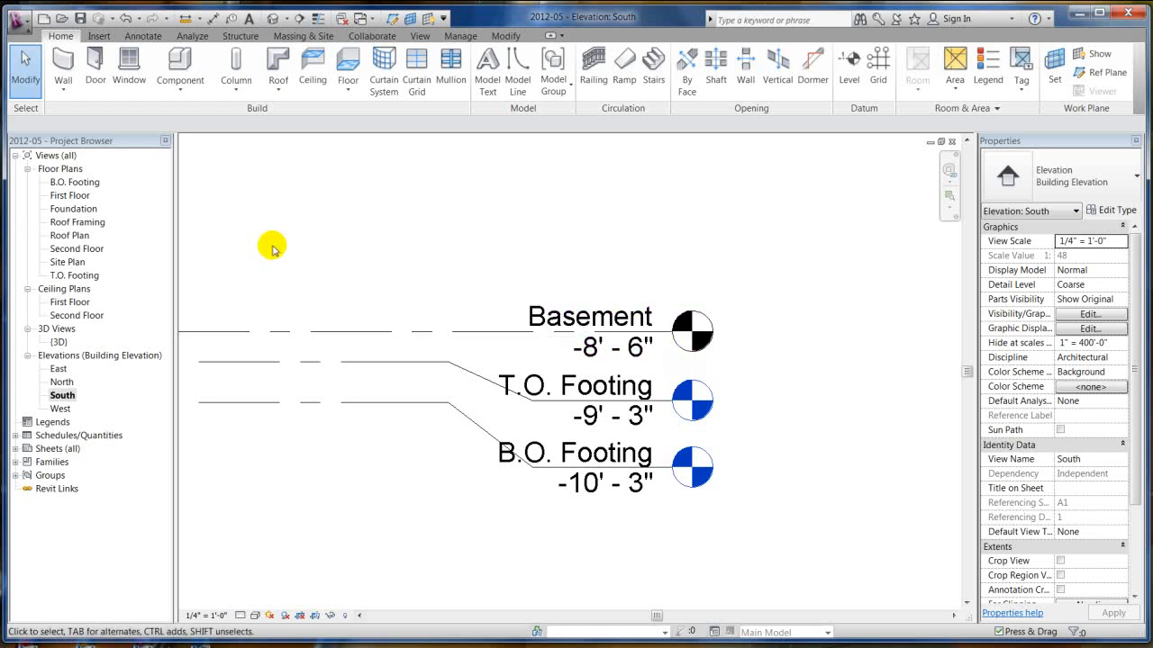
mouse_move(72, 232)
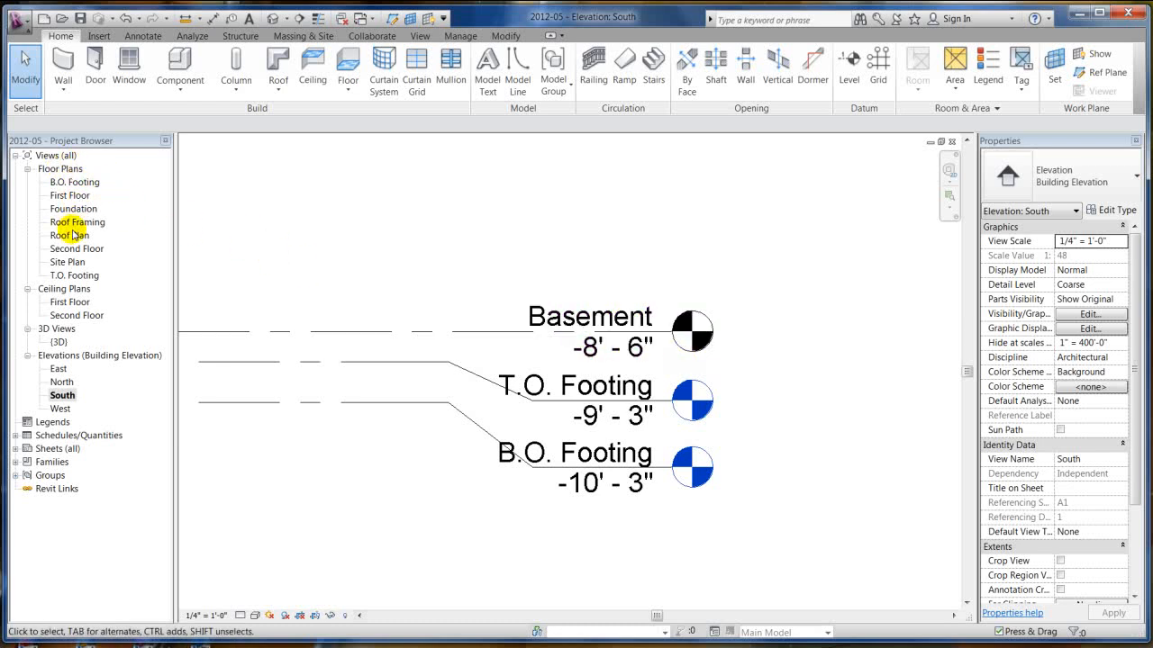
mouse_move(72, 194)
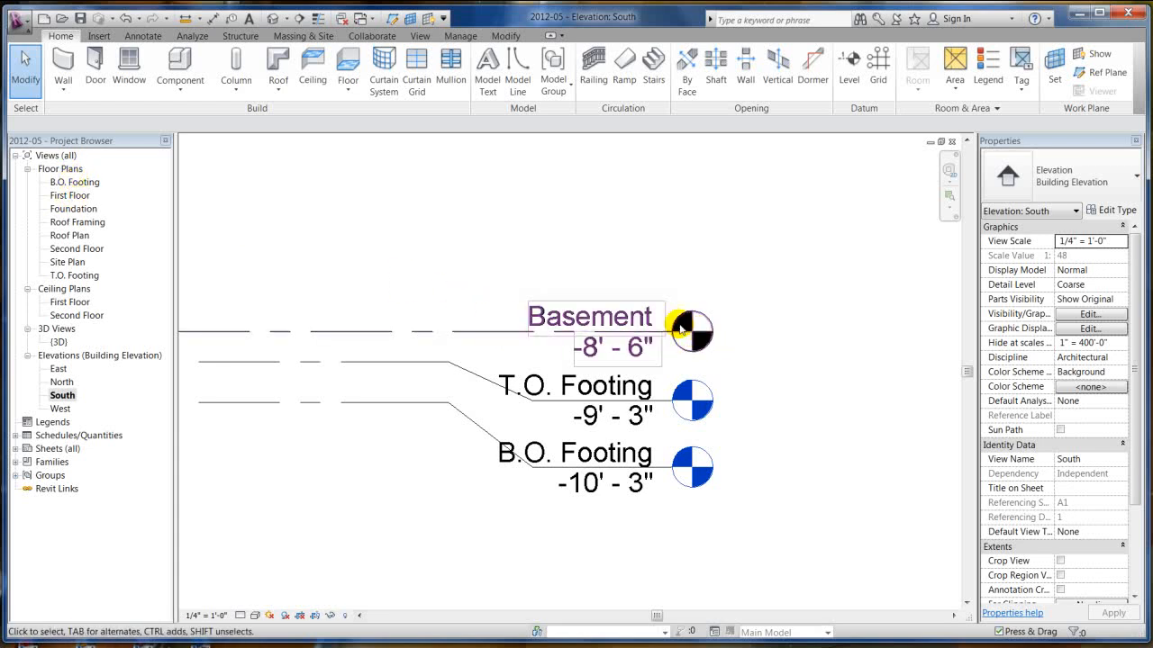
click(681, 331)
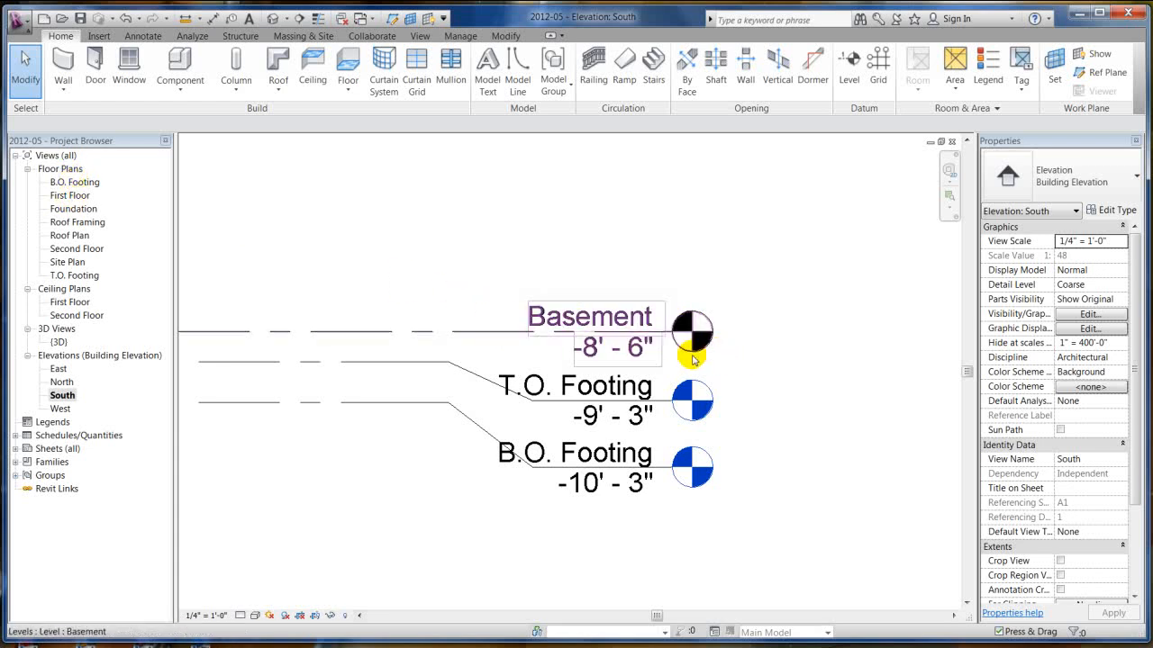
scroll(down, 3)
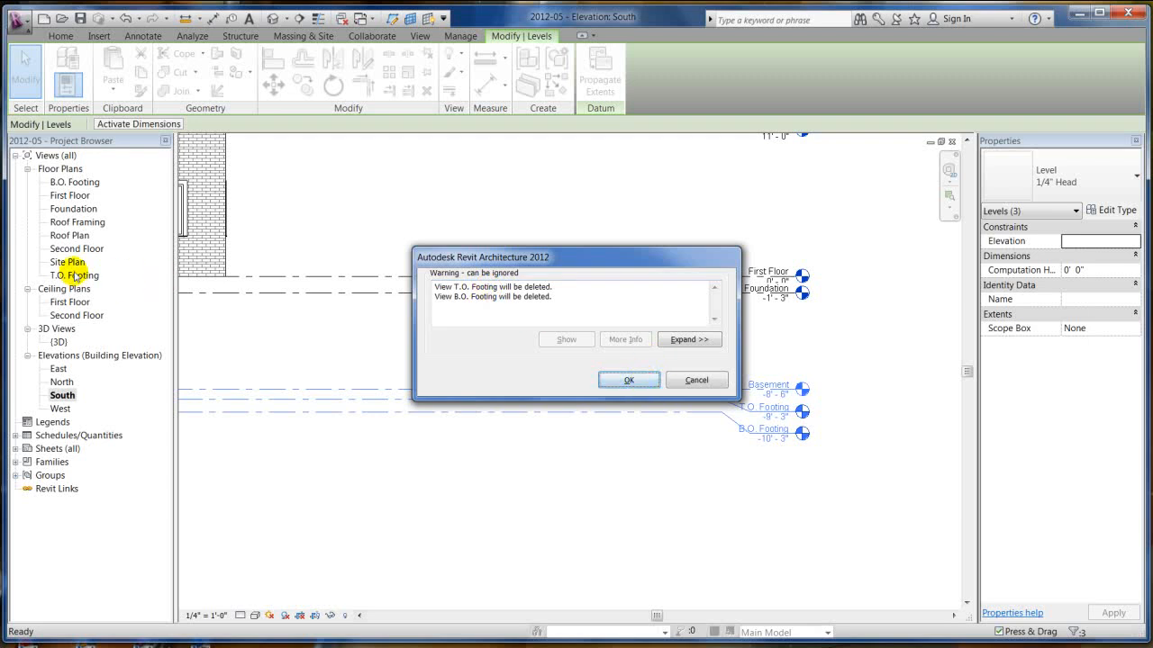
mouse_move(77, 289)
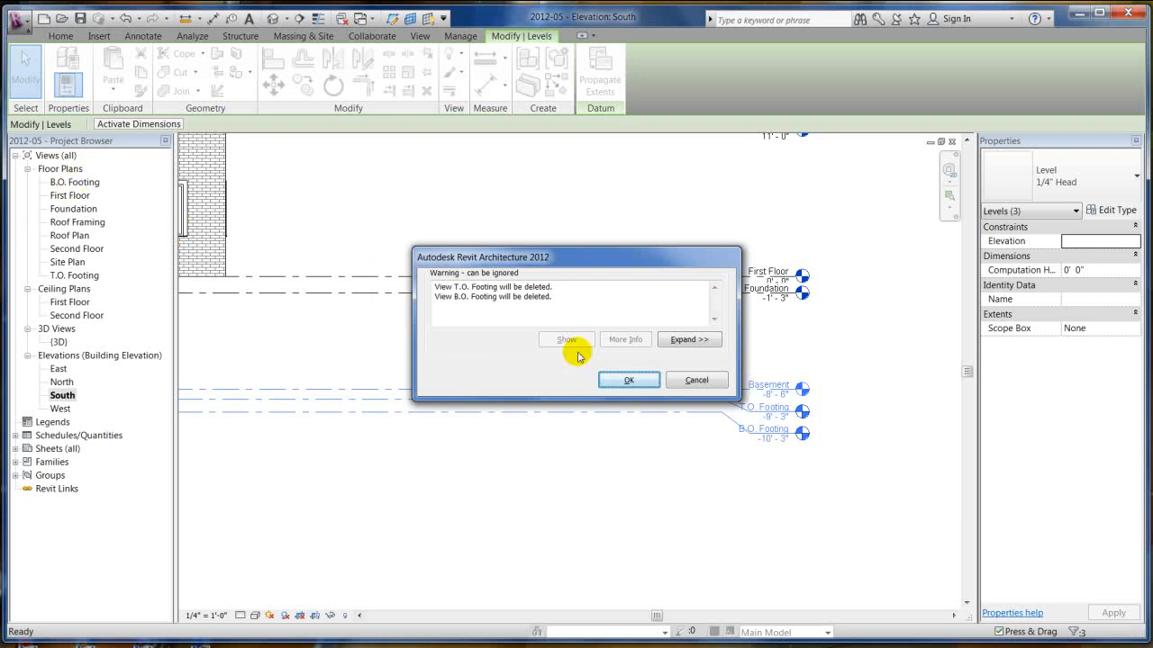
Confirm deleting the three lower levels together with their footing plan views
click(629, 378)
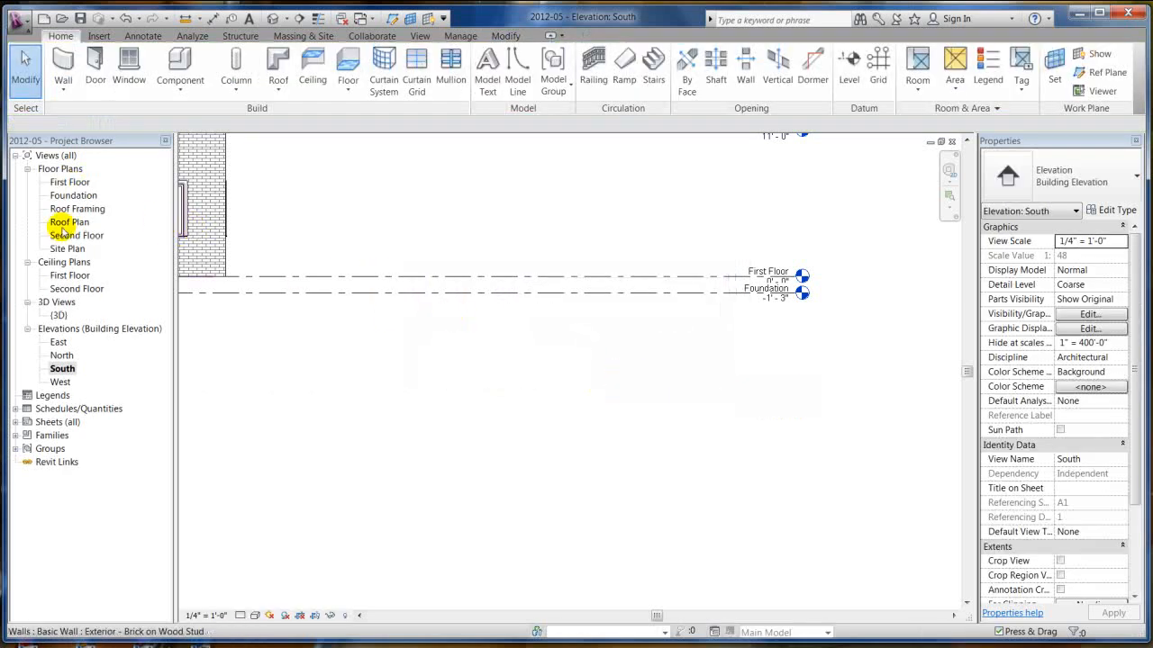
click(767, 406)
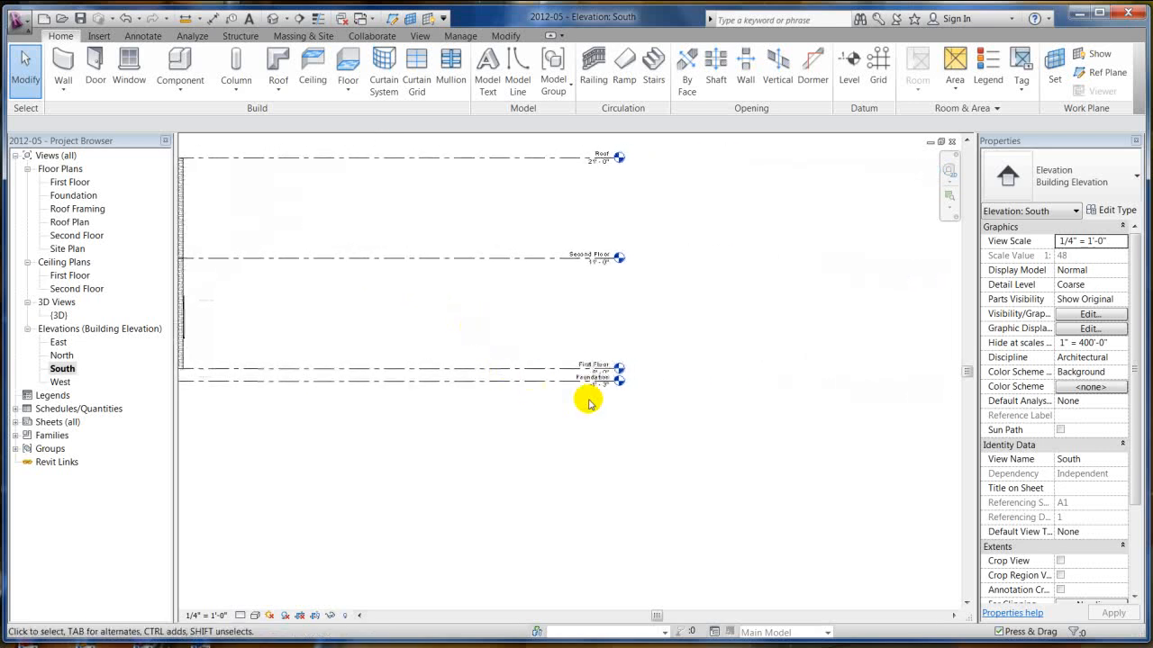
Add an elbow to the Foundation level and drag its head down clear of First Floor
click(619, 376)
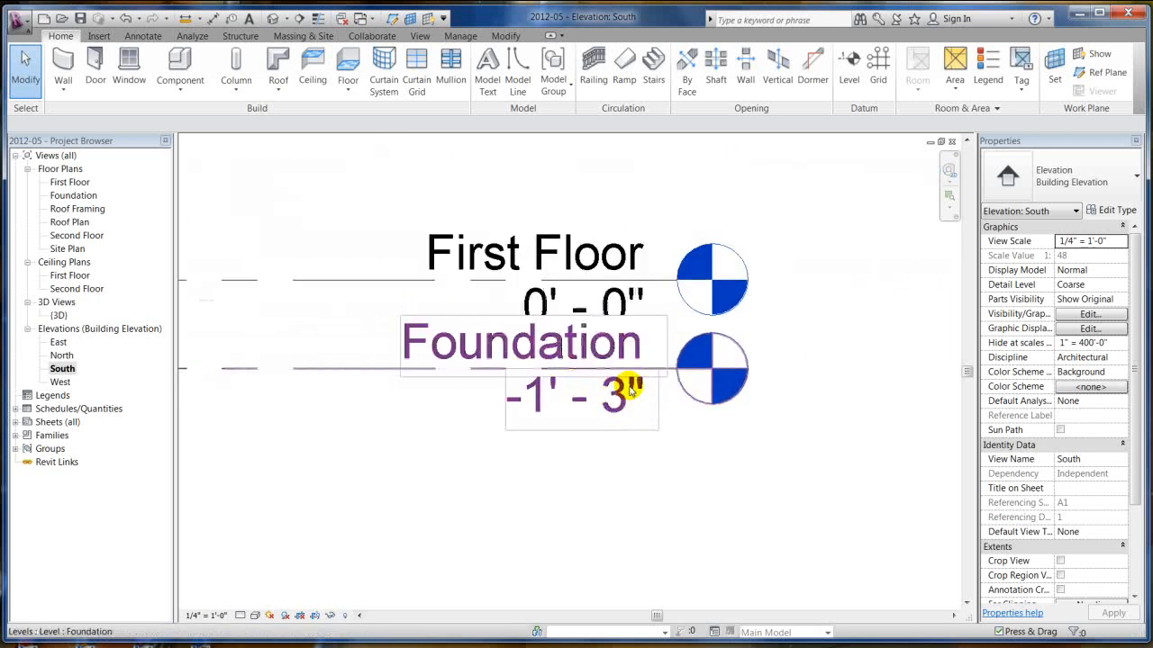
click(720, 185)
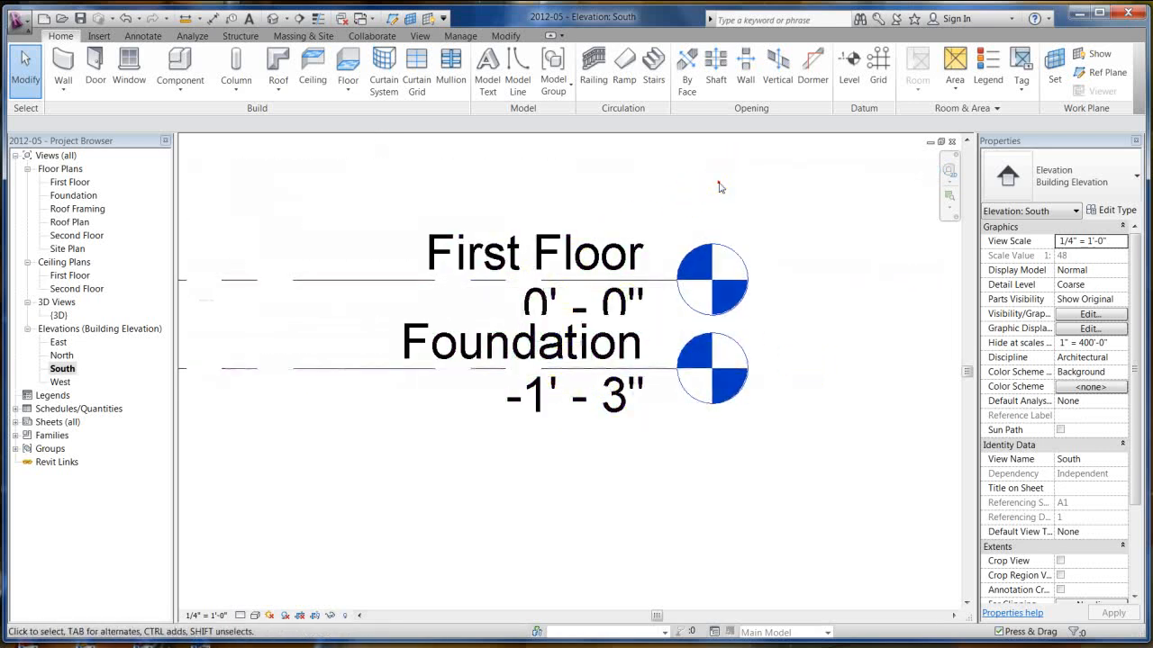
click(576, 256)
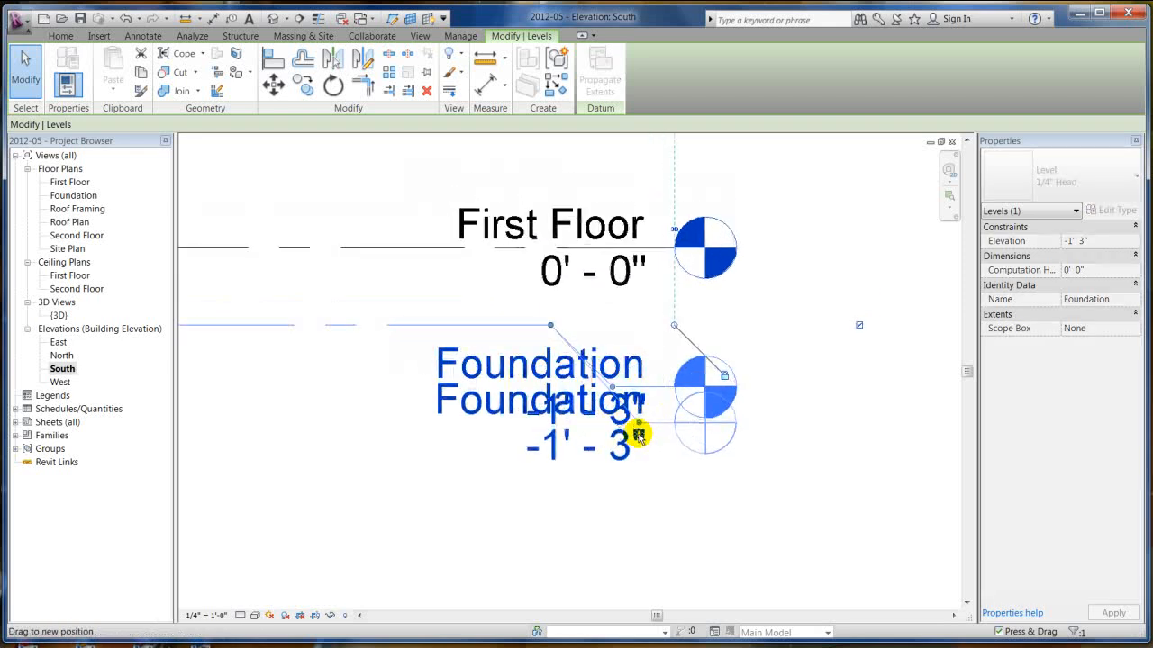
drag(639, 437, 645, 421)
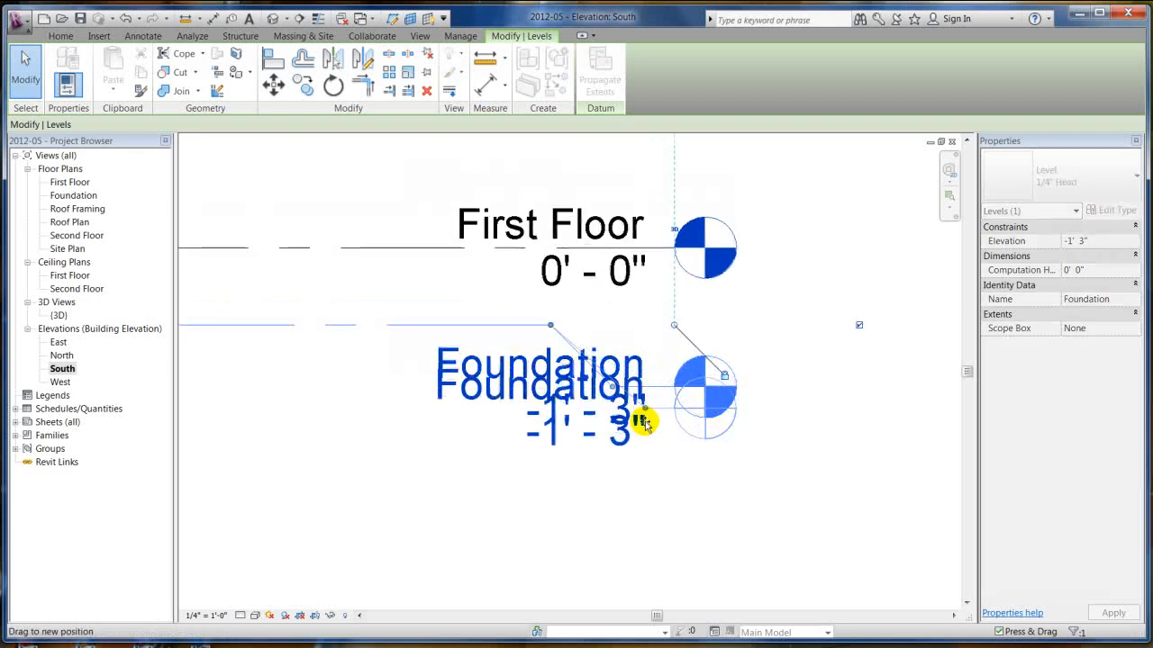
drag(645, 423, 389, 324)
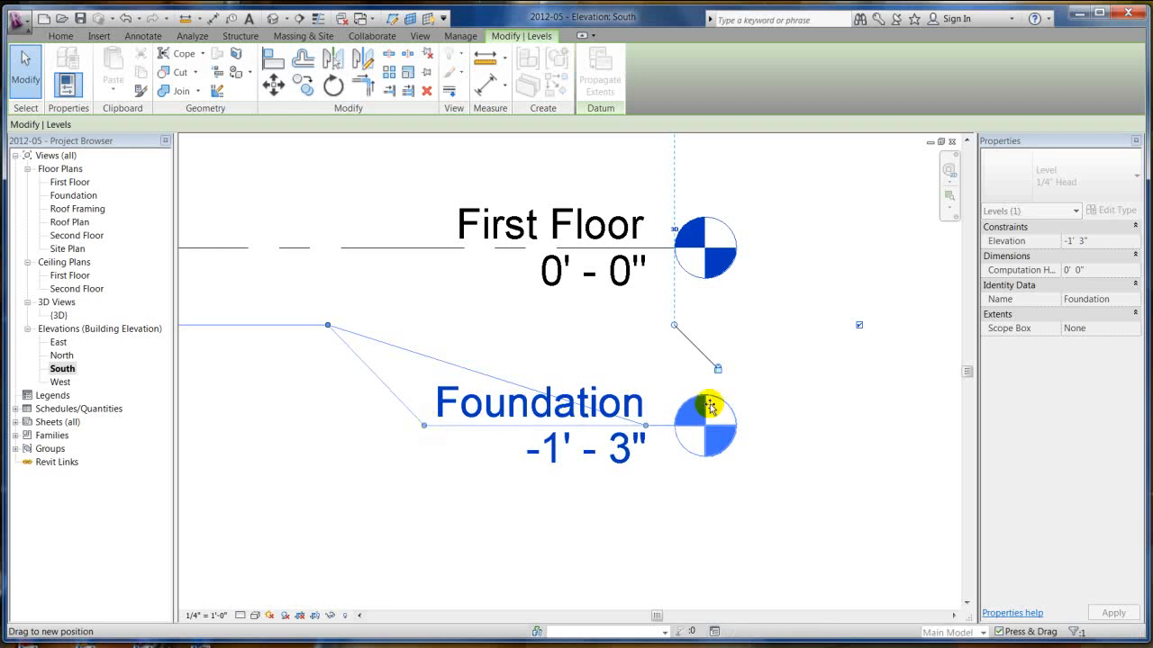
click(850, 387)
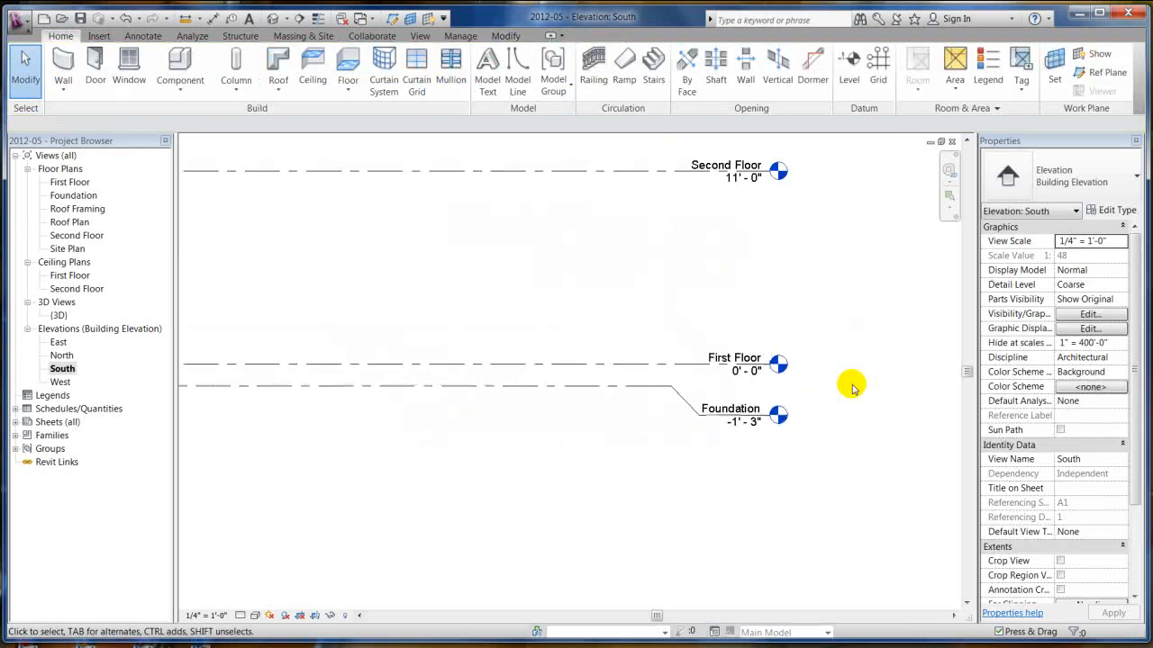
mouse_move(713, 522)
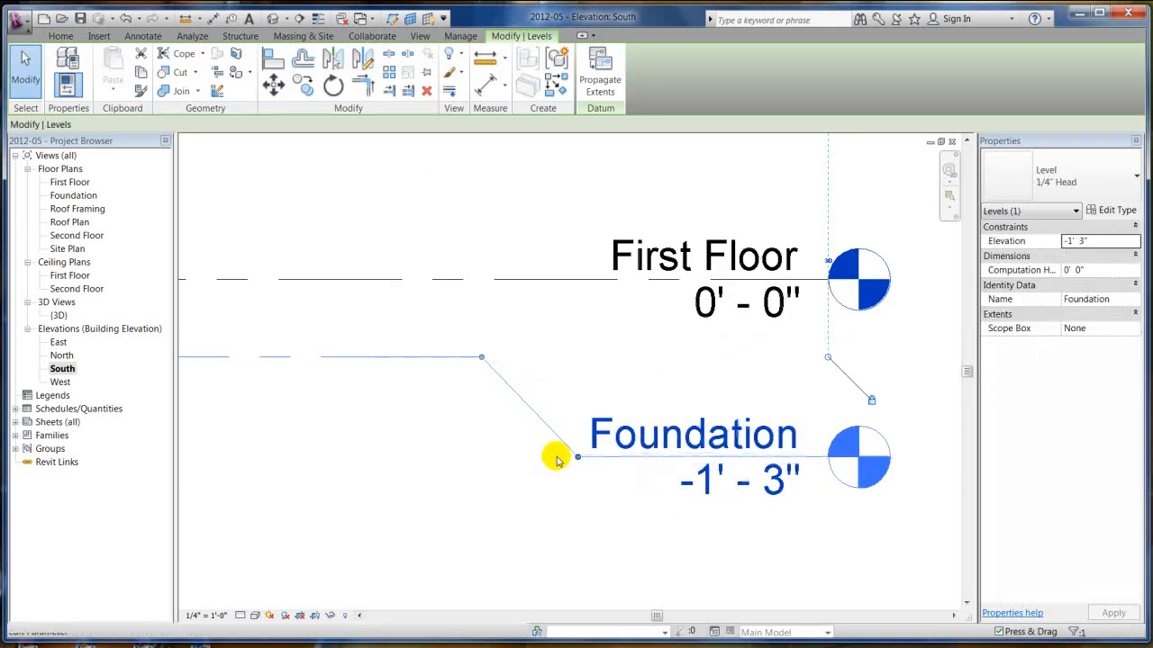
Reshape the bend in the Foundation level's elbow leader
drag(577, 457, 584, 369)
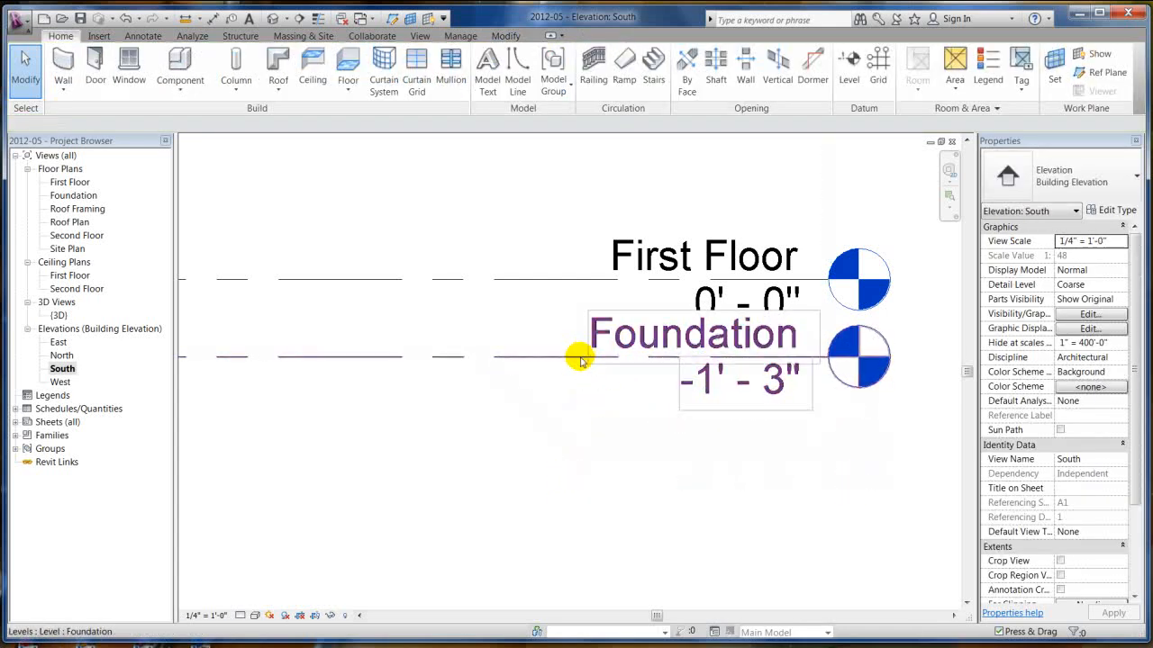
click(579, 357)
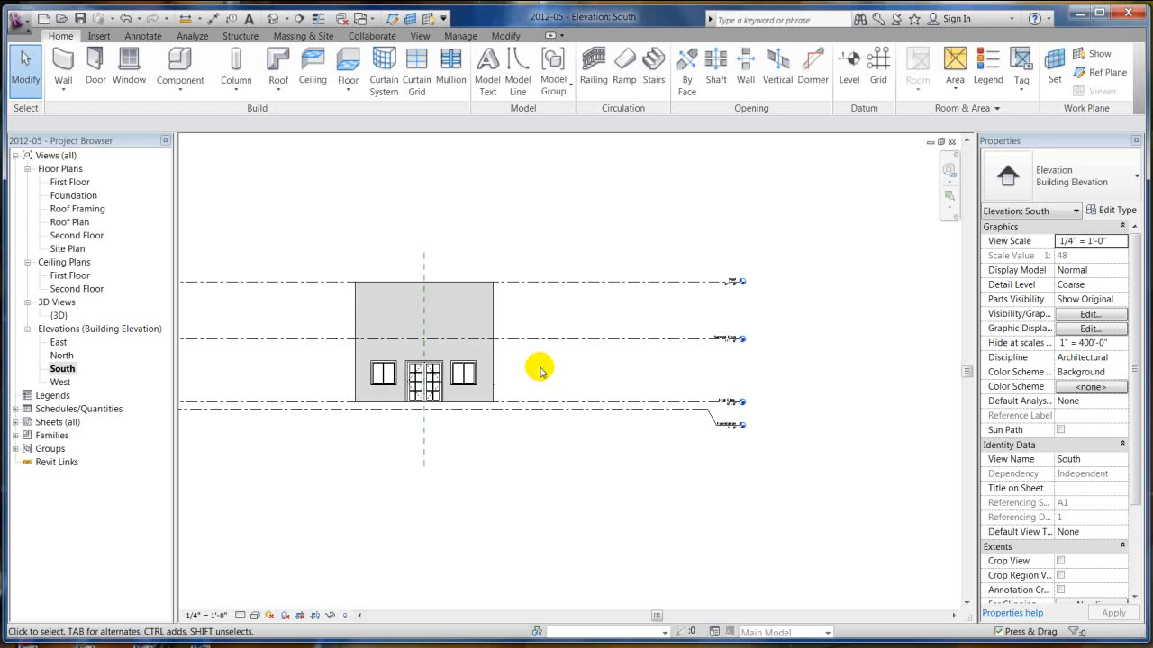
mouse_move(418, 299)
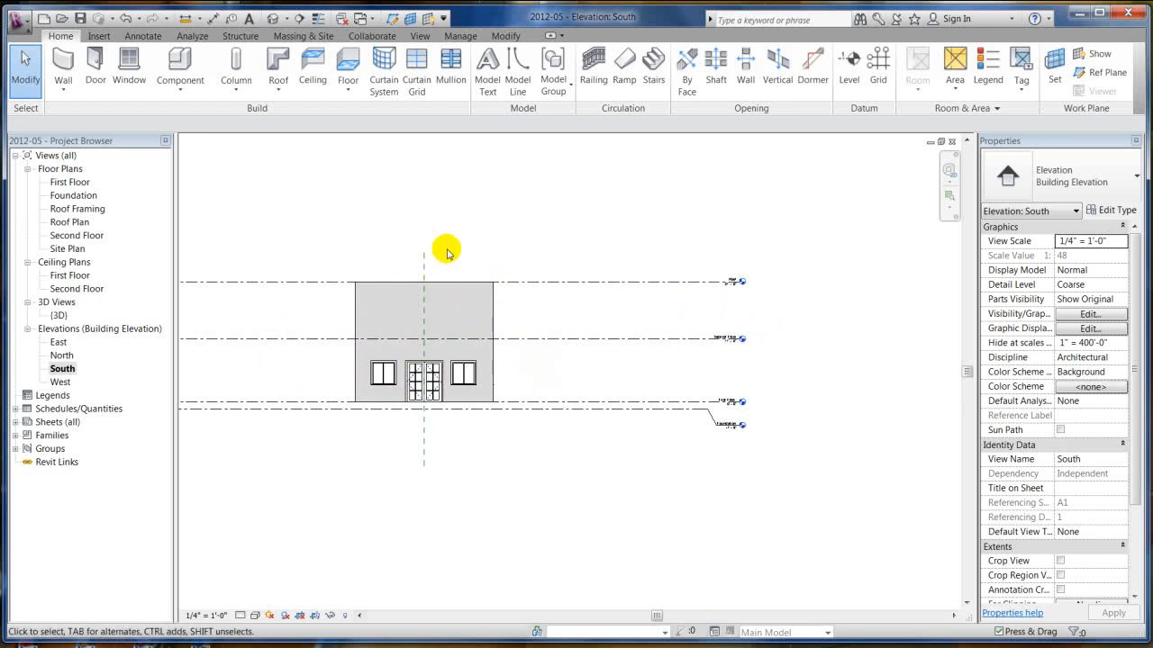
mouse_move(760, 313)
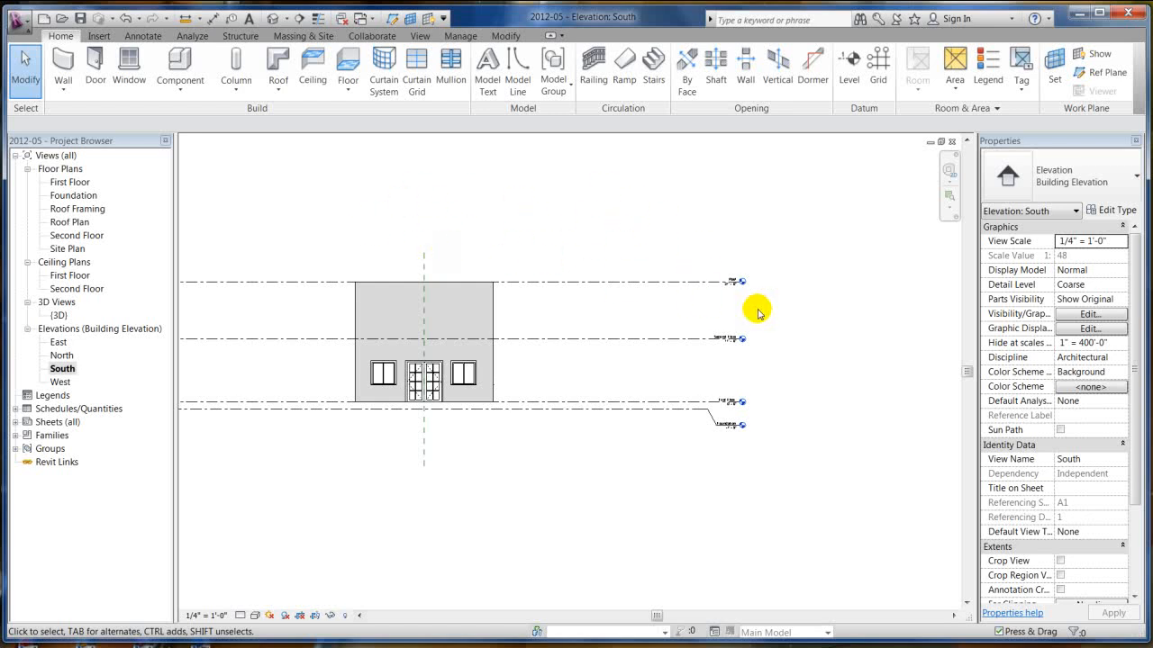
mouse_move(719, 450)
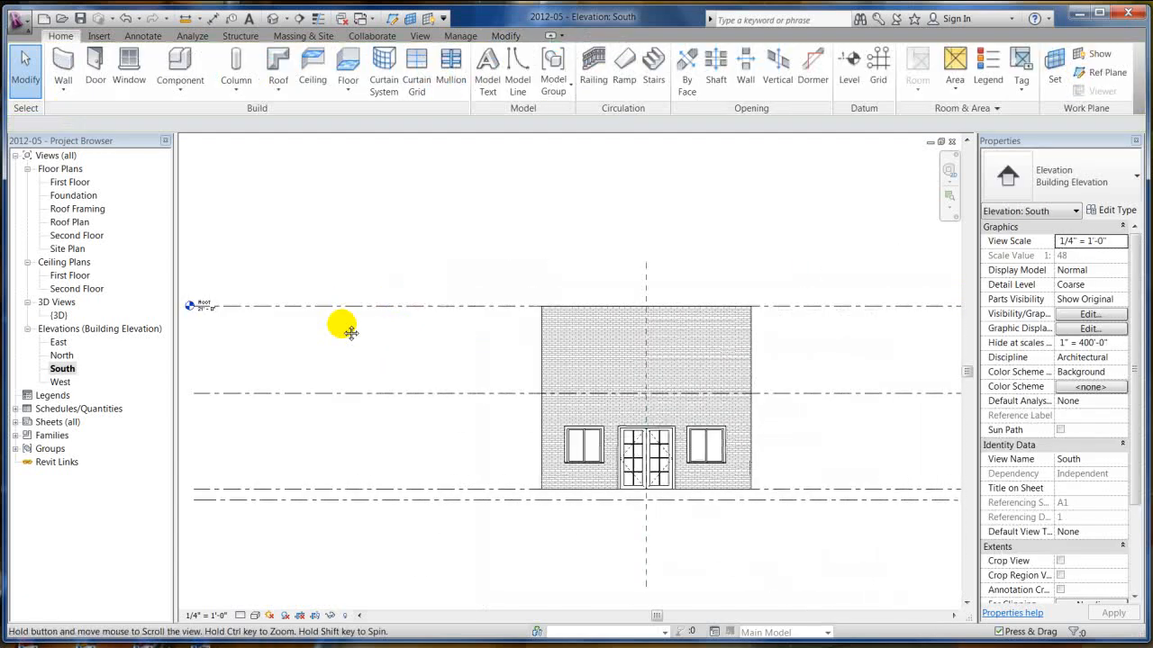
Hide the Roof level's left-end bubble
click(793, 303)
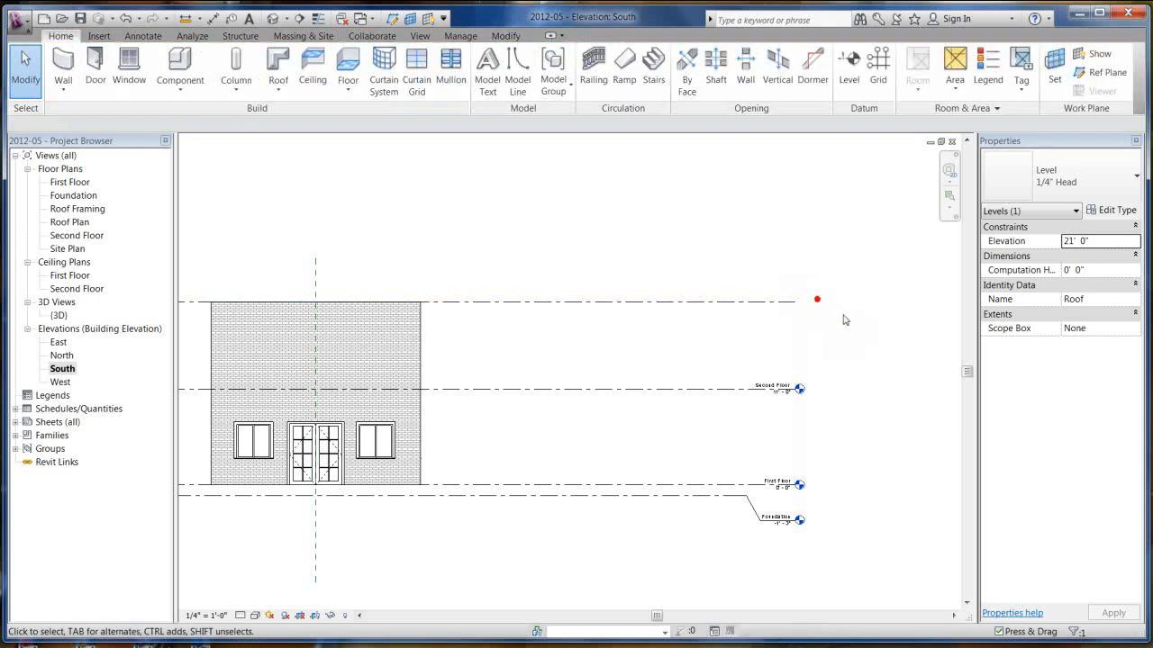
click(818, 299)
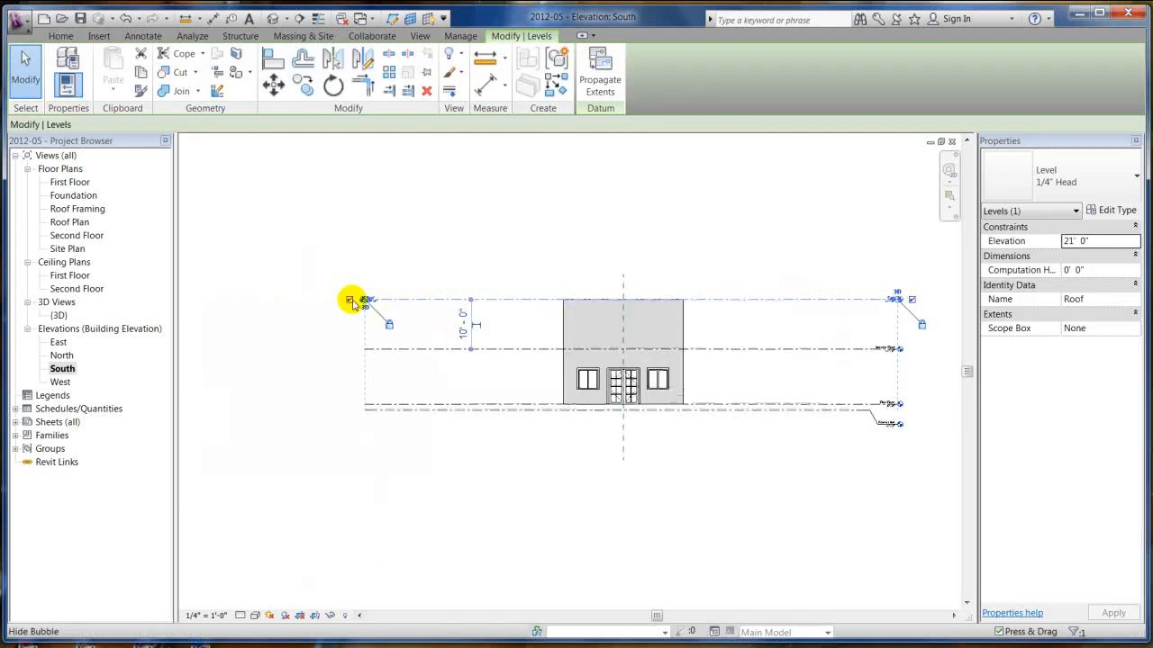
click(499, 245)
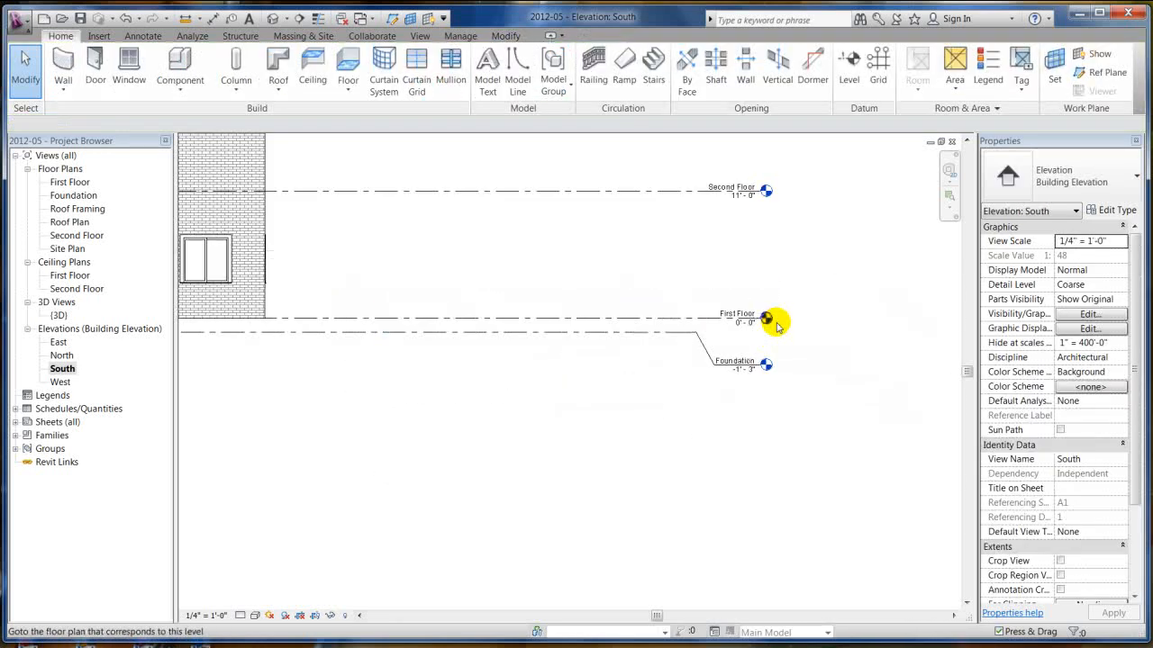
Drag the First Floor level head to a new offset position
click(765, 321)
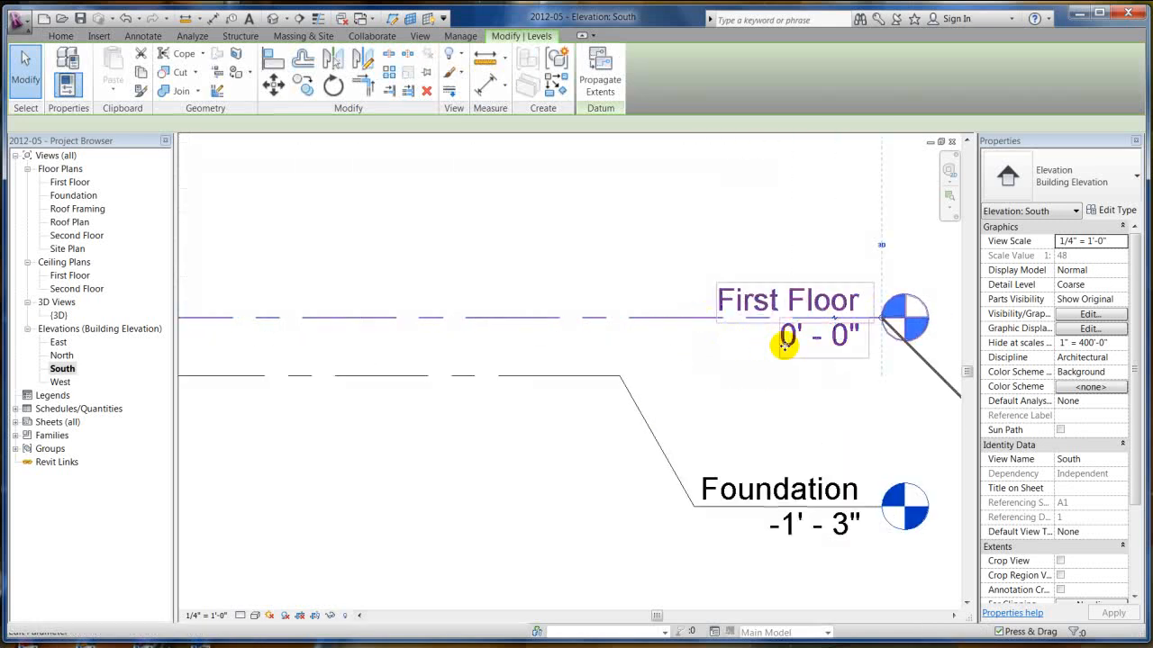
click(789, 320)
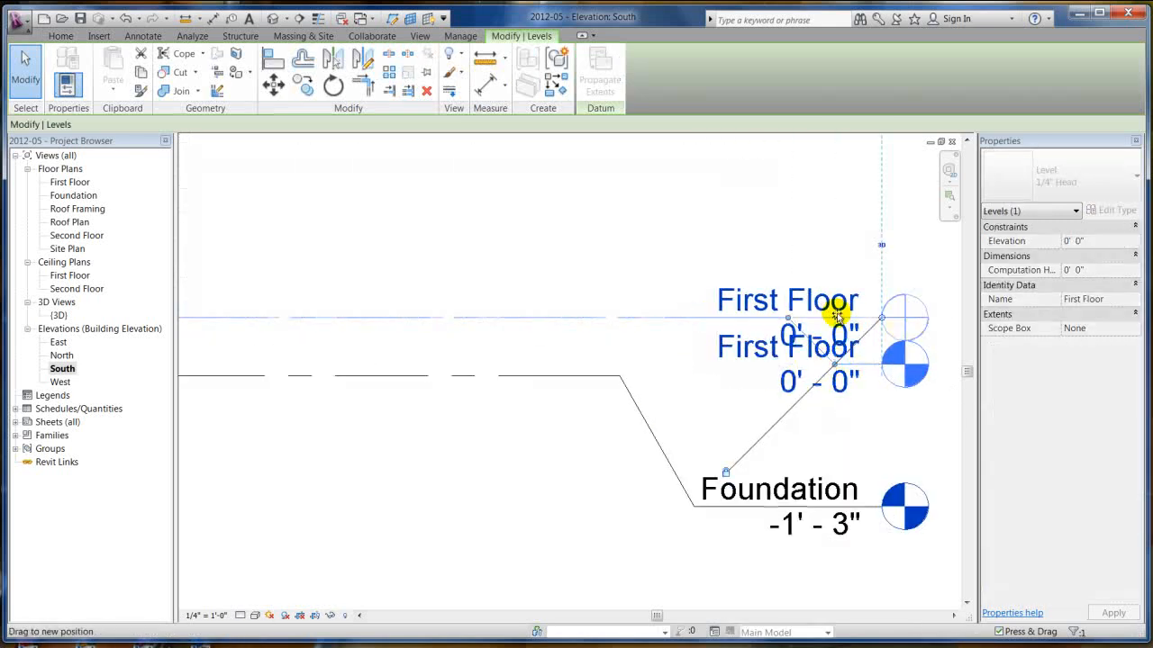
click(661, 373)
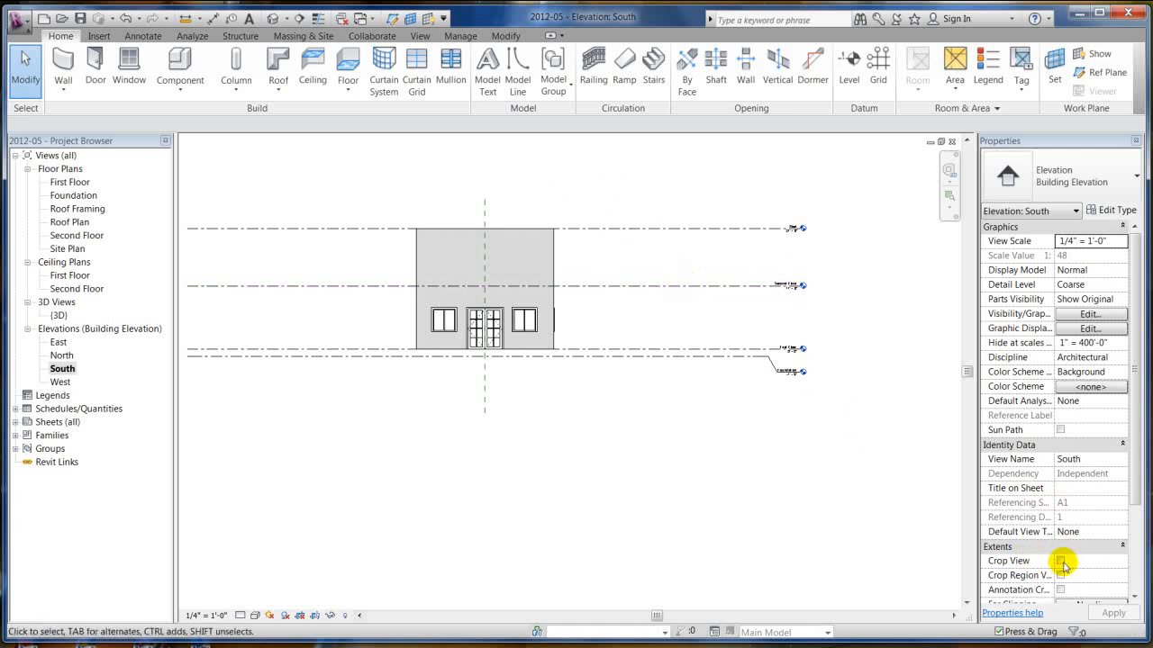
Enable Crop View and Crop Region Visible for the South elevation and apply
click(1059, 562)
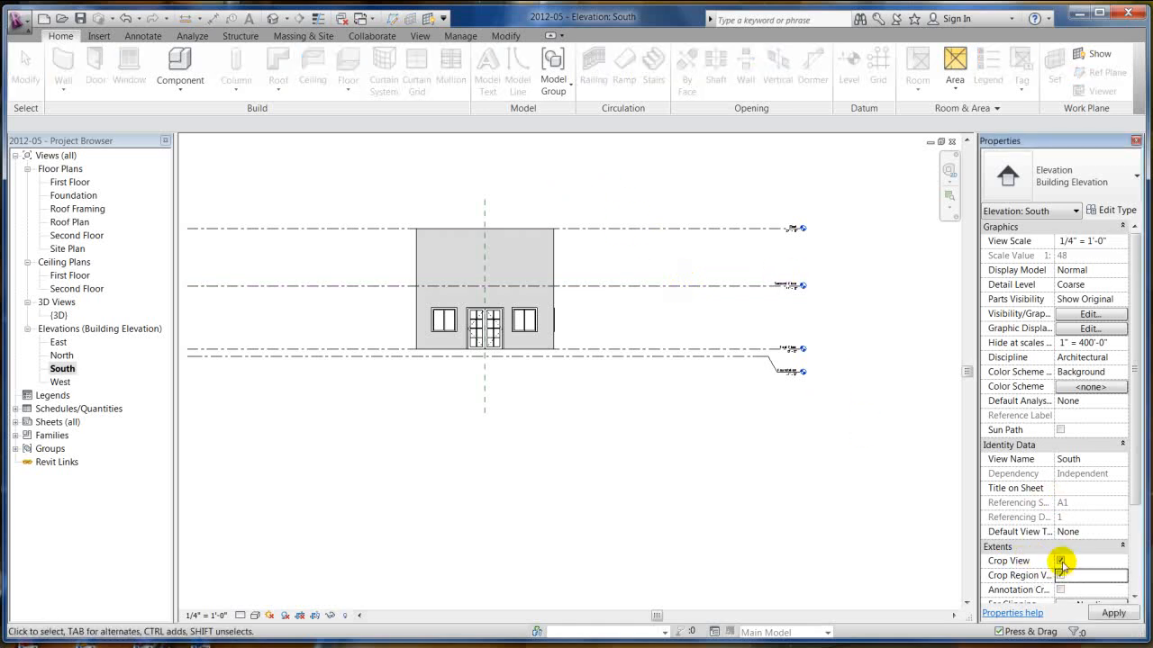
click(1059, 562)
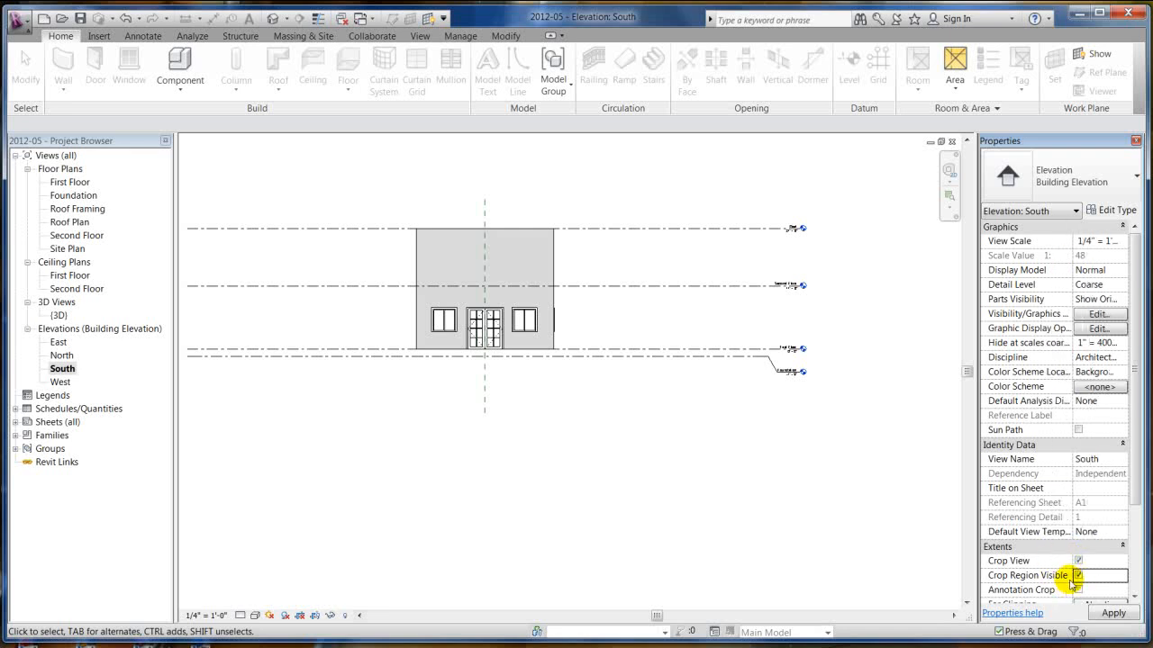
click(1077, 574)
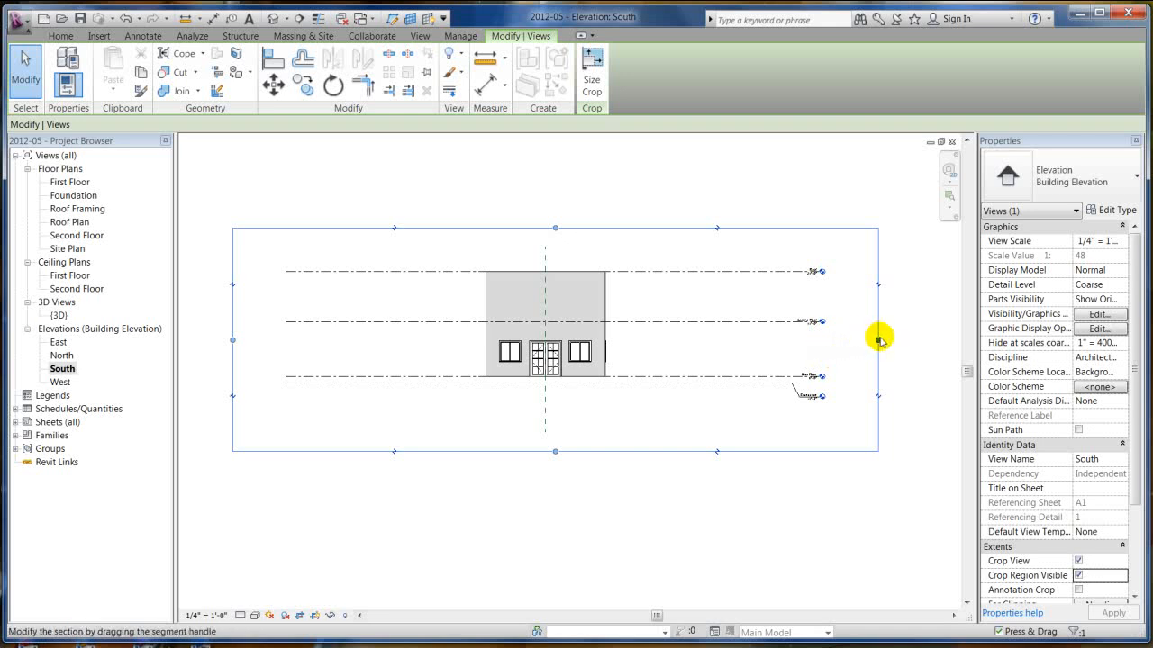
Tighten the crop region in around the house from both sides
drag(878, 340, 729, 342)
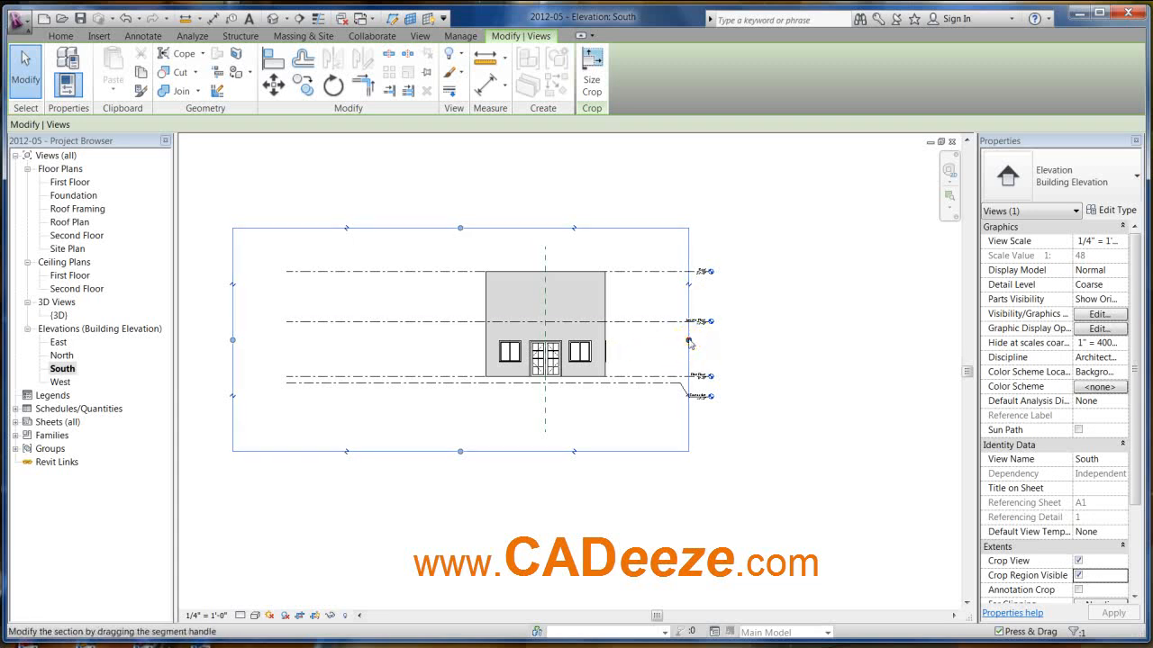
drag(688, 342, 648, 340)
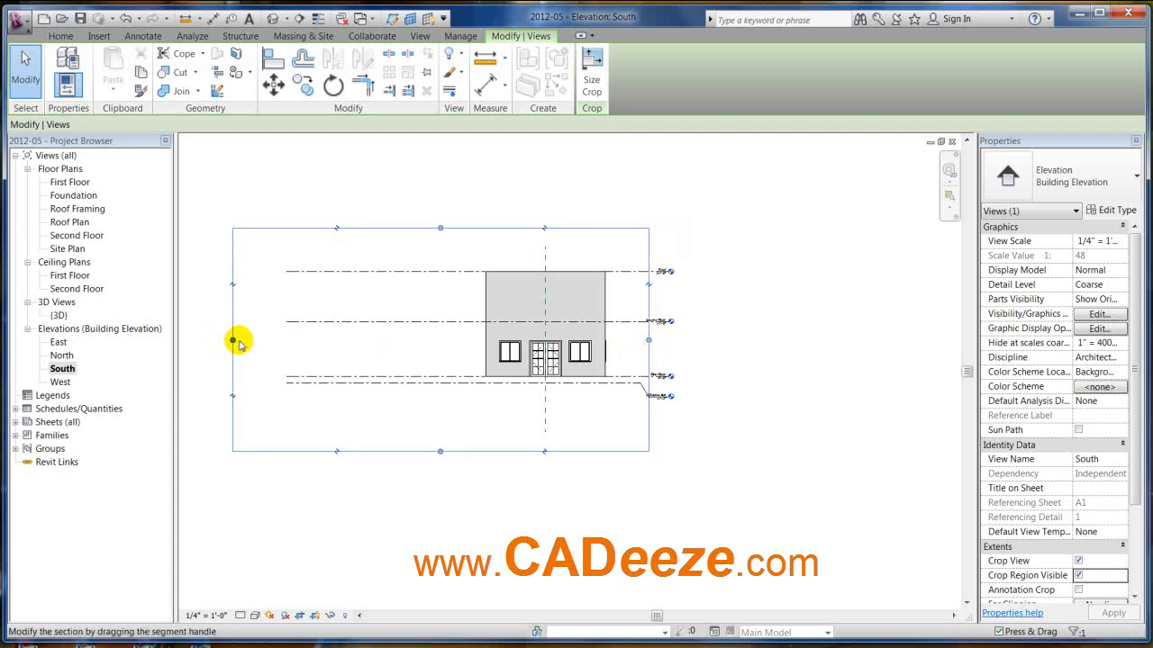
drag(238, 342, 432, 339)
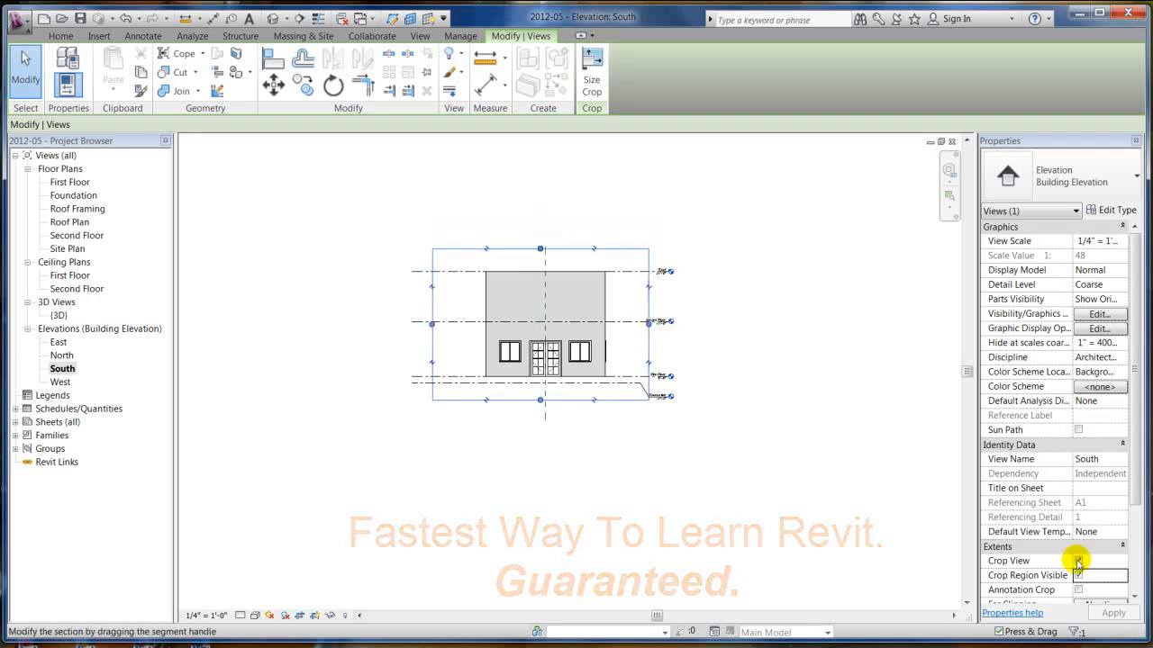
Switch off Crop Region Visible and Crop View again and apply
click(1077, 560)
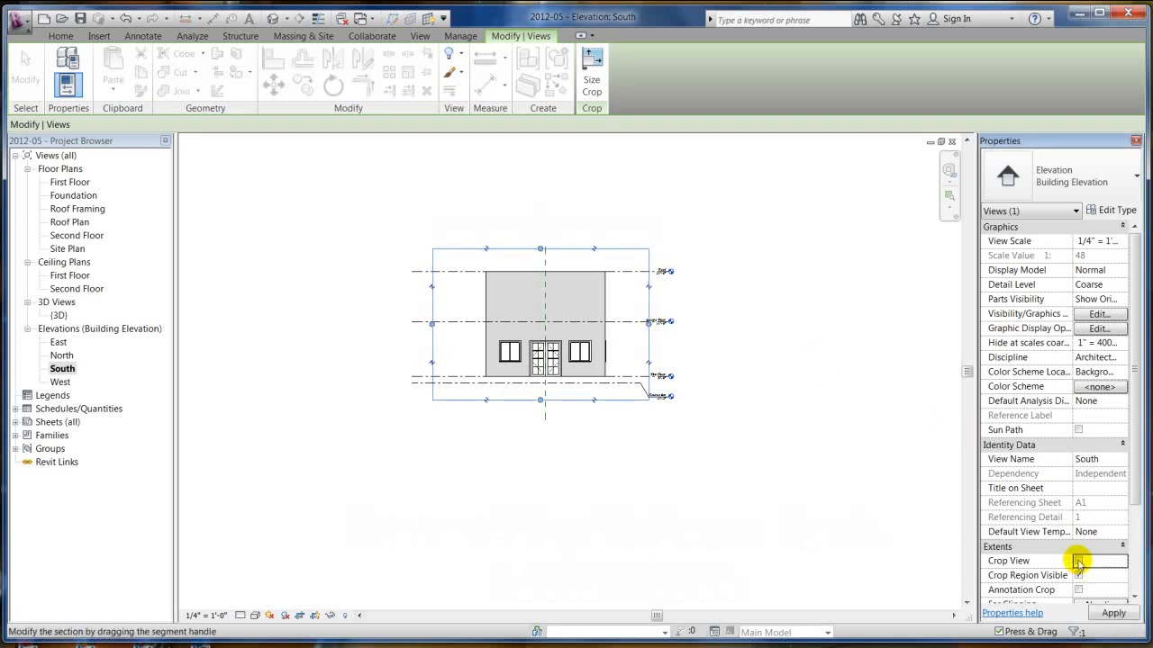
click(1077, 560)
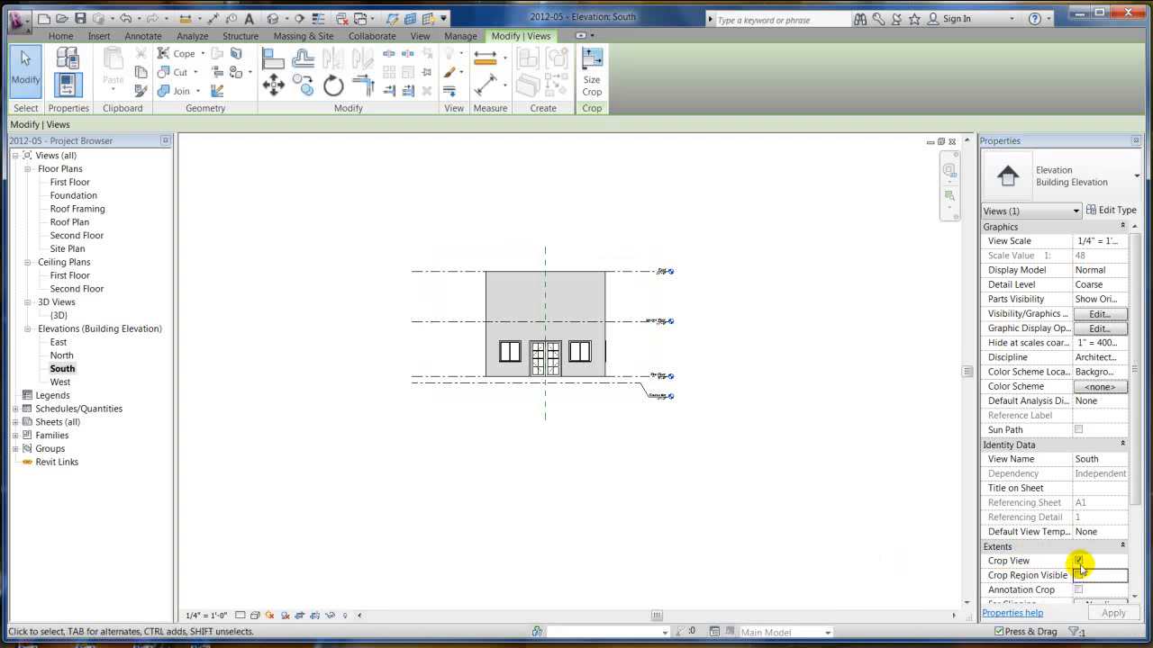
click(1077, 562)
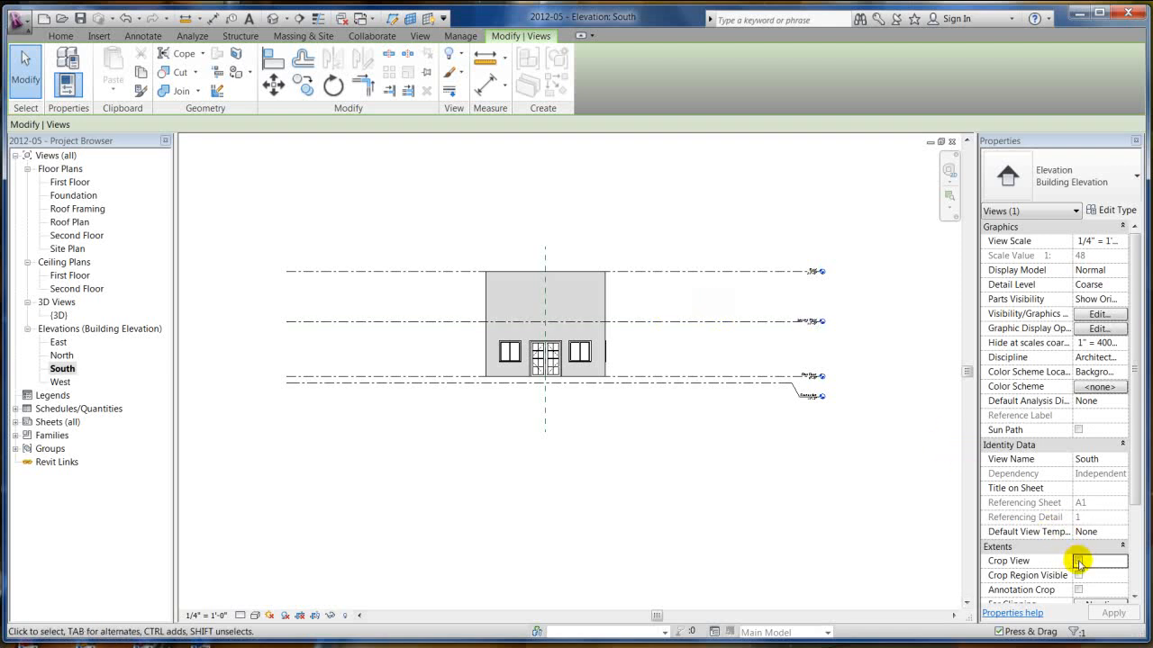
click(1077, 560)
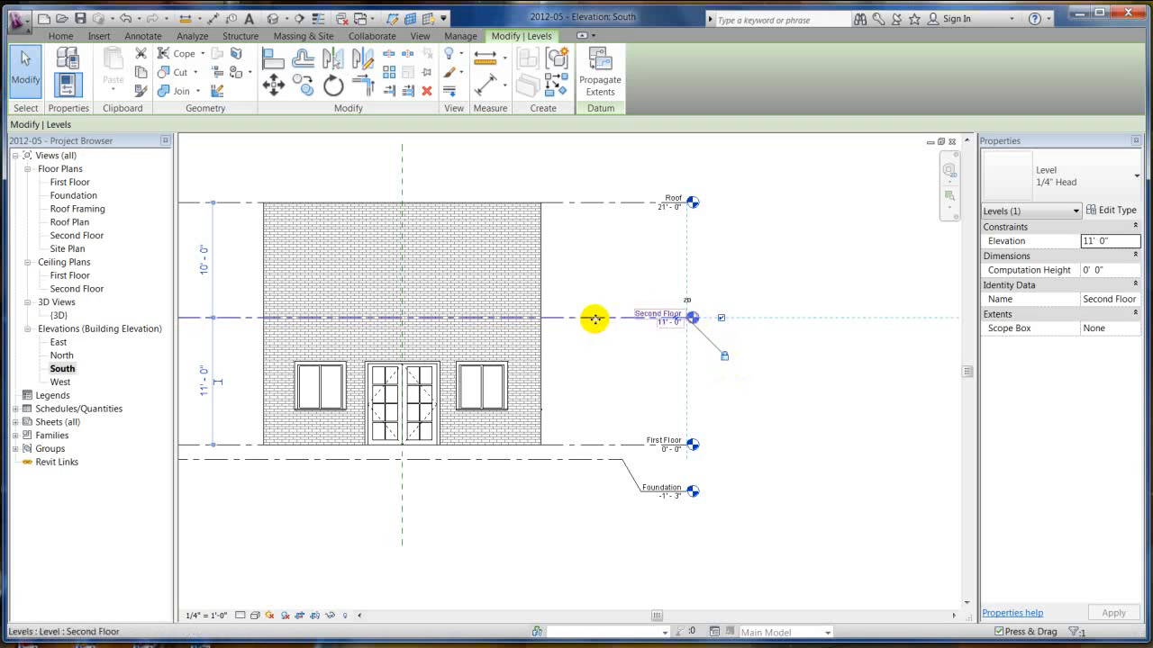
mouse_move(724, 357)
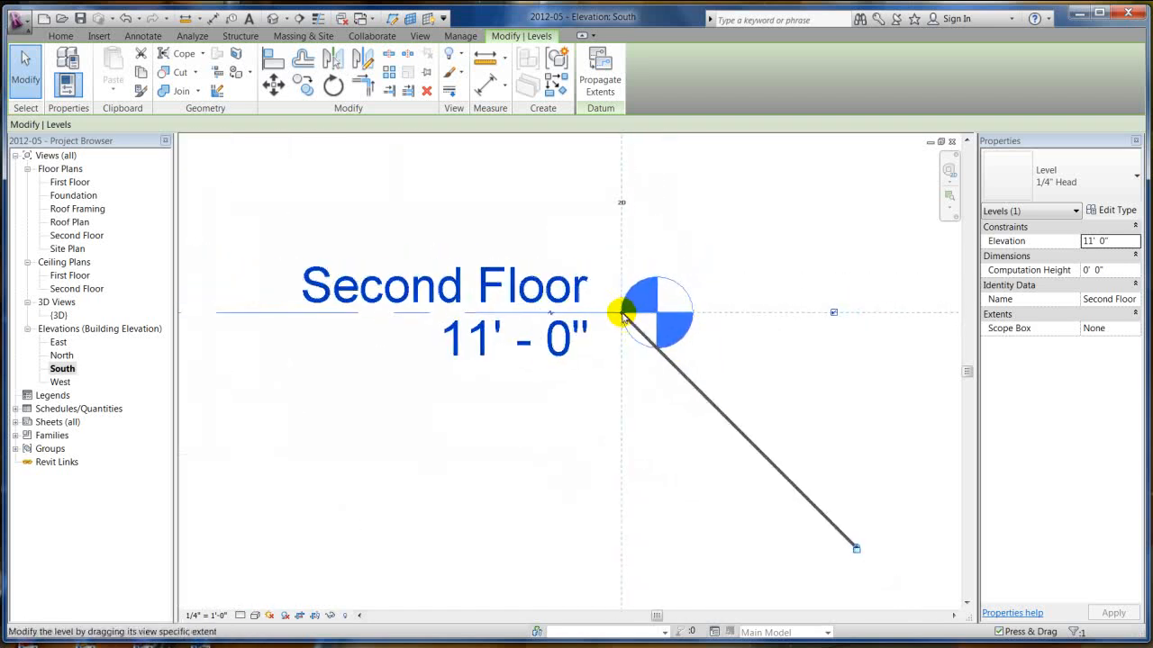
scroll(up, 3)
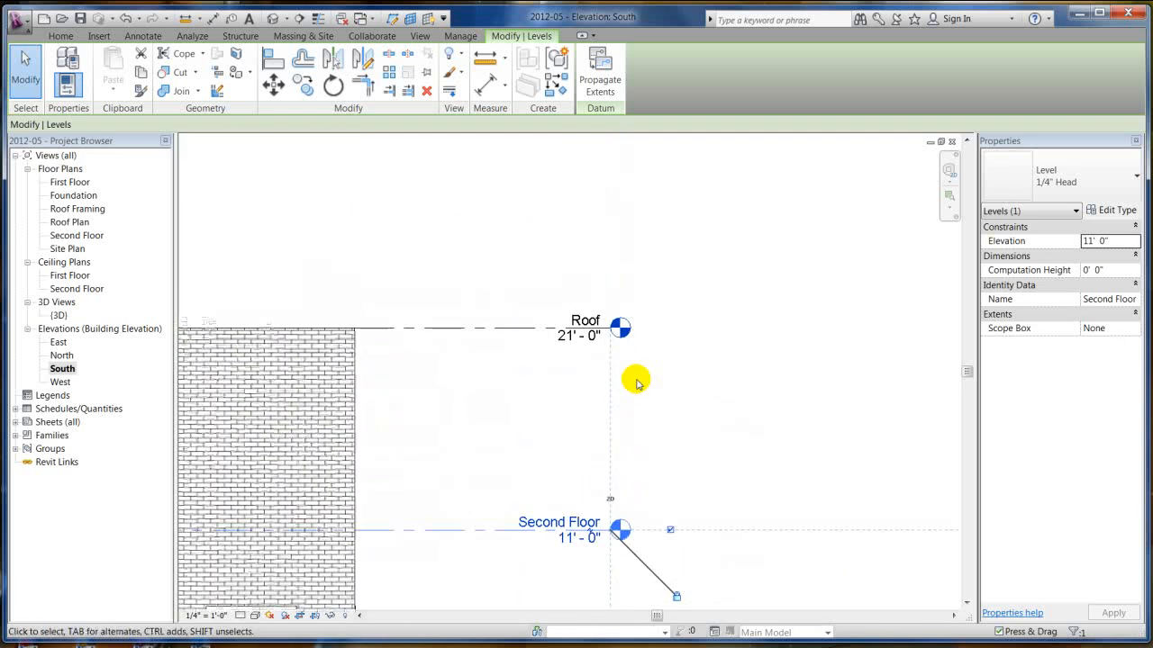
scroll(down, 3)
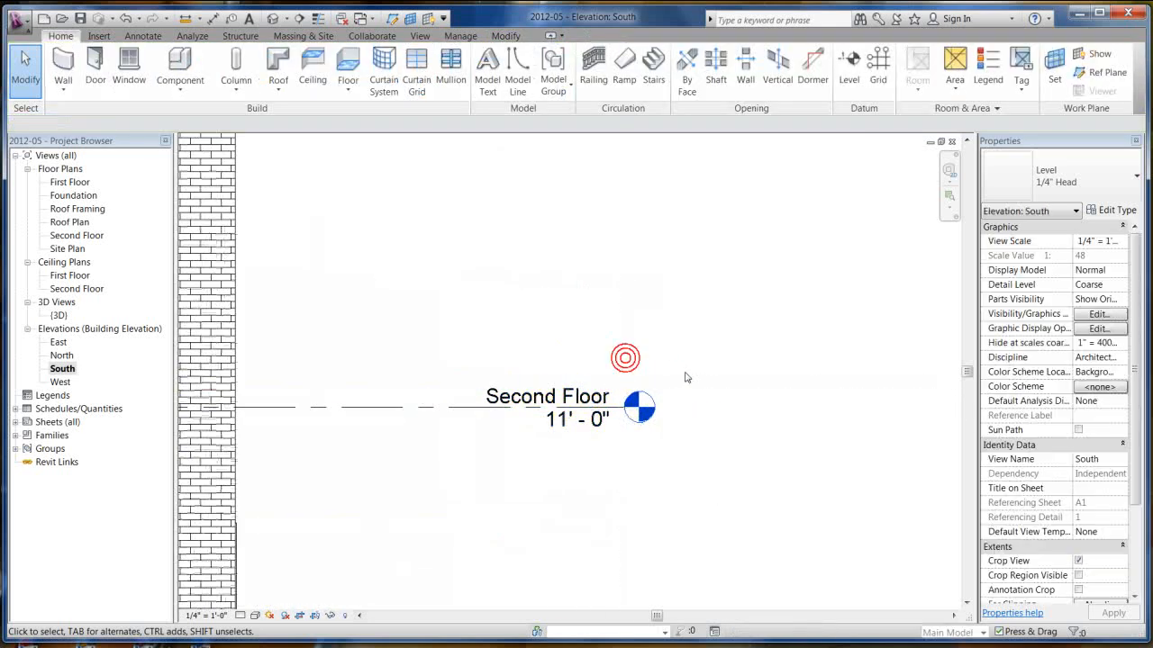
click(639, 407)
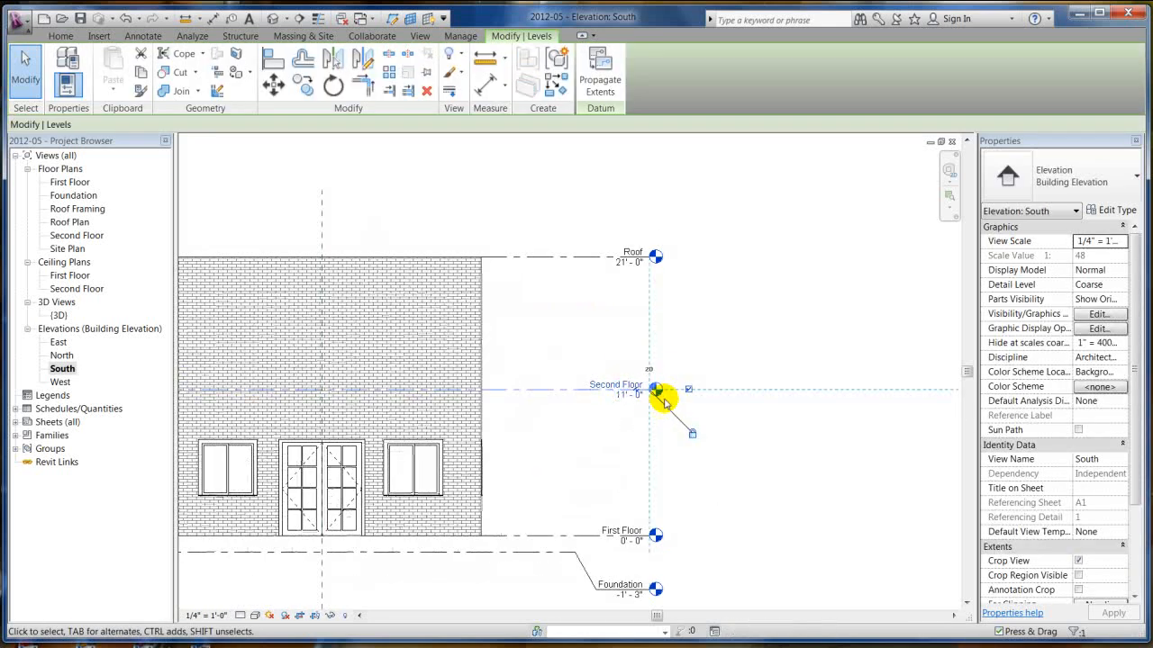
click(652, 389)
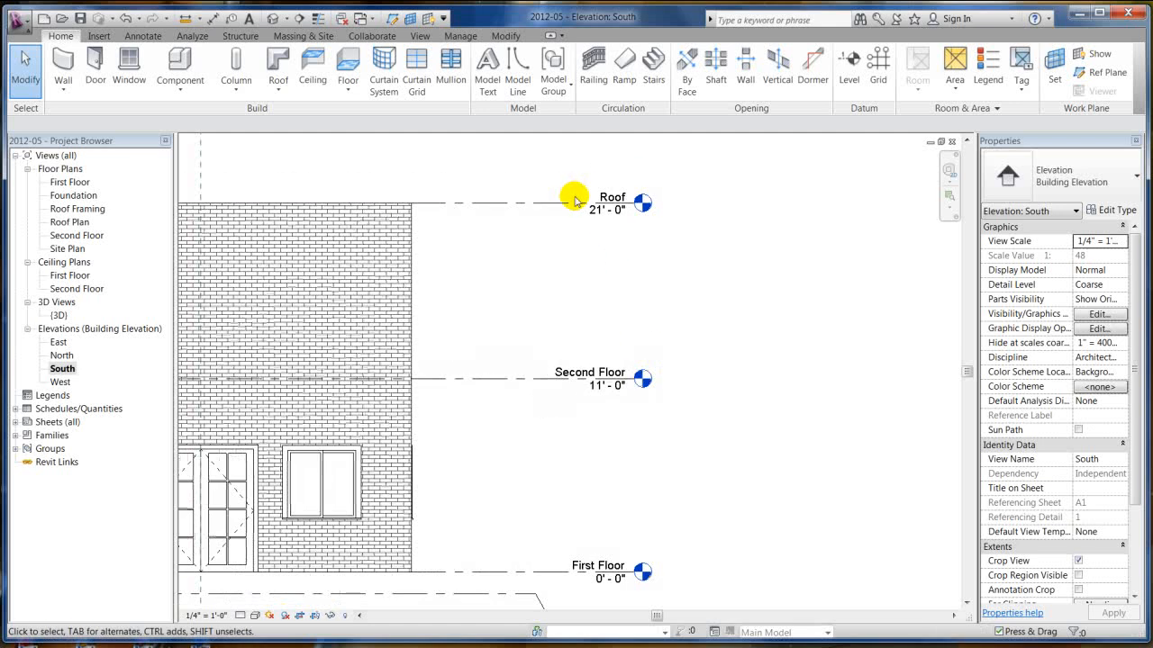
click(612, 202)
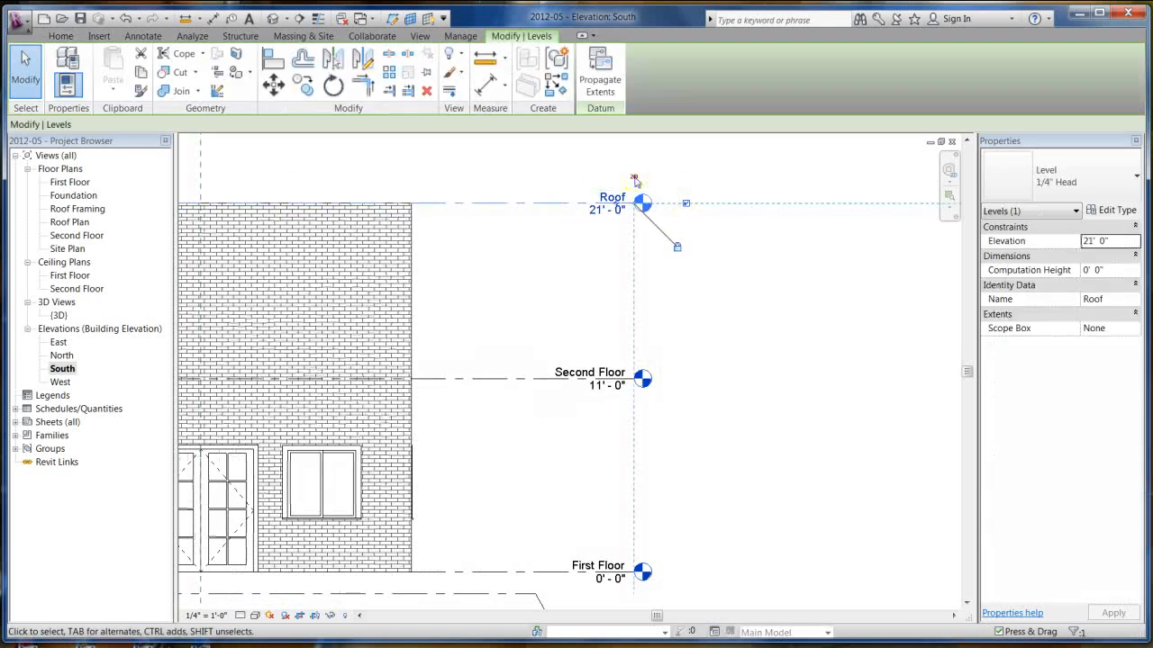
click(699, 336)
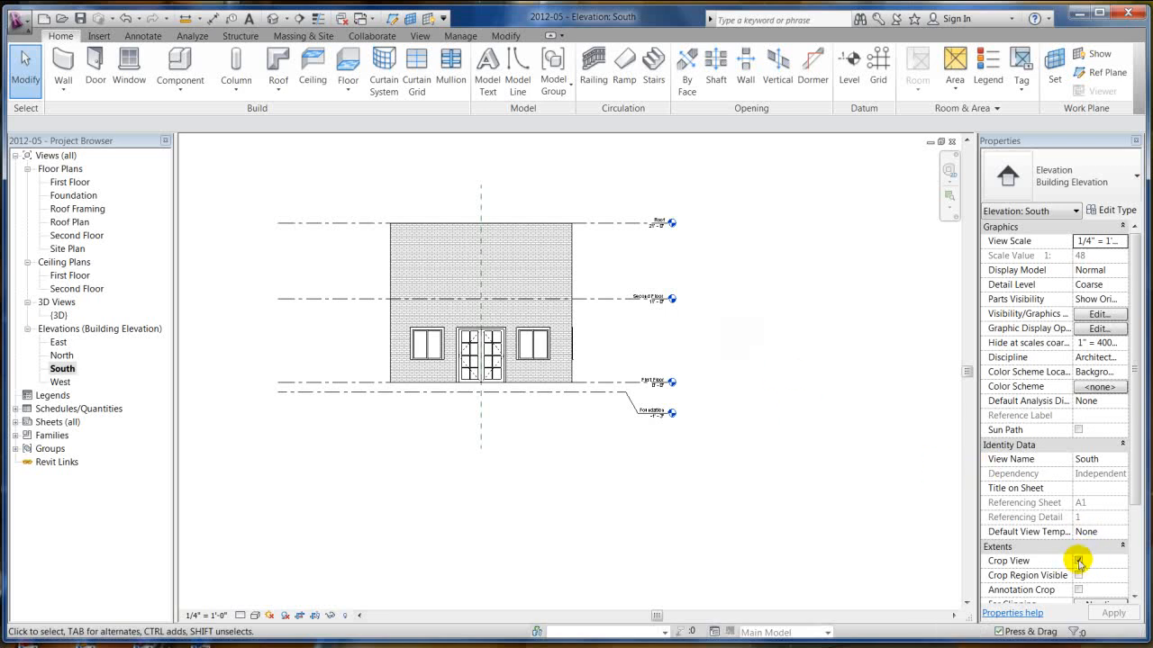
click(1077, 562)
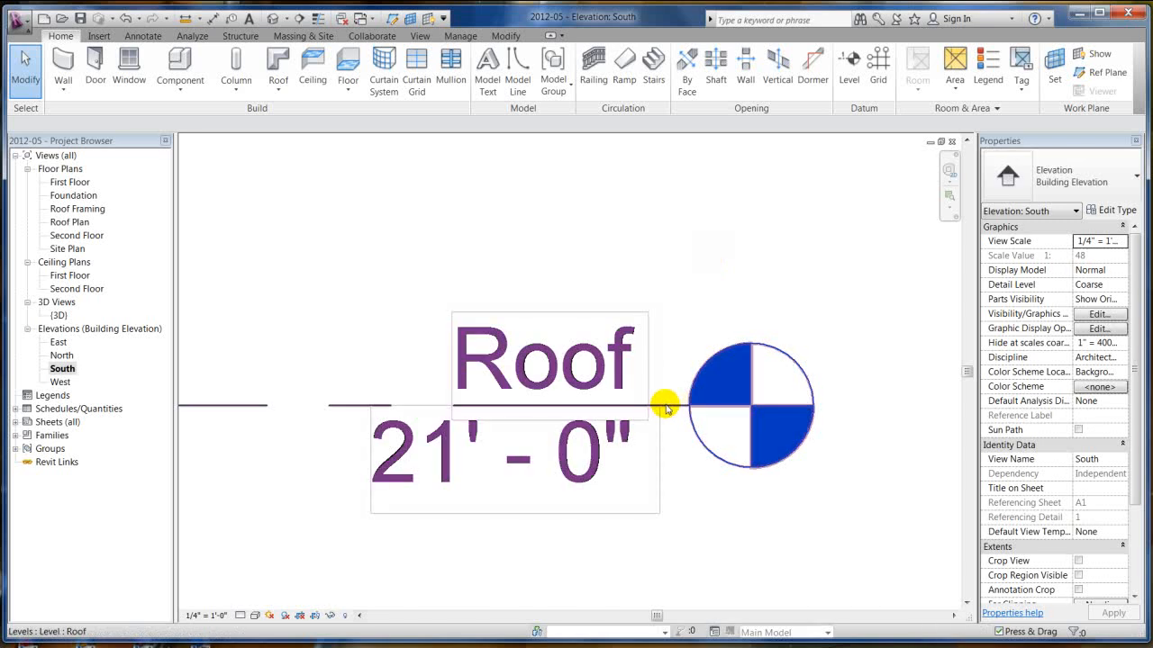
Shorten the Roof level line toward the house
scroll(down, 3)
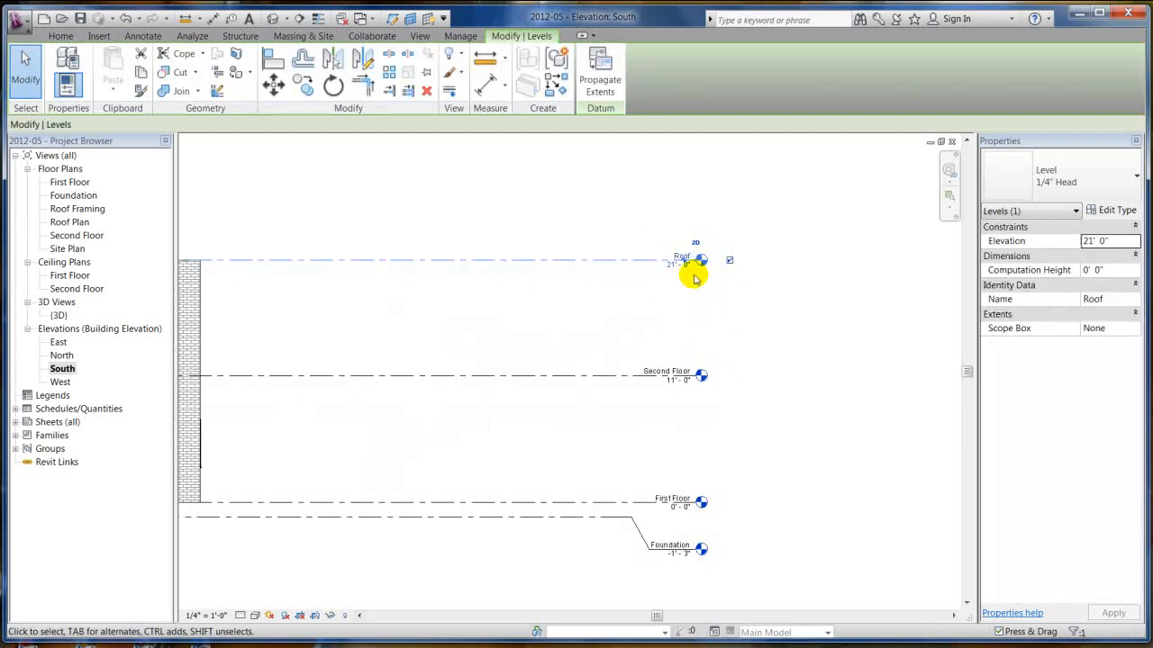
drag(700, 261, 583, 261)
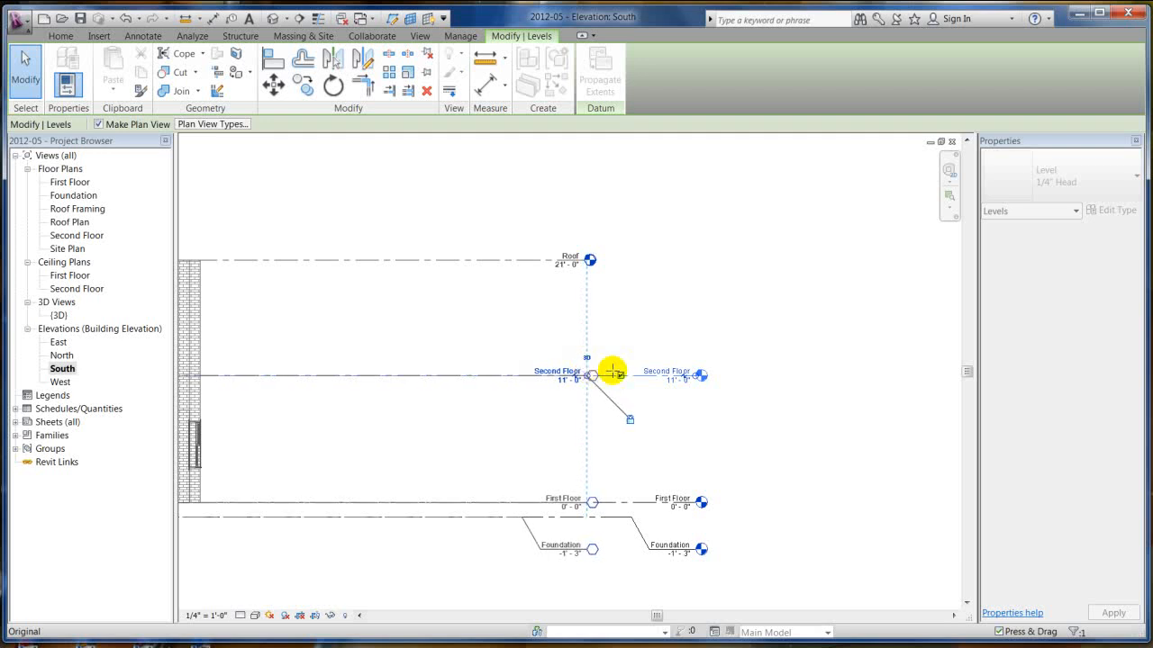
click(405, 432)
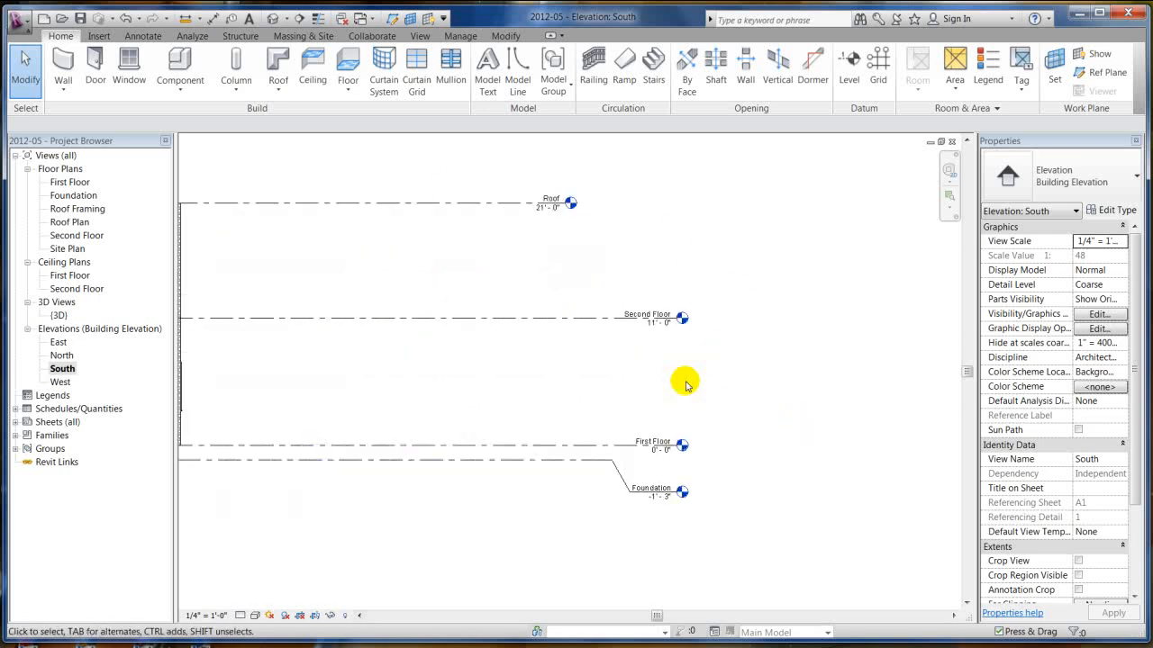
click(649, 313)
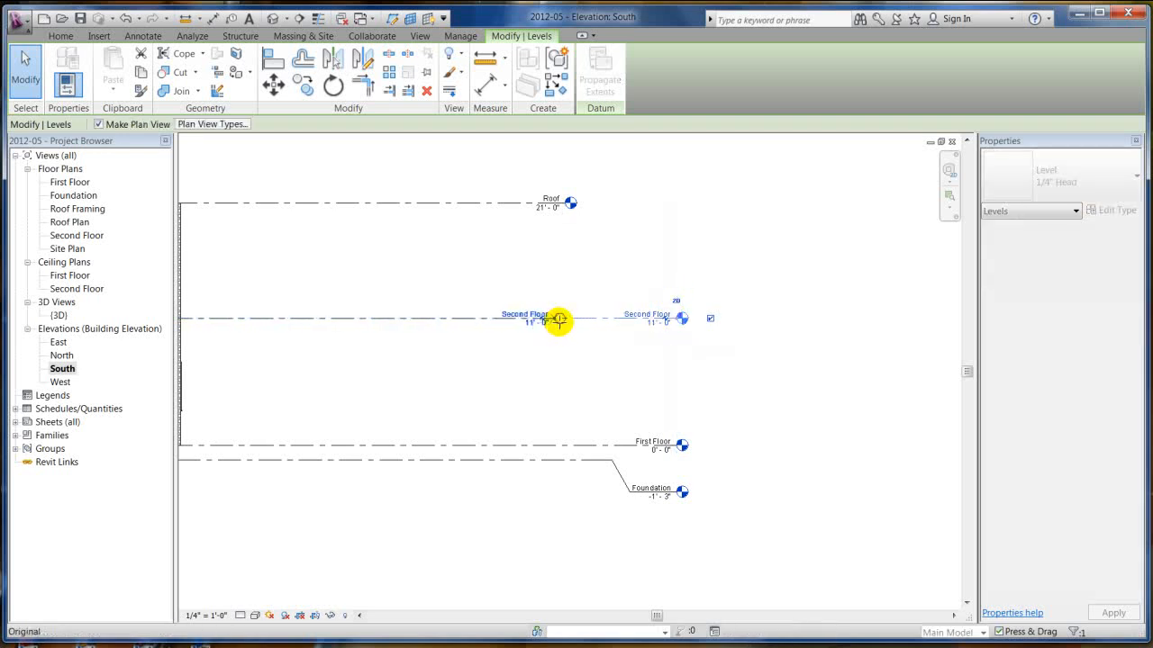
Select the Second Floor and Roof levels and lock the Roof level end alignment
click(559, 317)
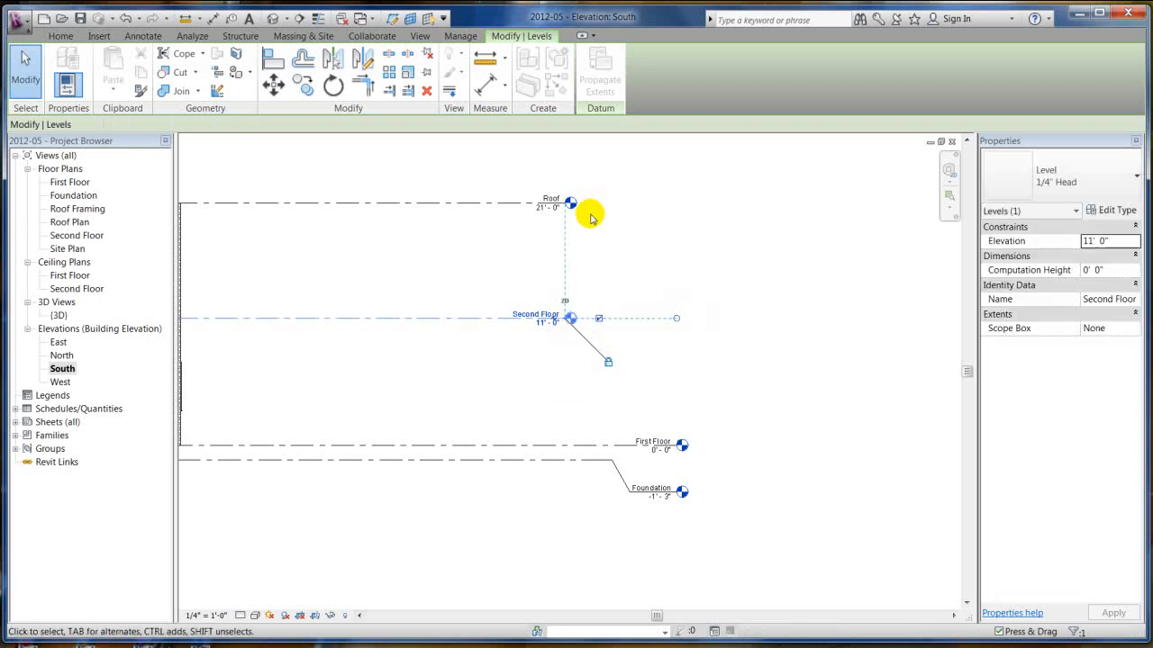
click(504, 201)
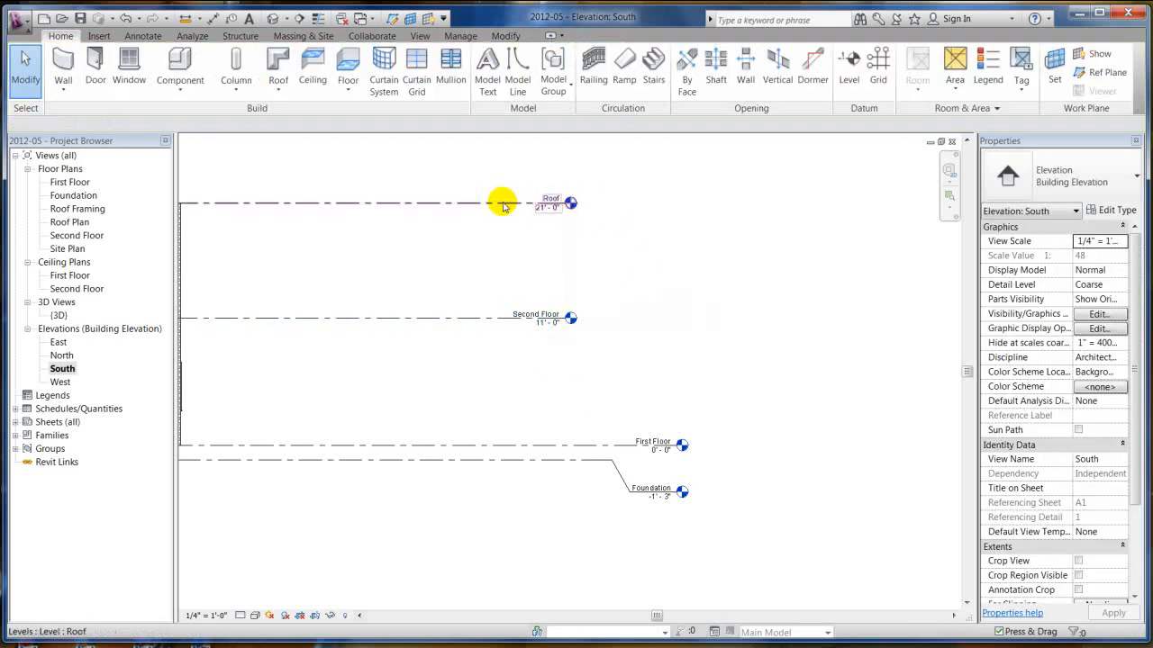
click(500, 202)
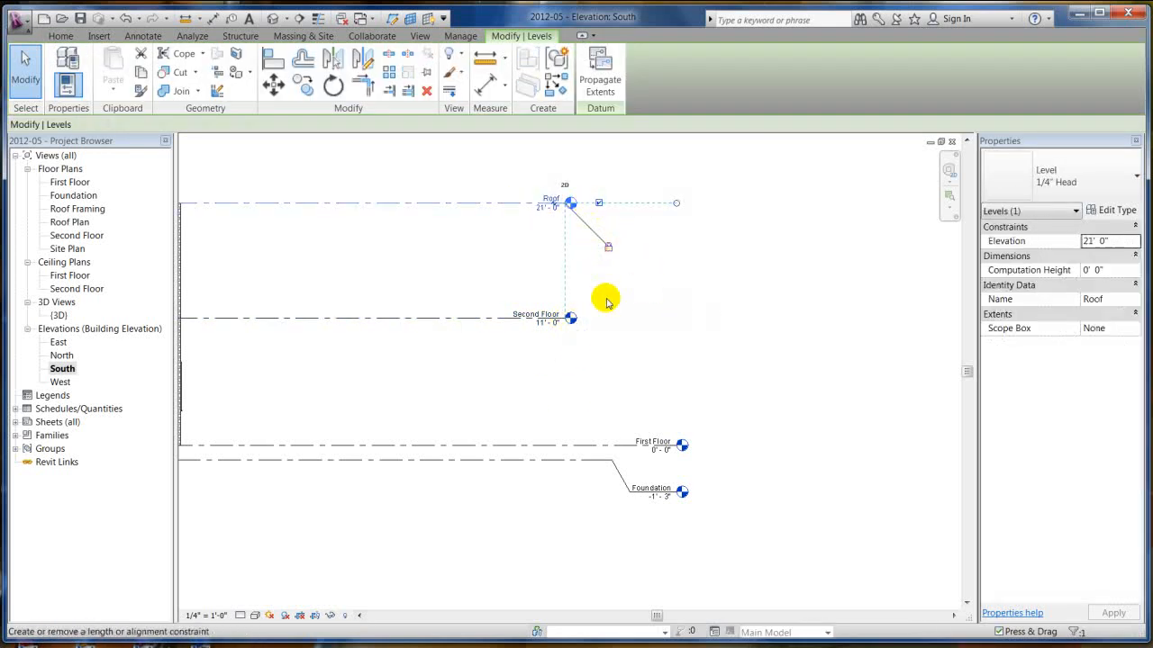
click(652, 443)
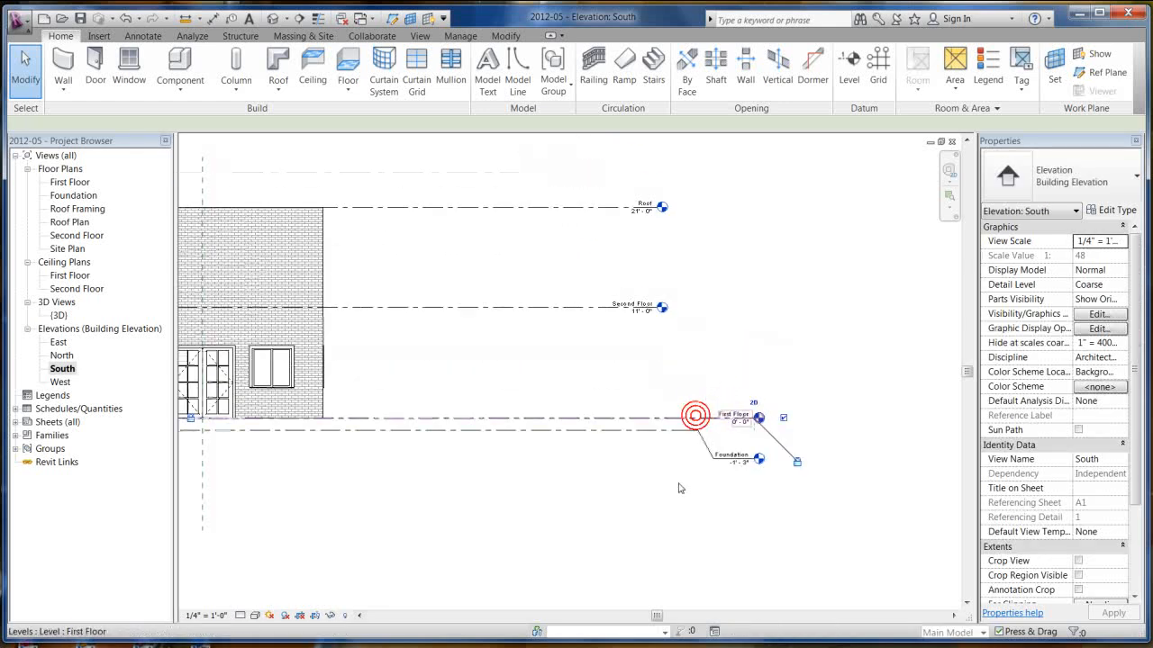
Shorten the First Floor level line to align with the upper levels
click(729, 400)
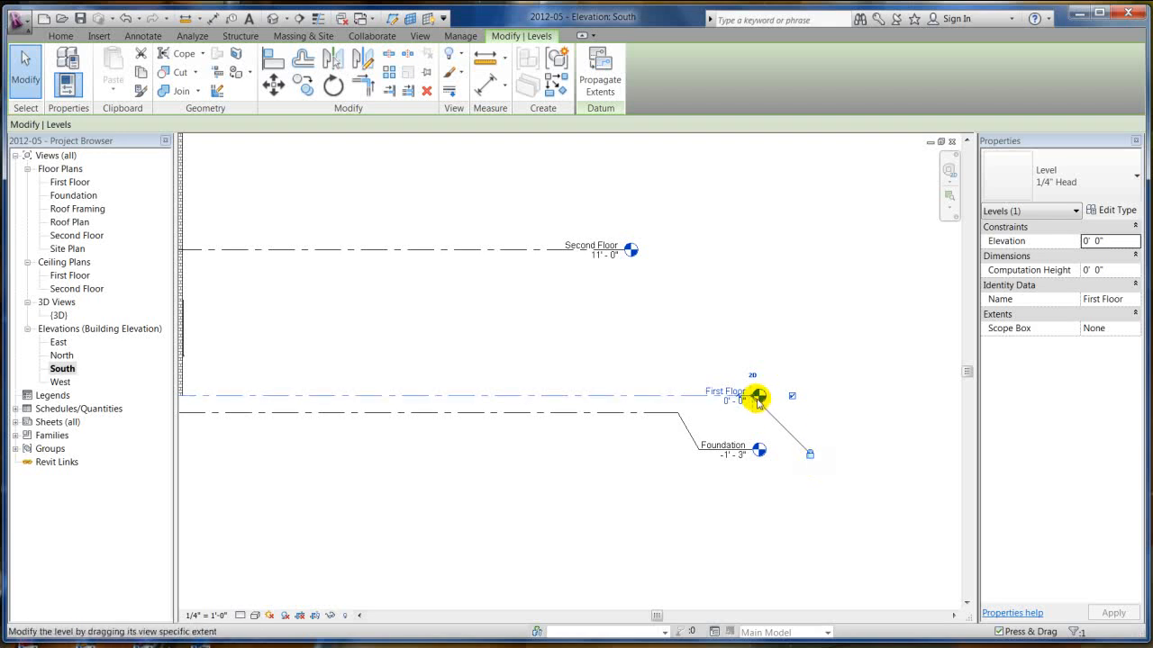
drag(760, 400, 622, 402)
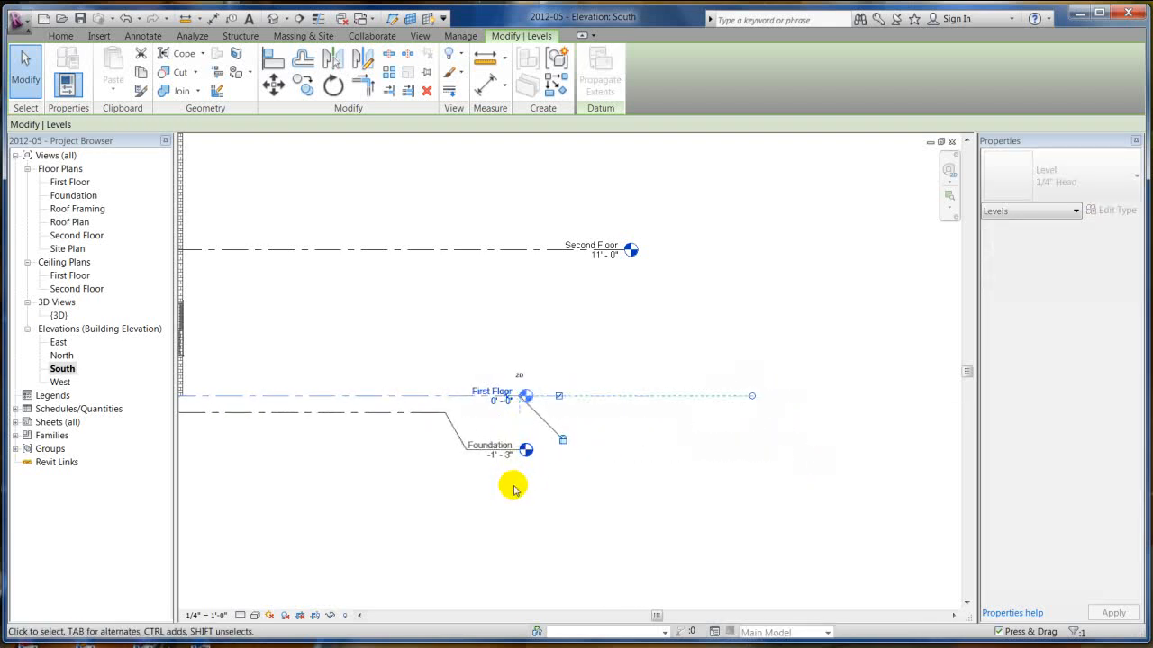
click(490, 392)
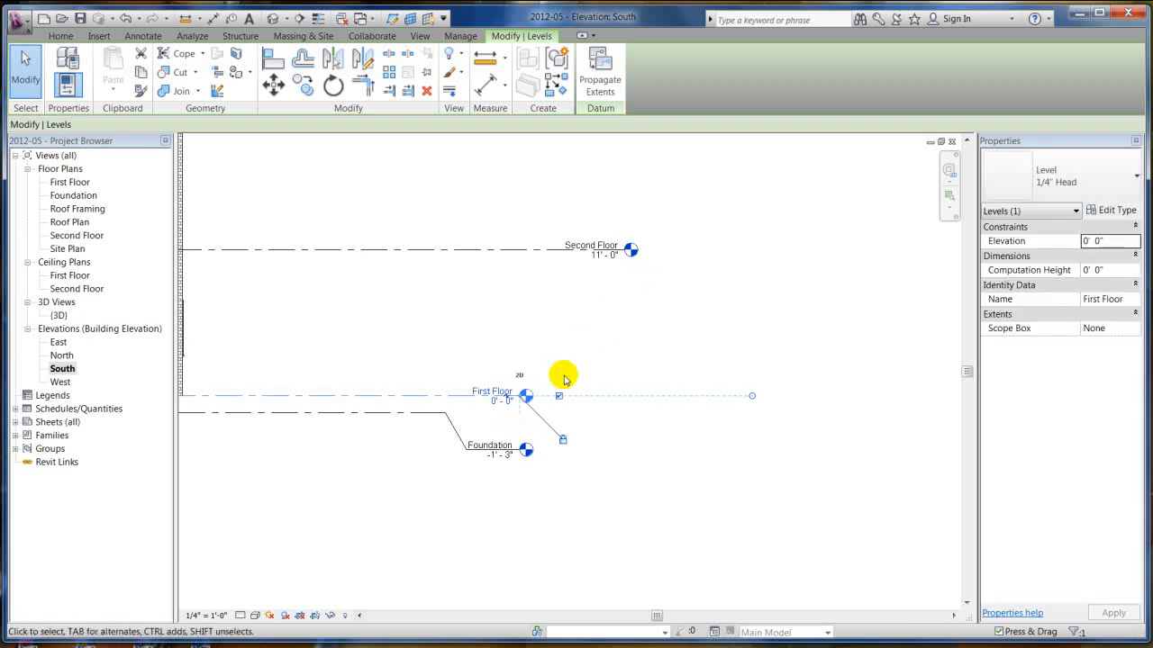
mouse_move(525, 406)
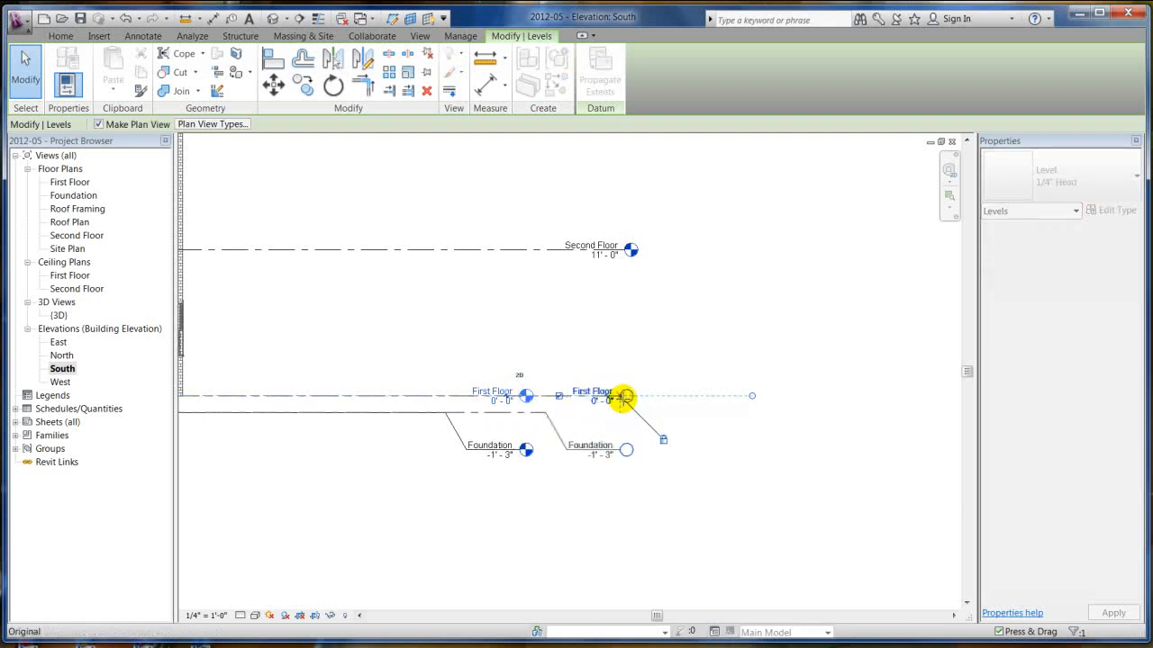
Move the Roof level head farther right past the house
click(621, 396)
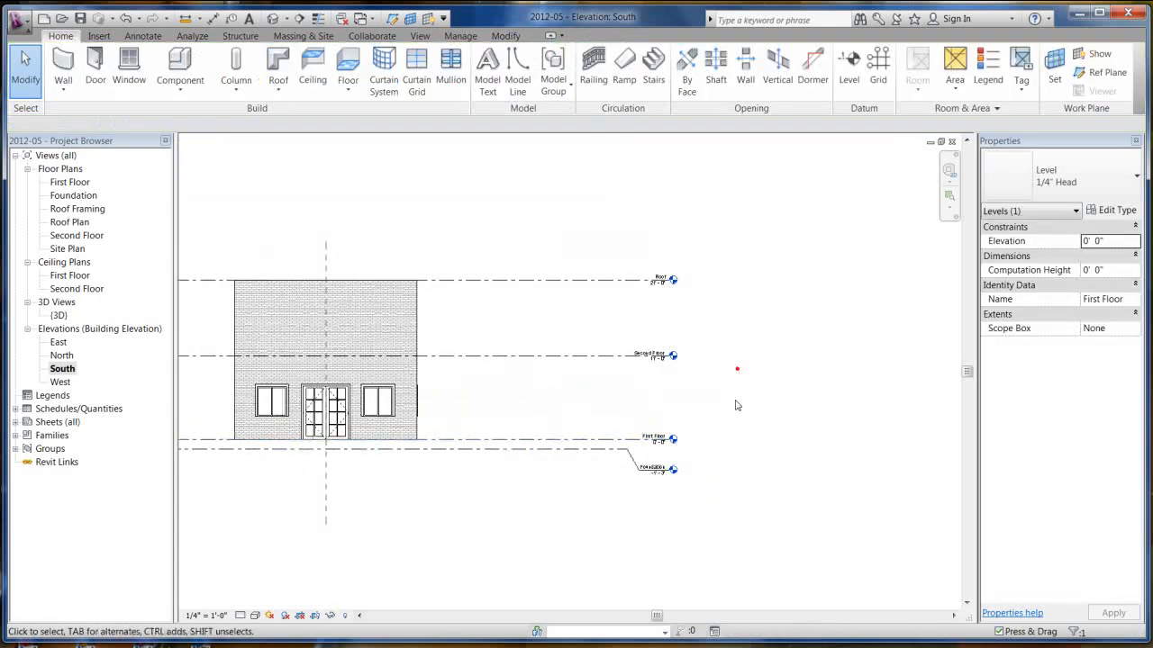
click(639, 230)
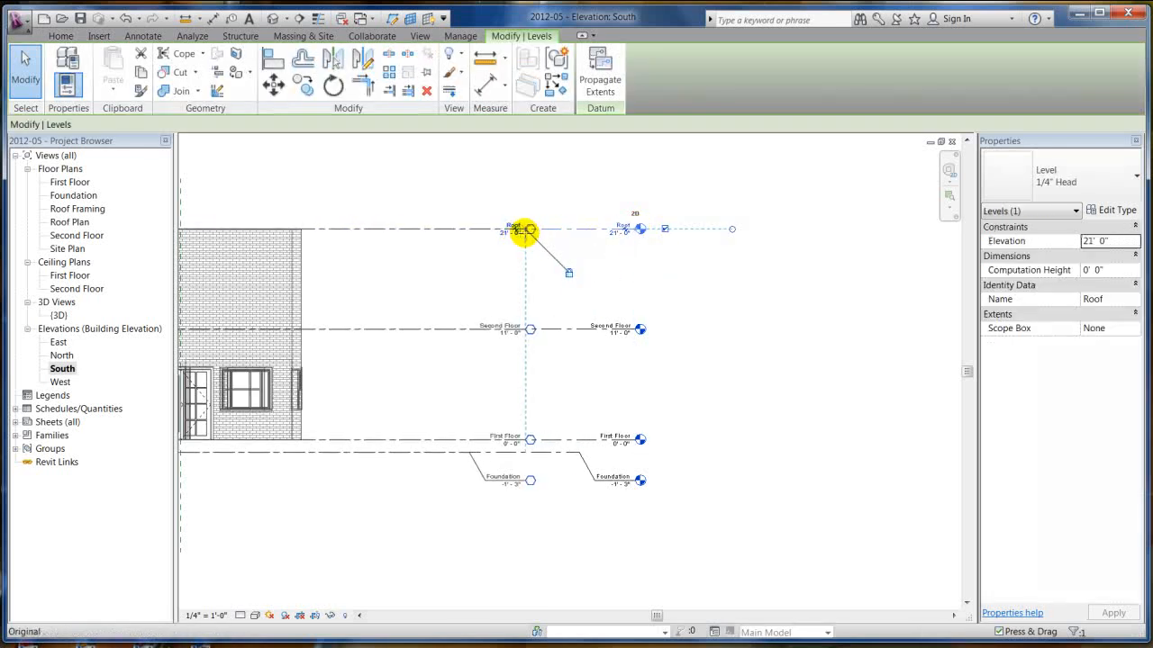
drag(526, 229, 729, 229)
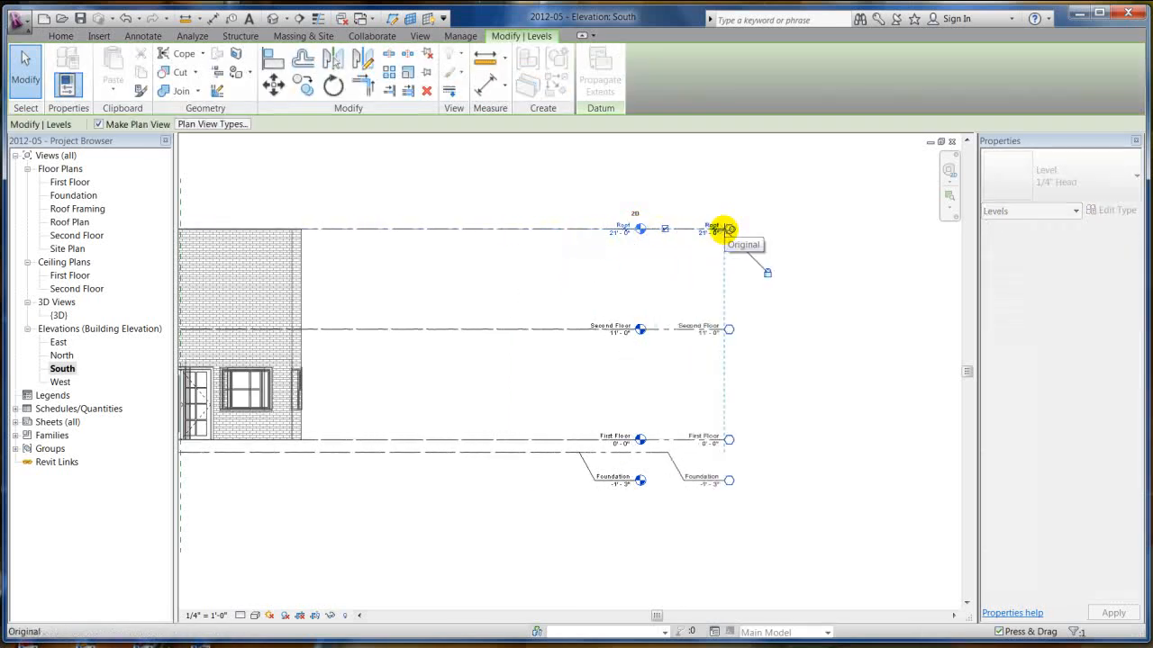
click(728, 227)
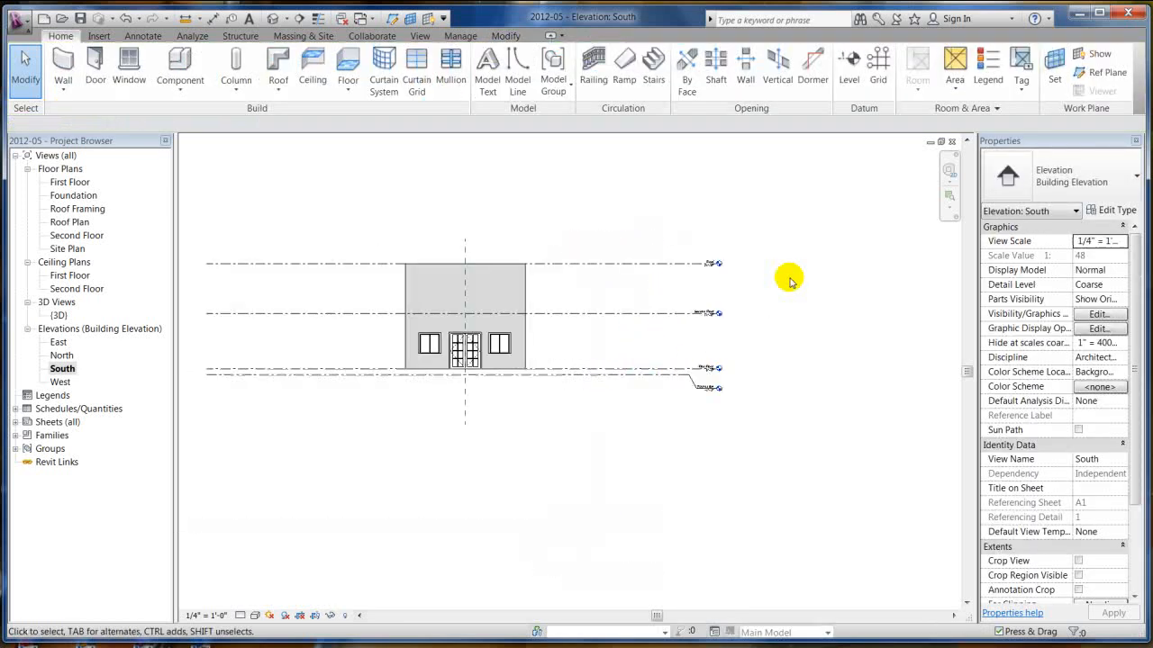
mouse_move(341, 344)
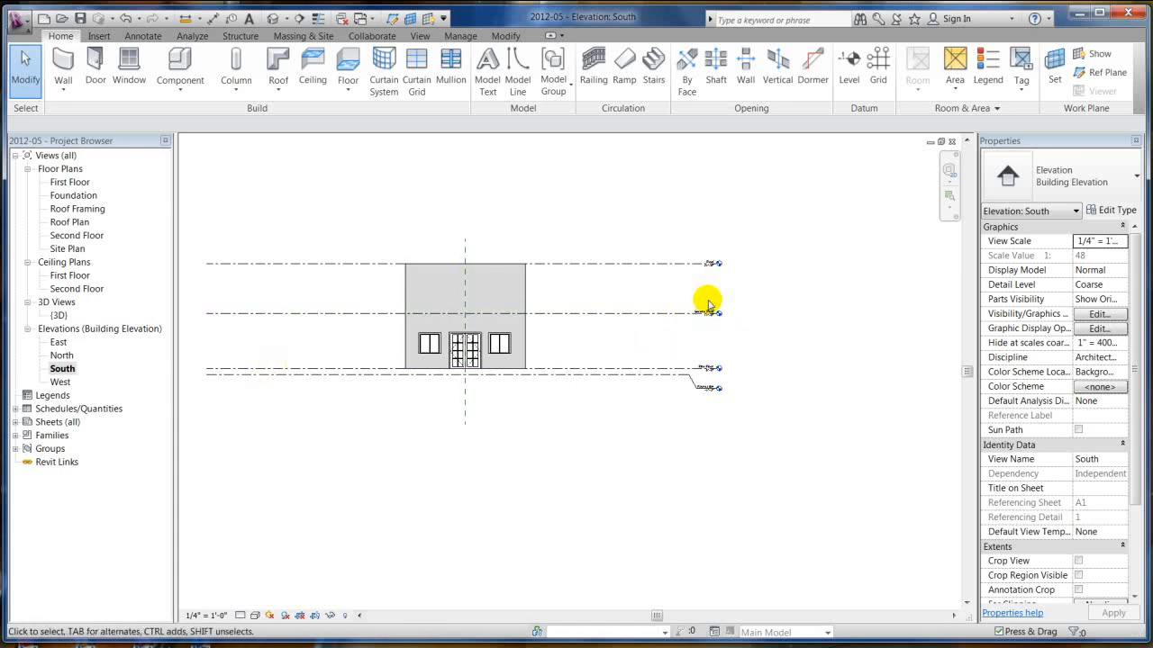
mouse_move(605, 255)
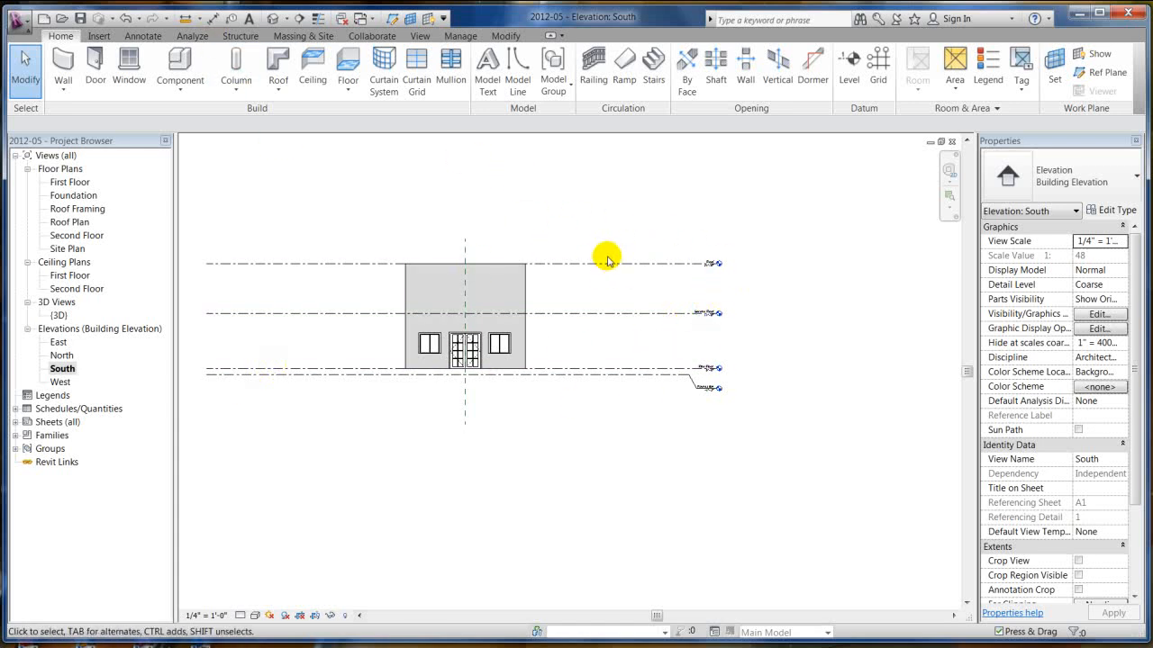
Pull the Roof level's left model end in nearer the house
click(609, 263)
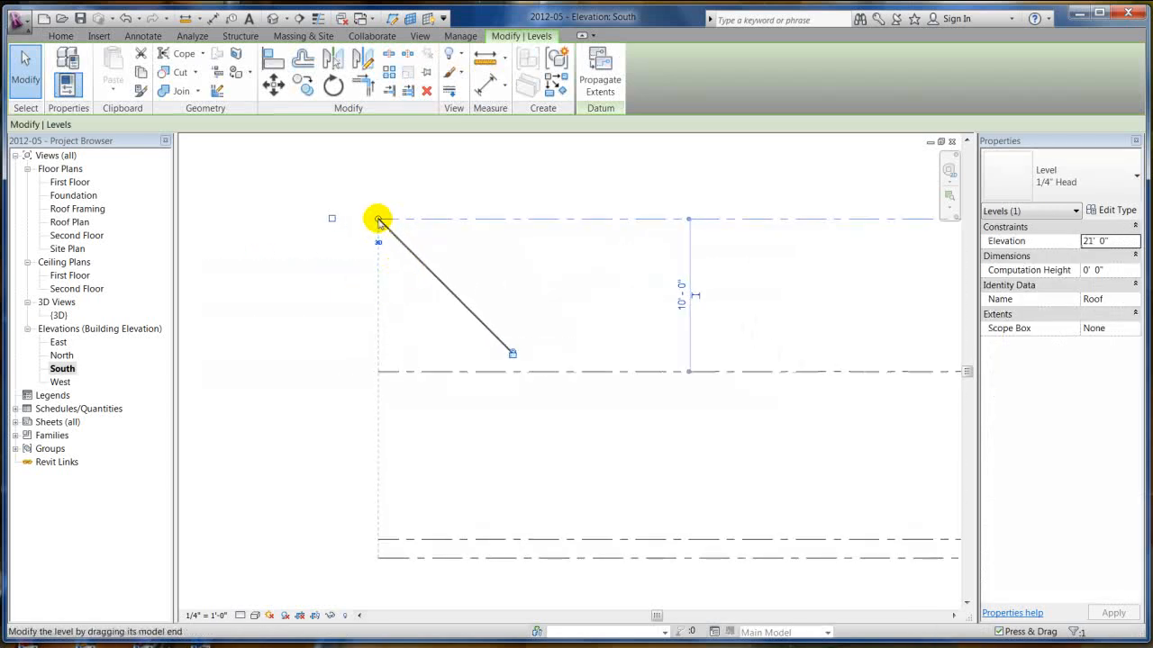
drag(378, 219, 519, 219)
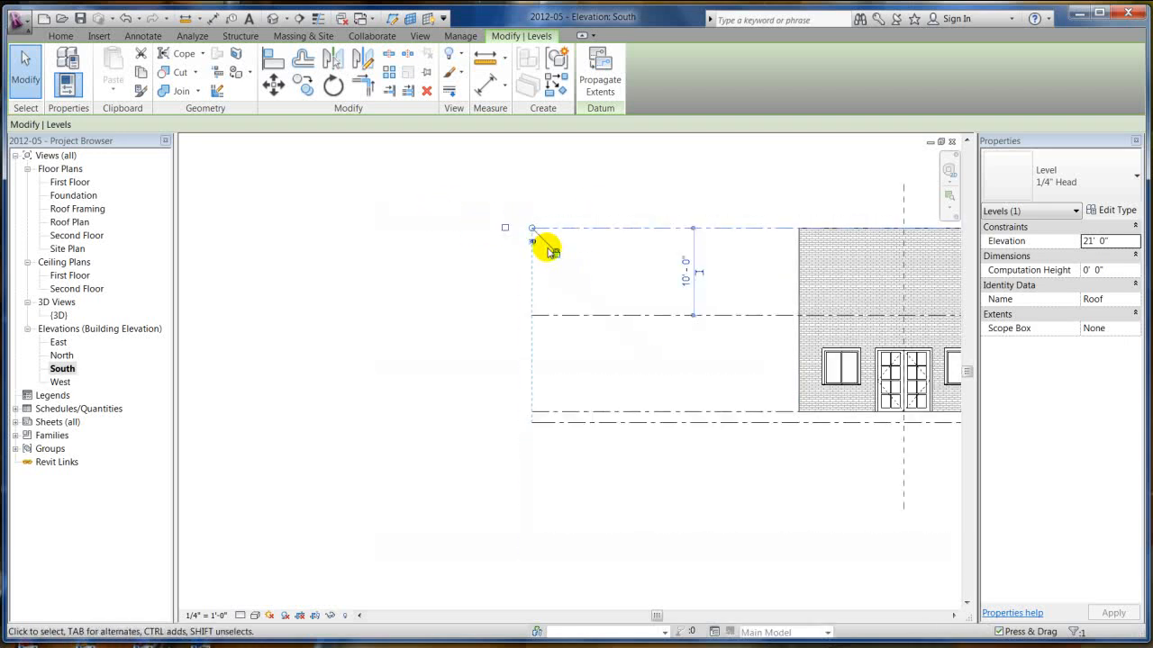
drag(549, 249, 405, 263)
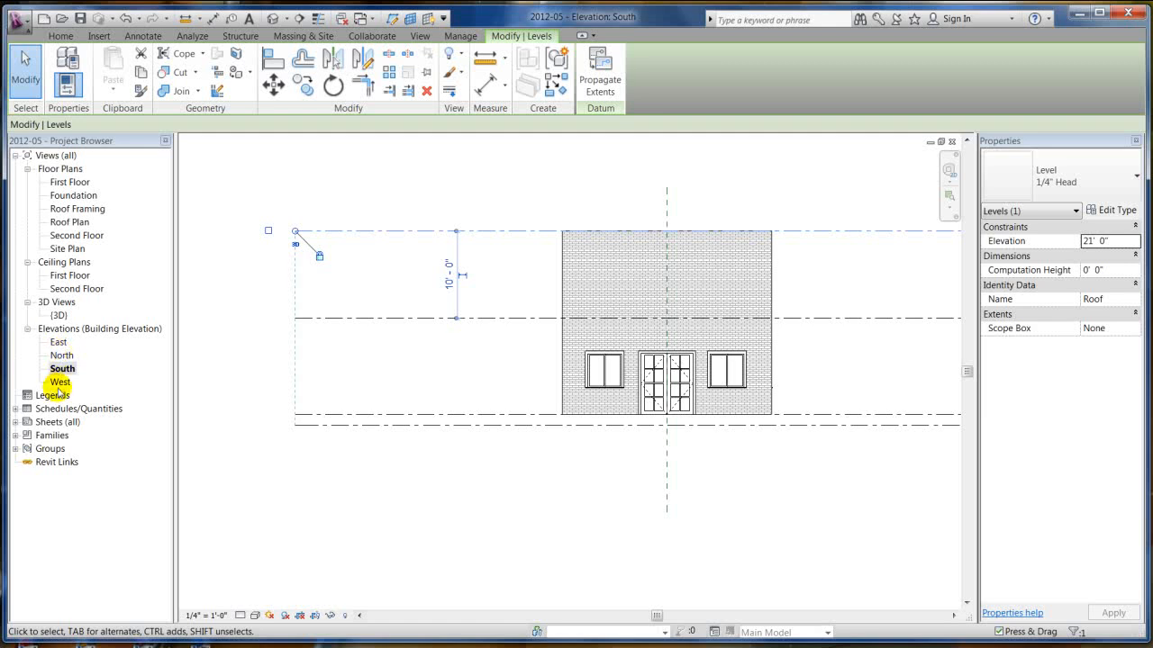
In the North elevation, move the Roof level heads inward close to the house
double_click(61, 355)
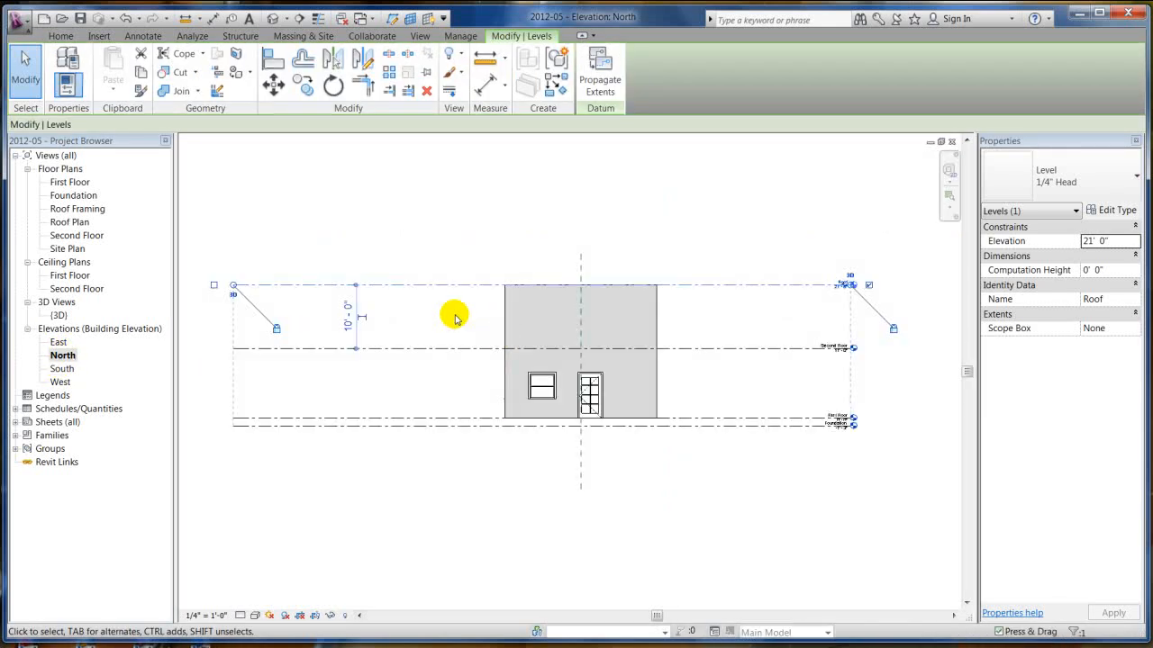
mouse_move(879, 309)
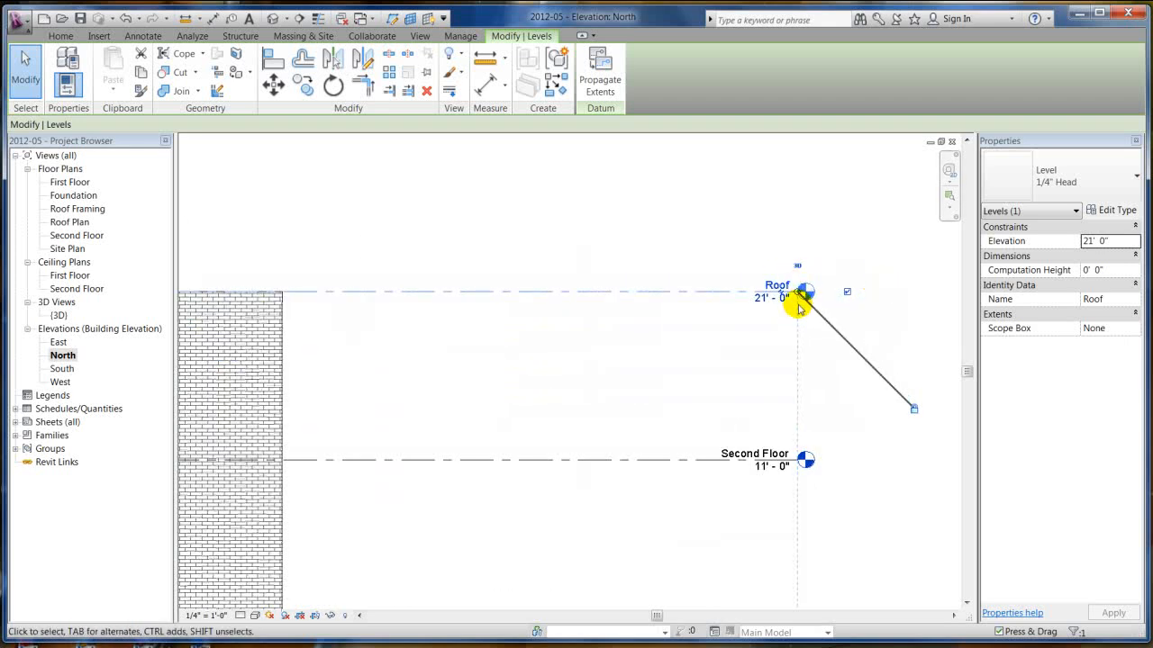
drag(802, 306, 494, 306)
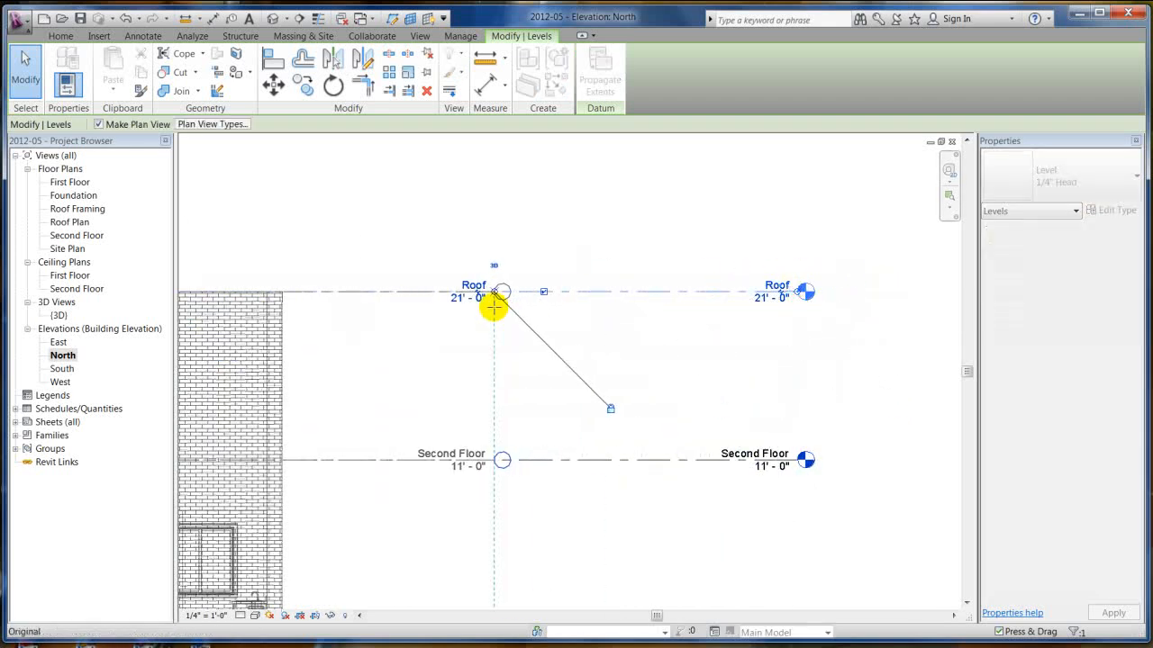
click(688, 321)
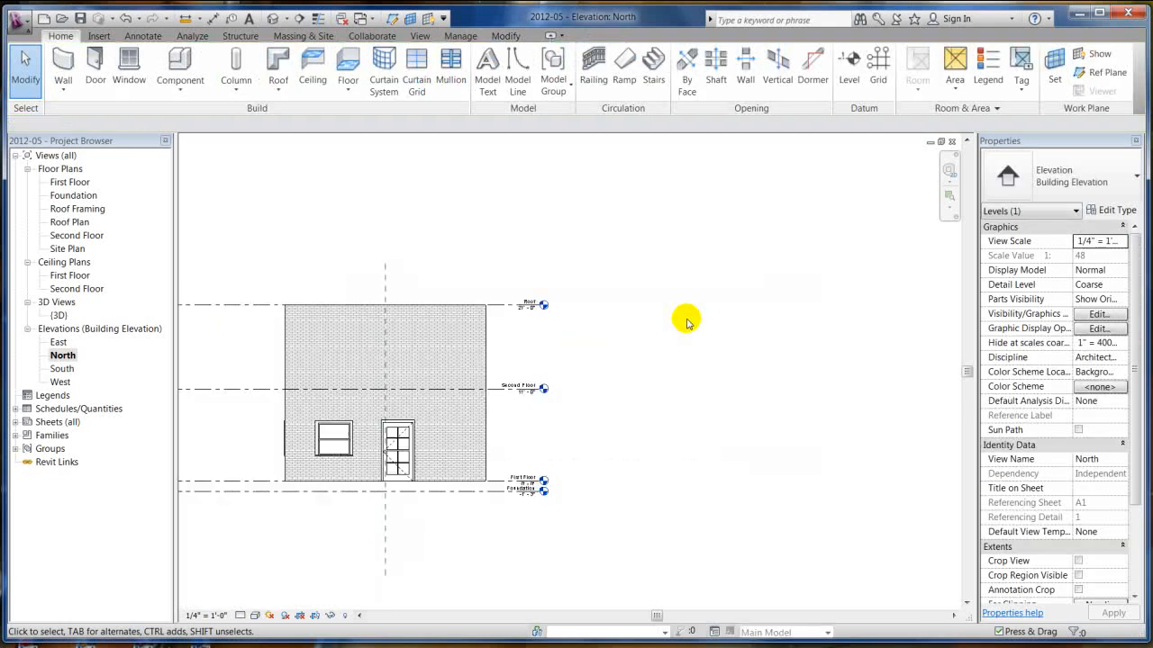
click(321, 299)
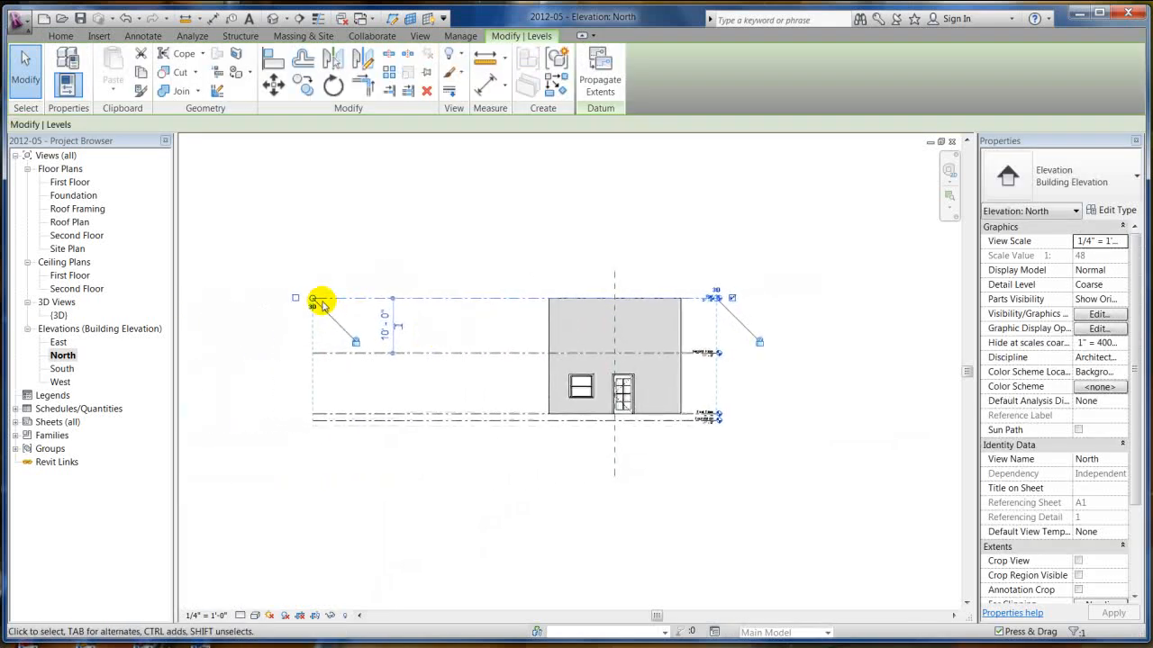
click(532, 299)
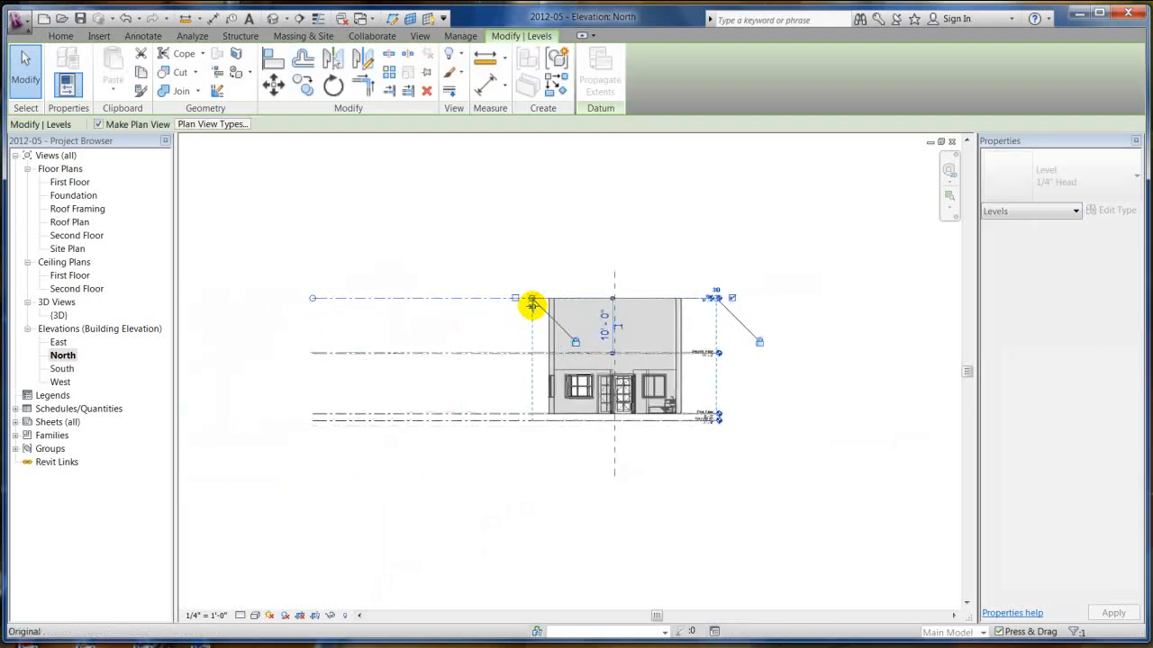
click(274, 317)
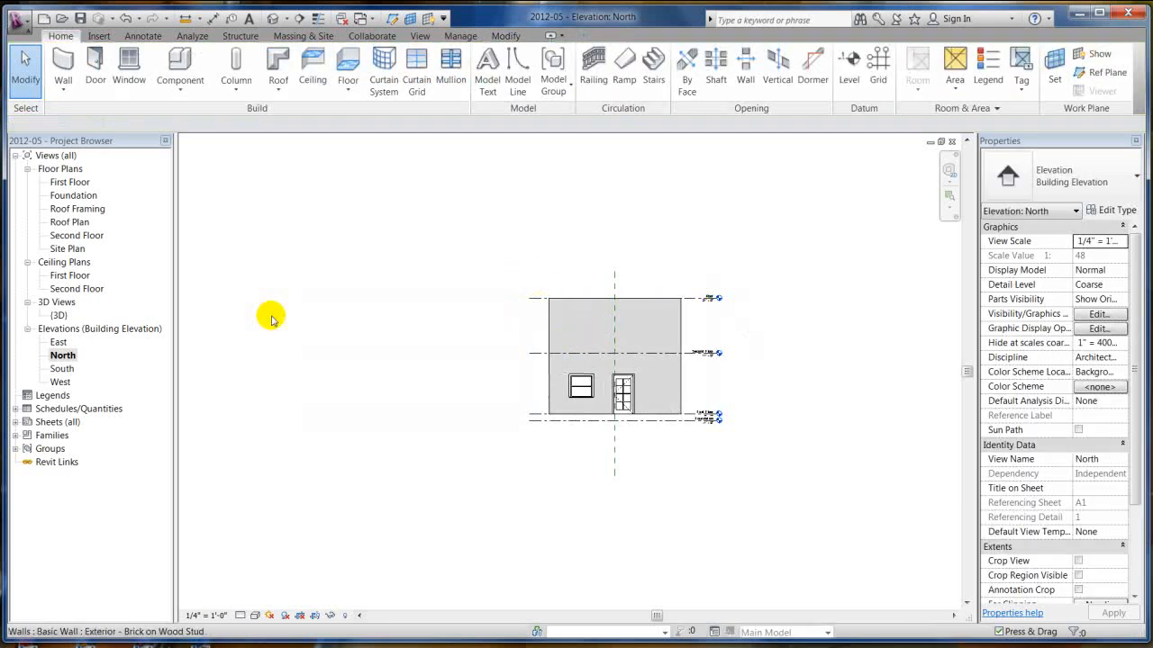
Return to the South elevation and select the Roof level line
double_click(62, 367)
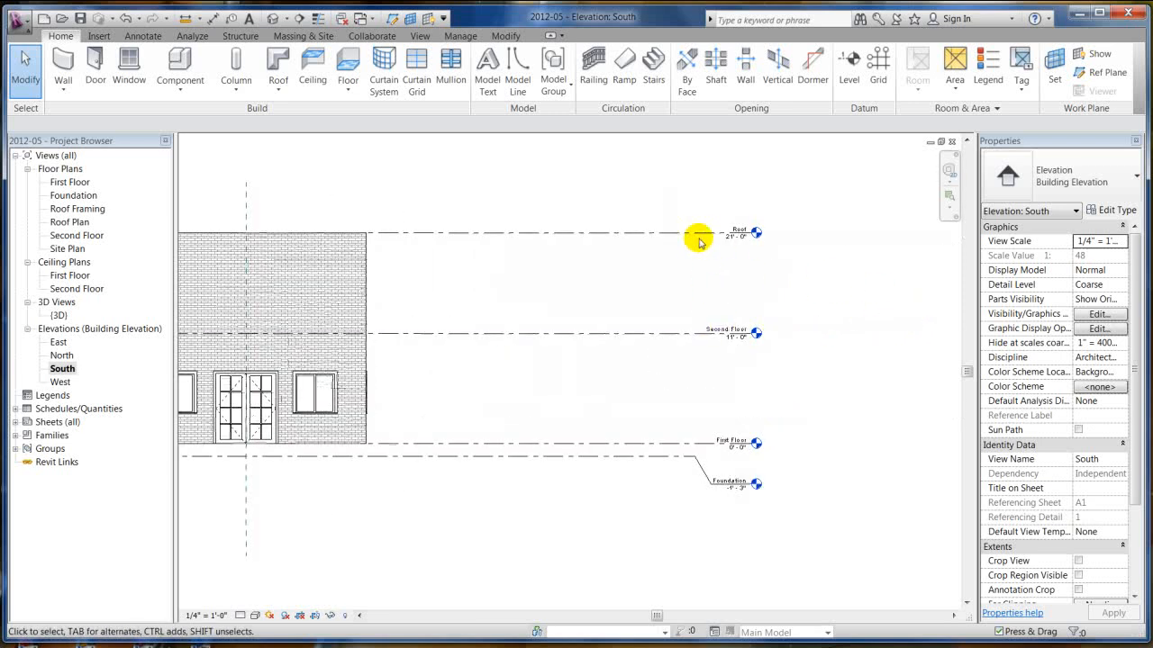
click(699, 236)
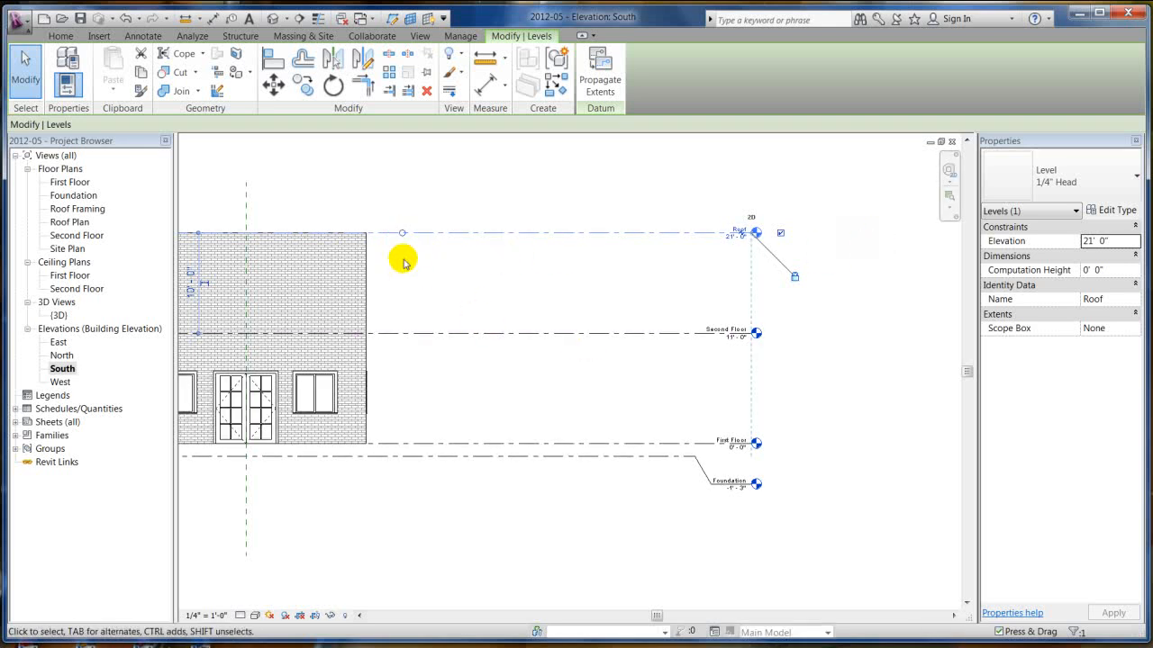
mouse_move(401, 235)
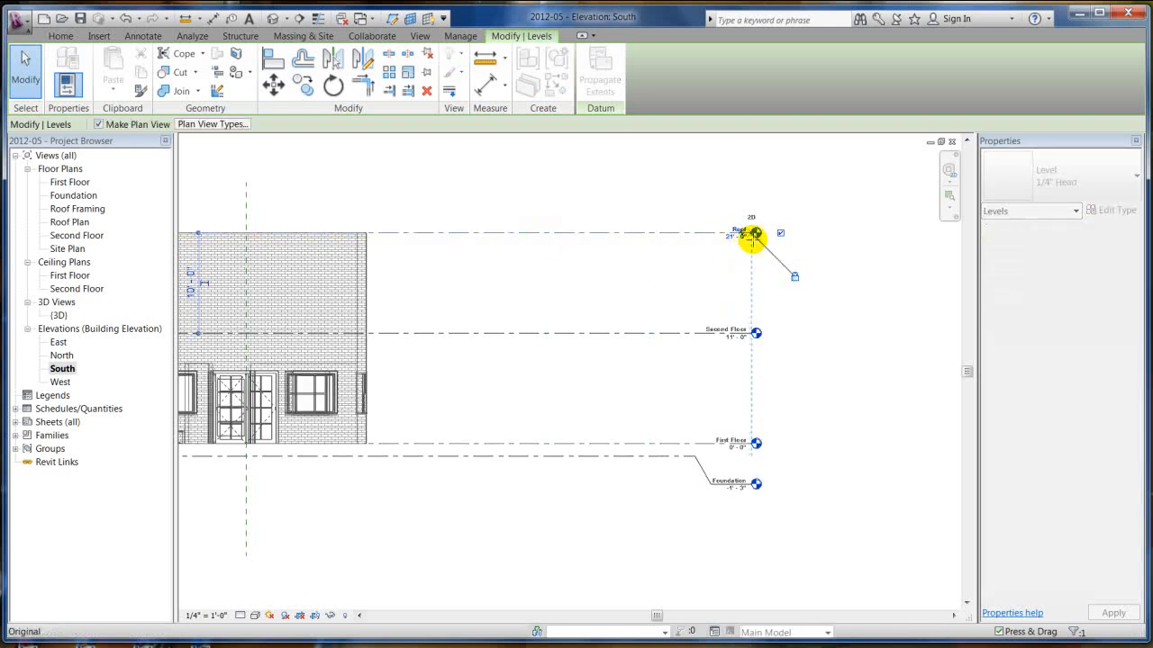
click(753, 235)
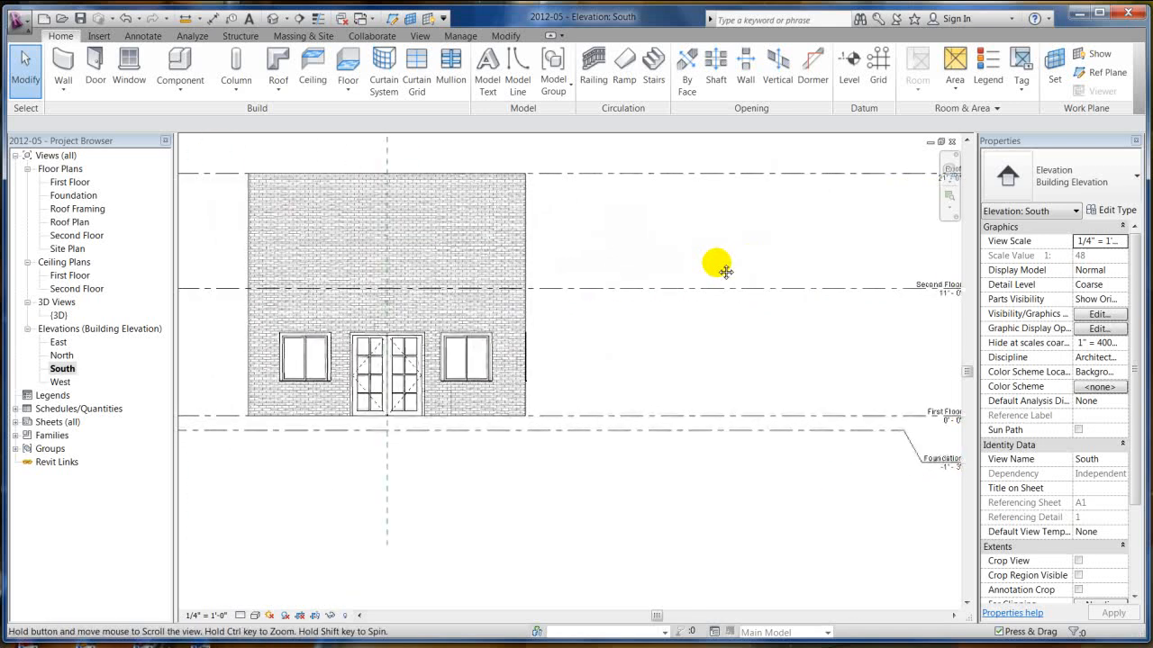
Set the Roof level's elevation value to 25 feet
drag(724, 272, 493, 255)
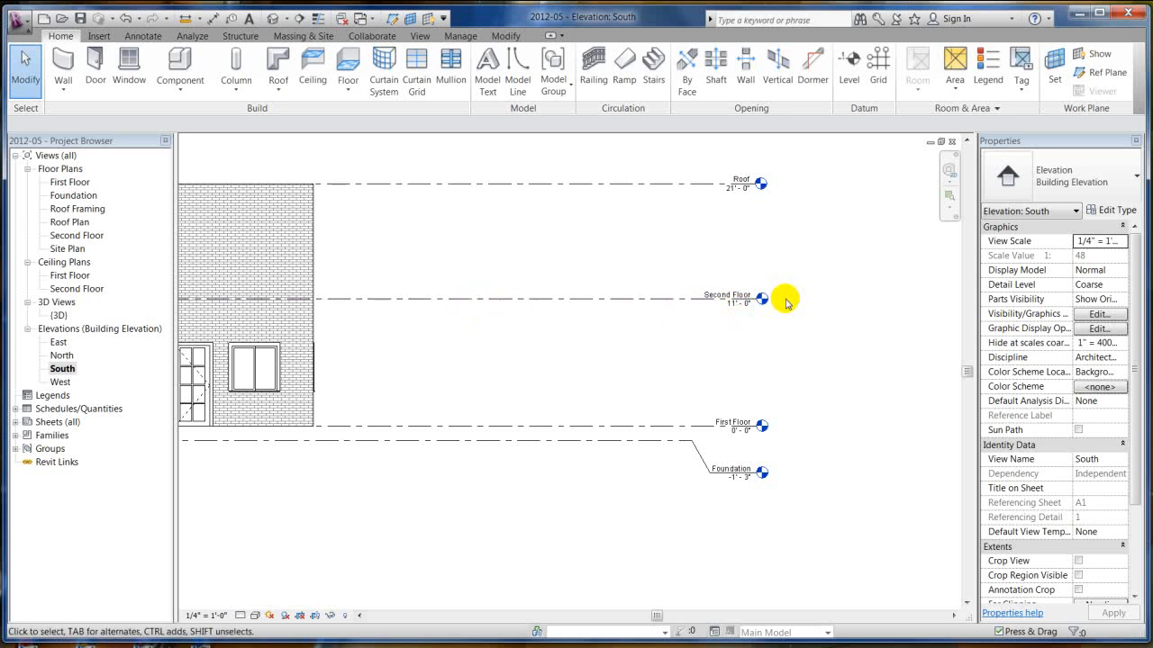
mouse_move(756, 213)
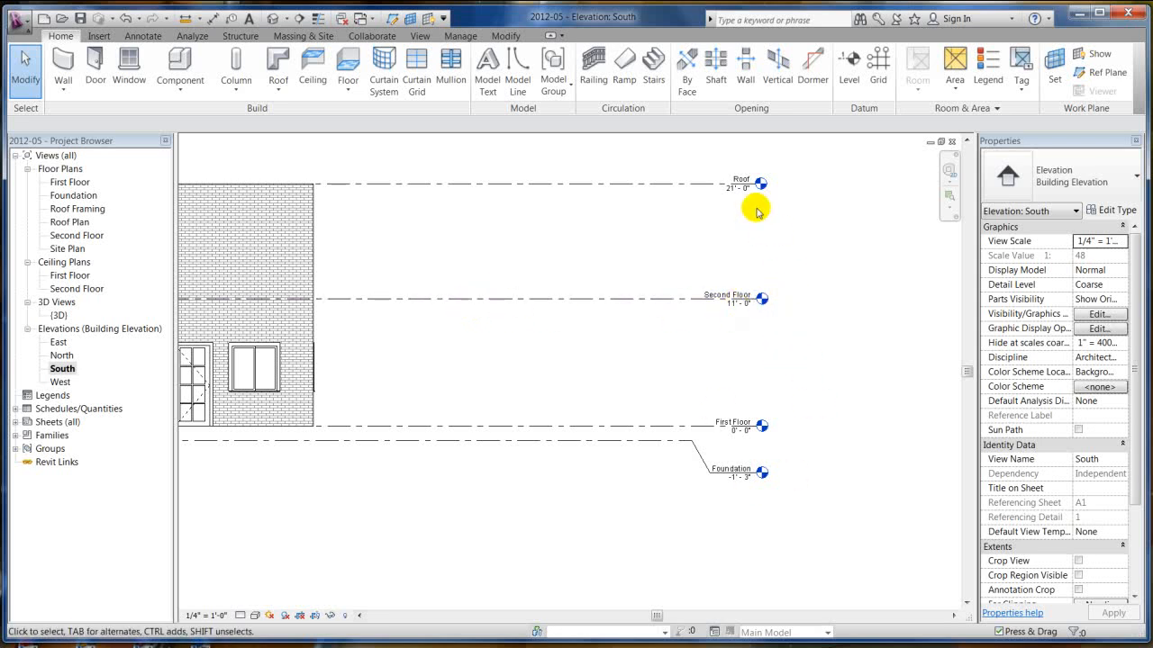
mouse_move(735, 186)
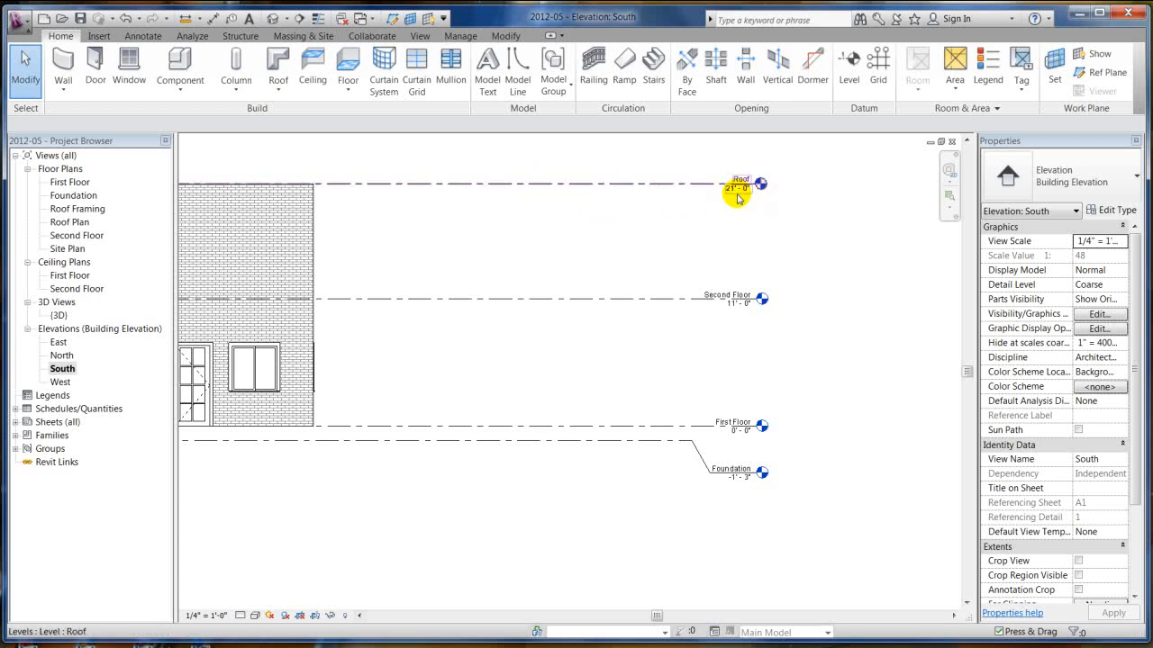
click(740, 180)
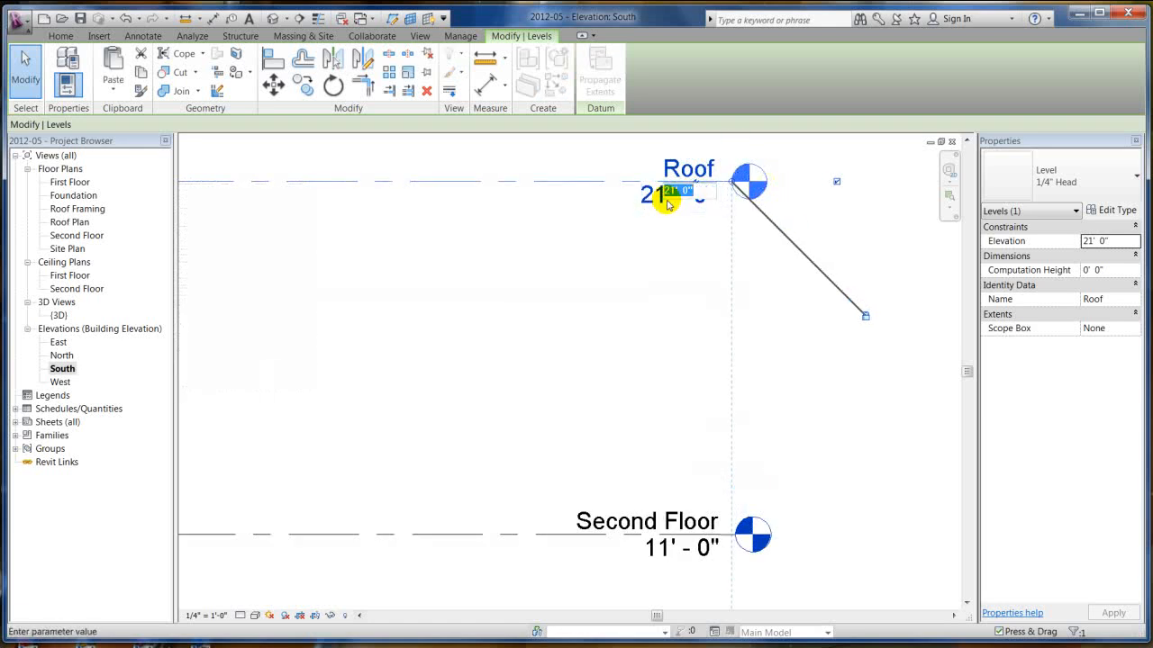
text(25)
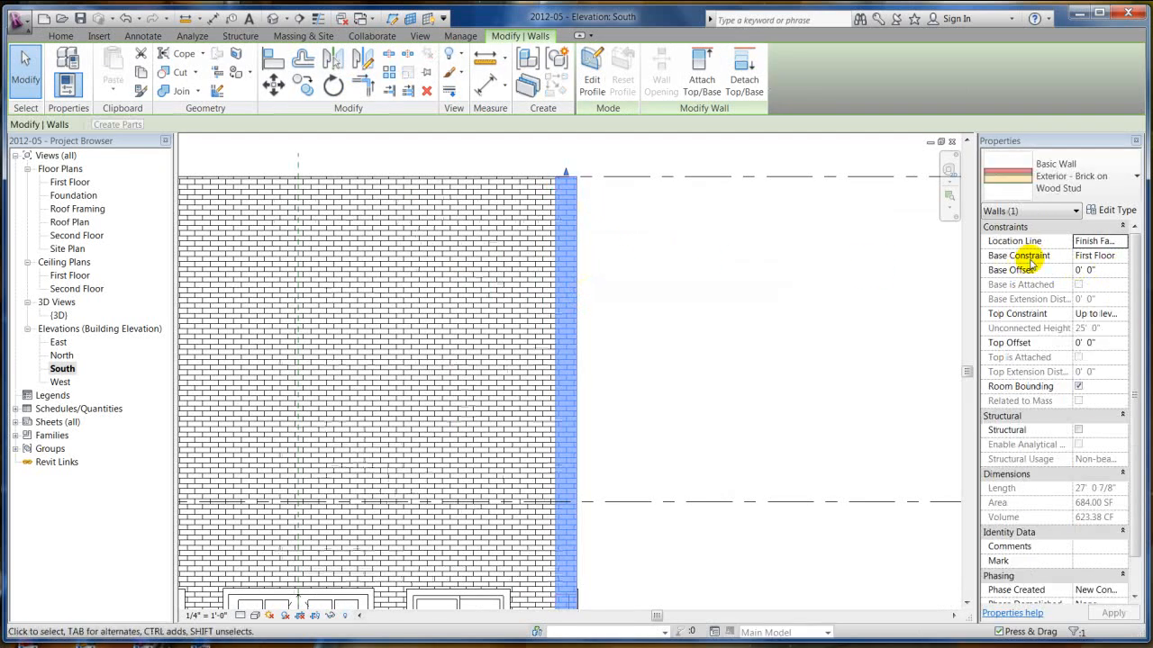
mouse_move(1034, 314)
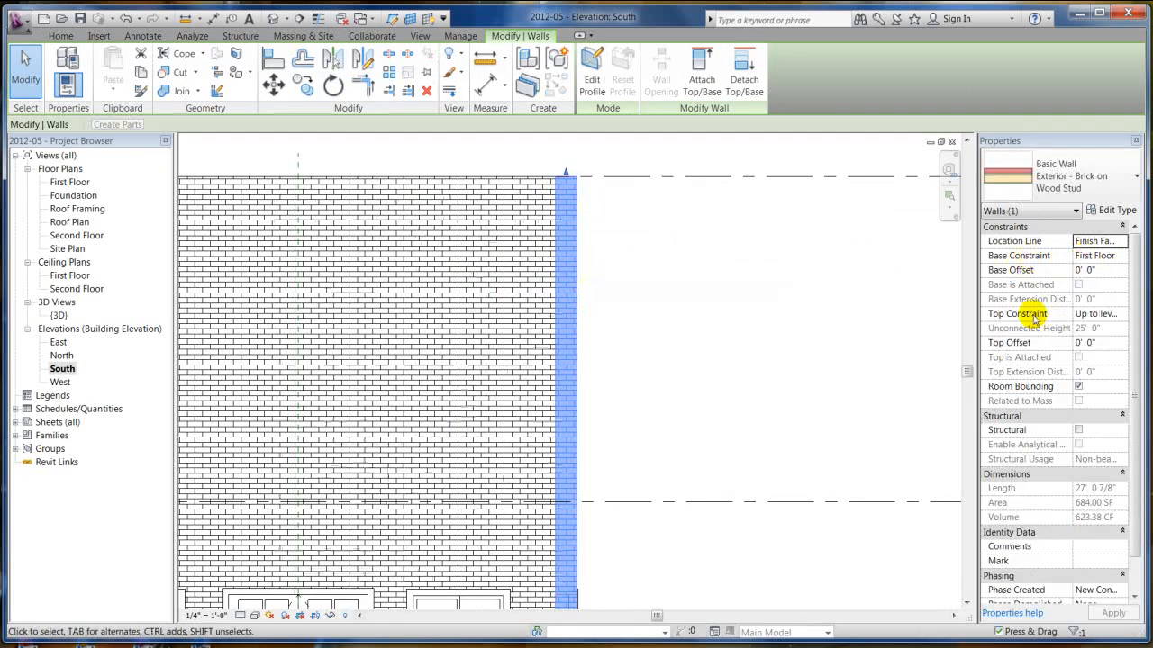
Set the brick wall's Top Constraint to Up to level: Roof and dismiss the warning
click(1120, 314)
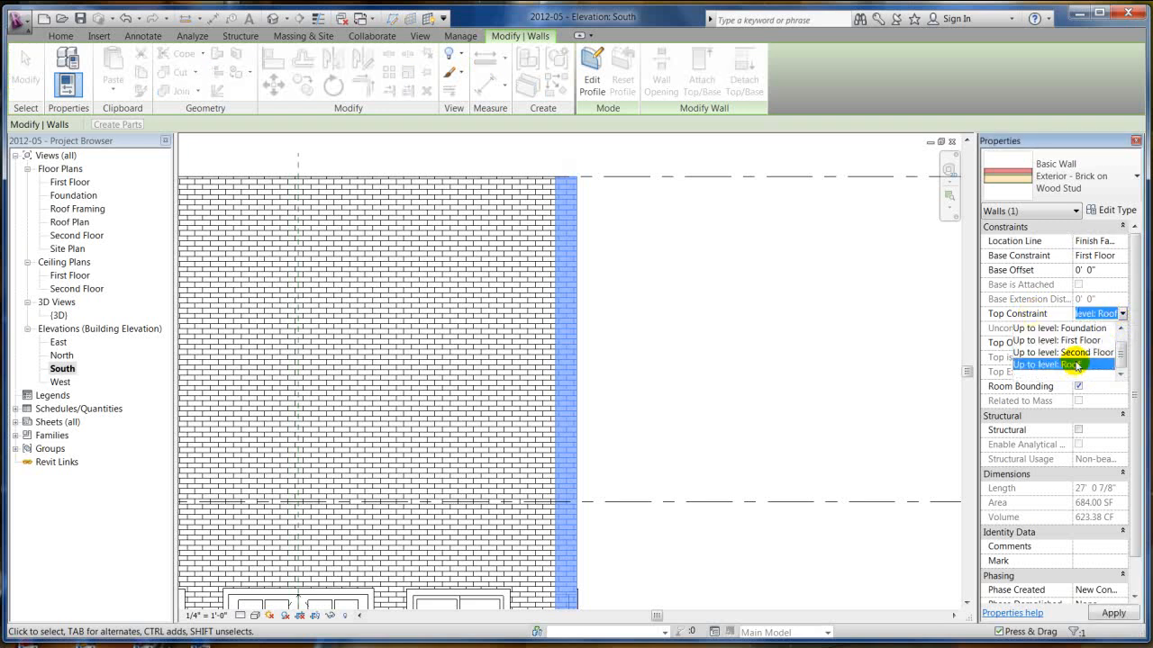
click(1077, 364)
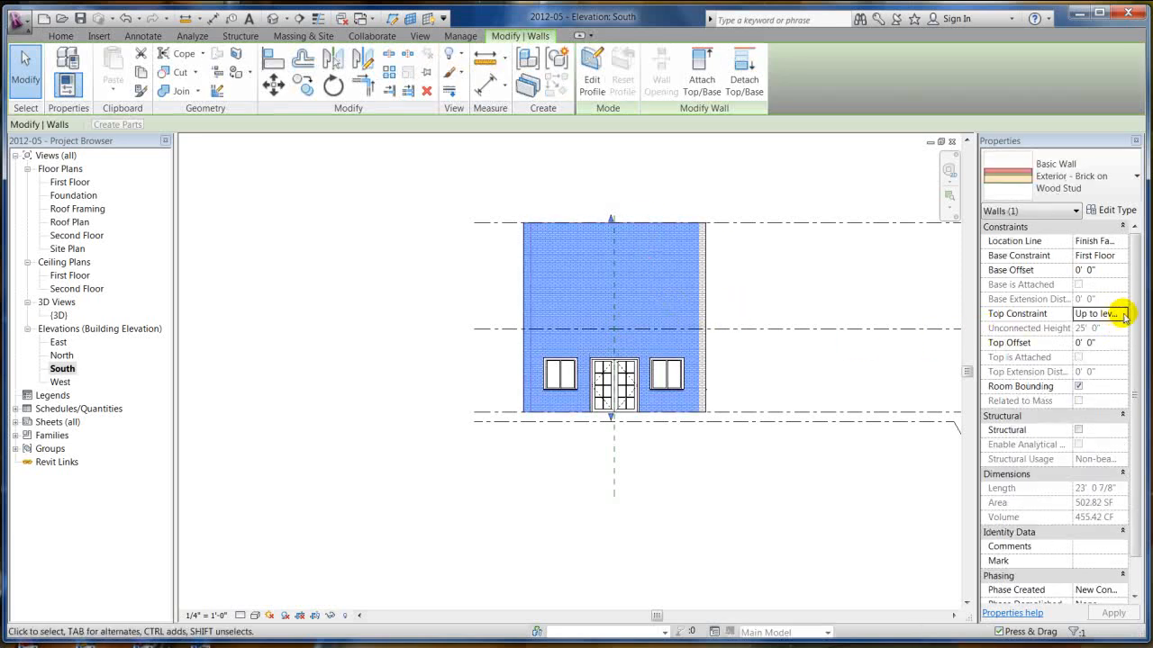
click(1122, 313)
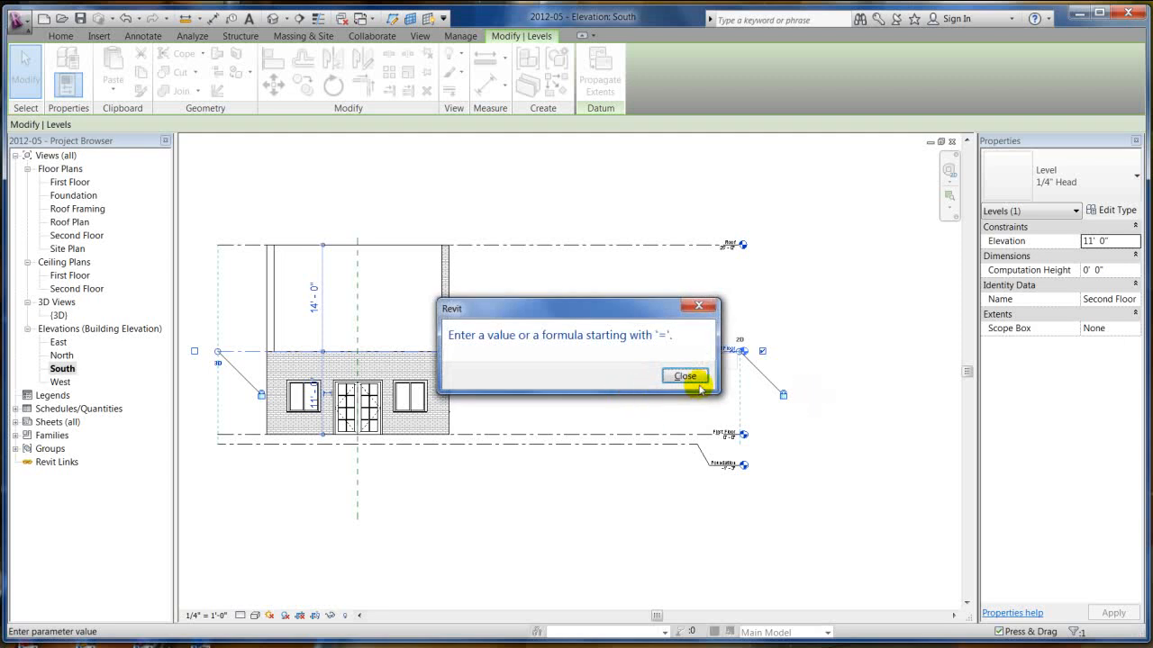
click(684, 376)
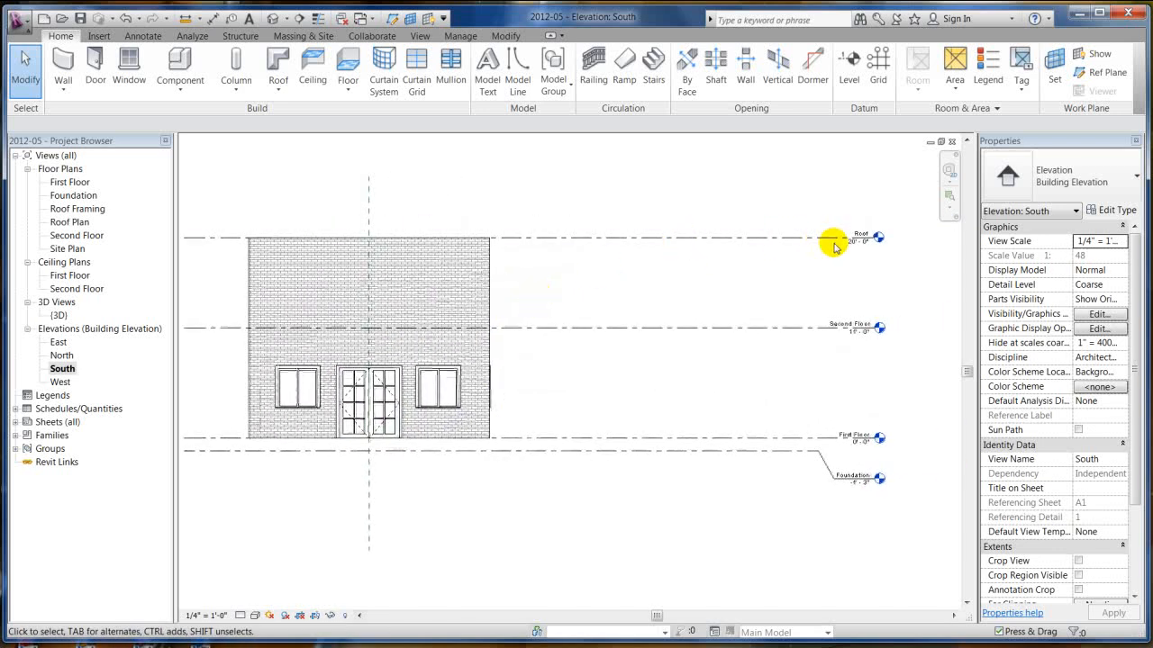
mouse_move(747, 244)
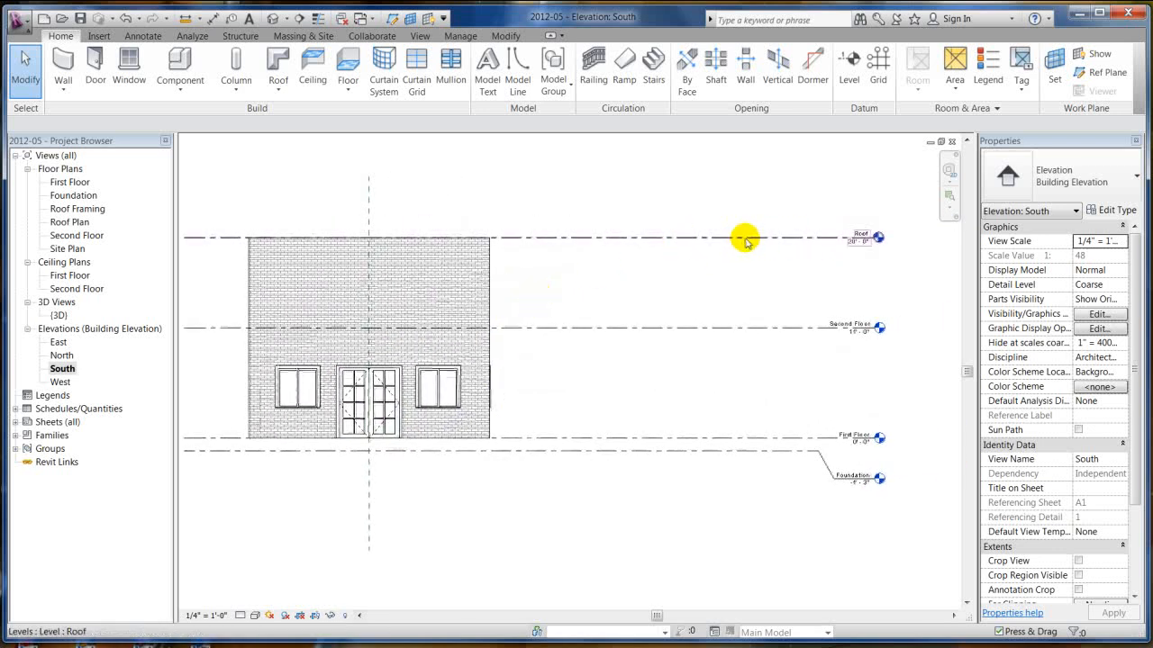
mouse_move(436, 227)
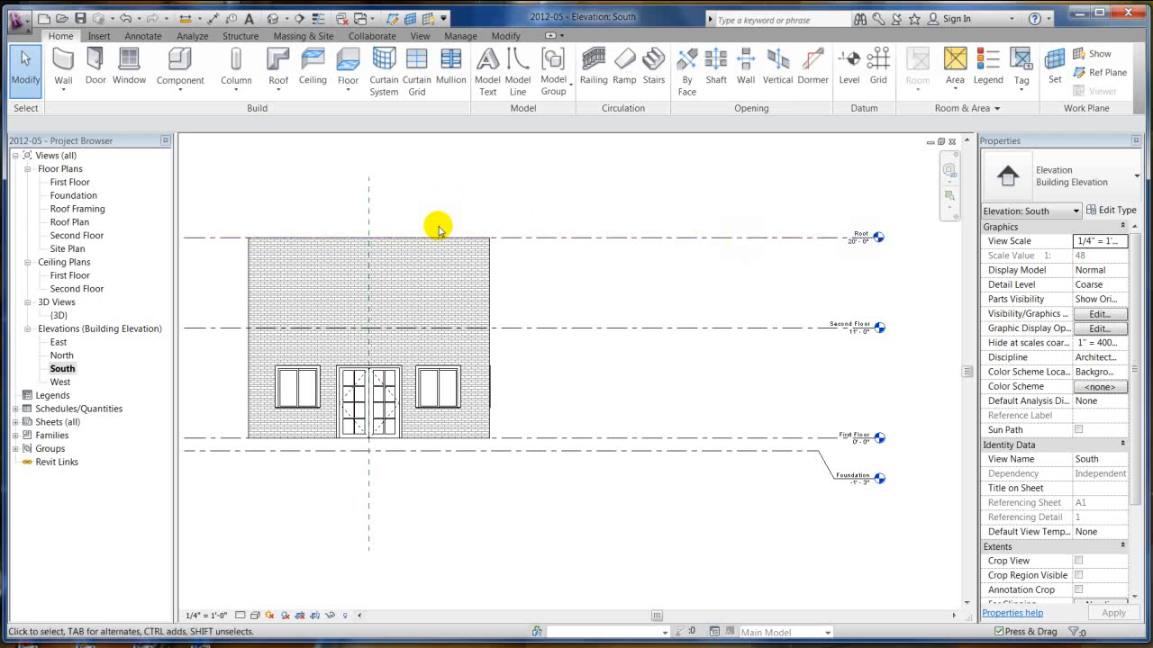
mouse_move(504, 263)
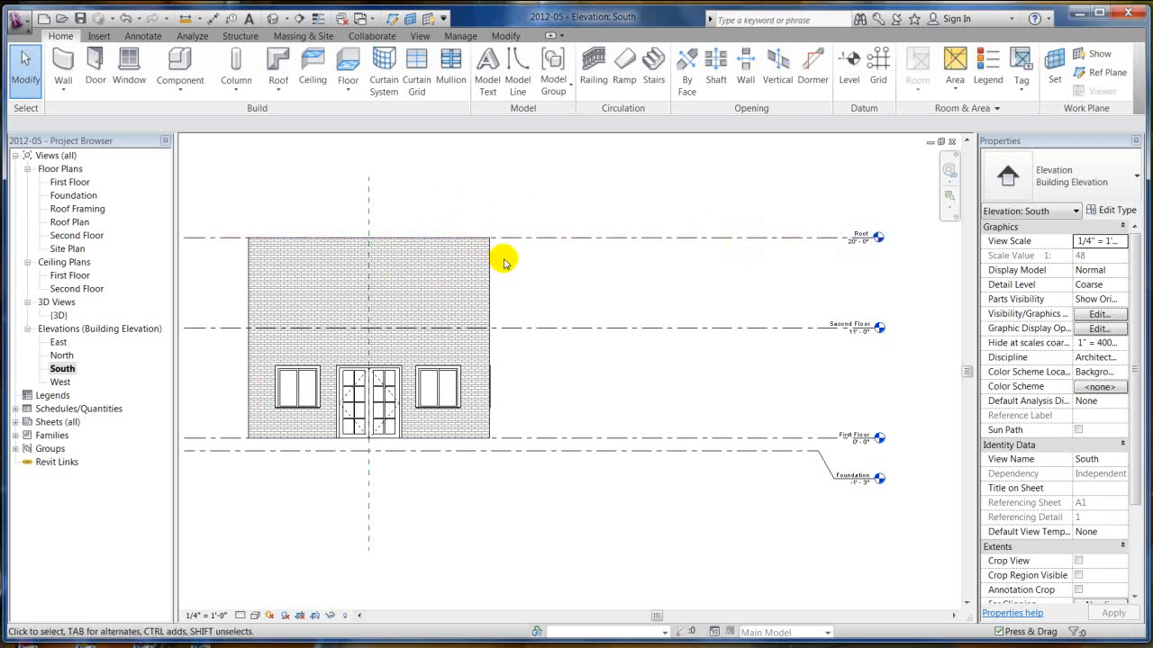
mouse_move(558, 241)
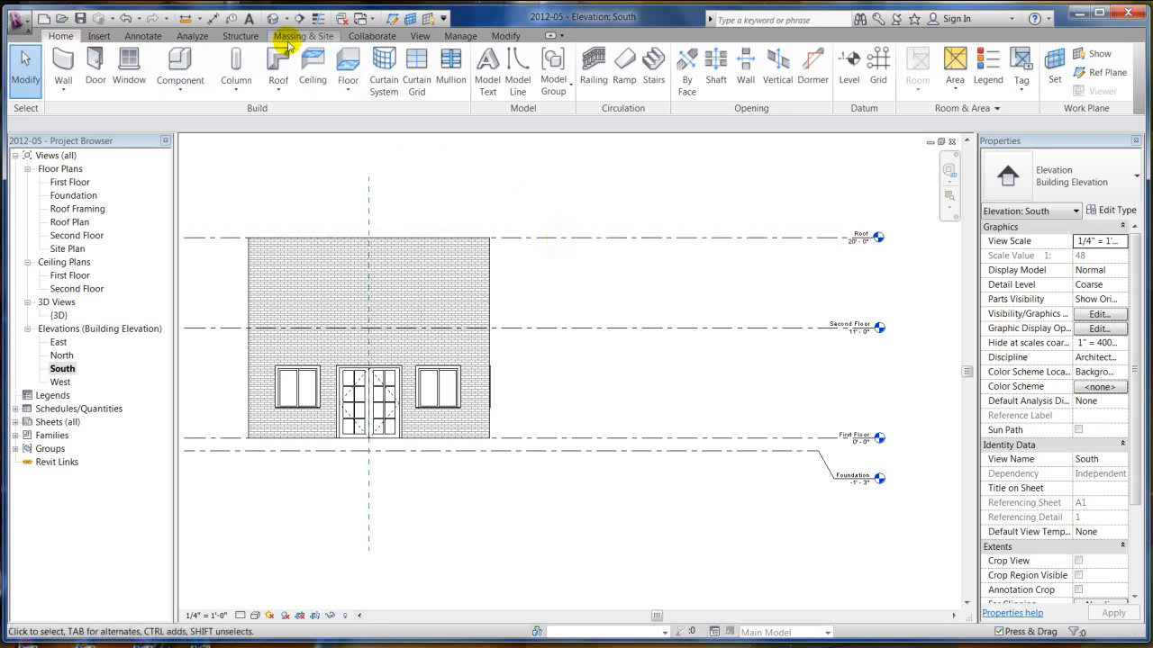
click(418, 36)
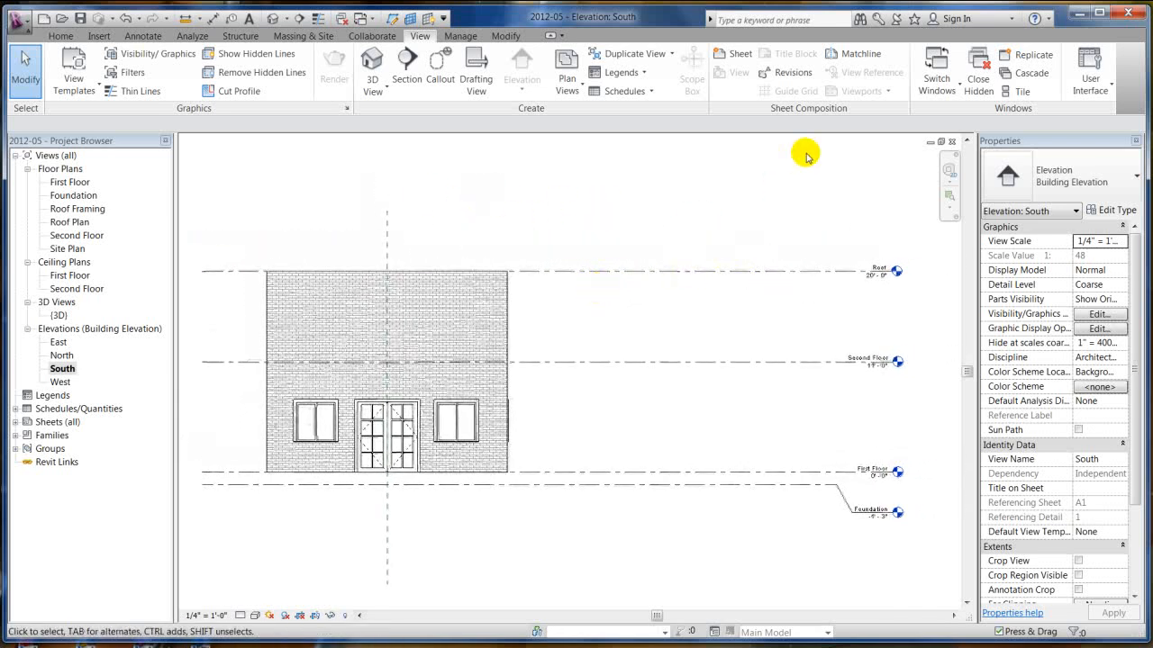
mouse_move(335, 65)
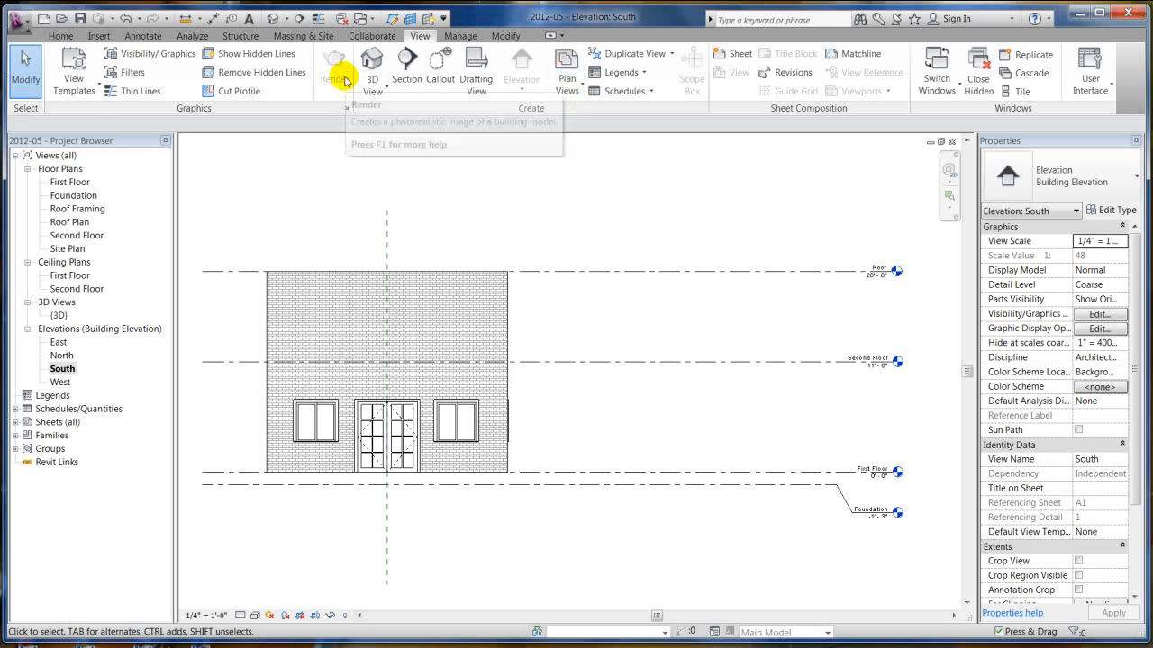
mouse_move(724, 142)
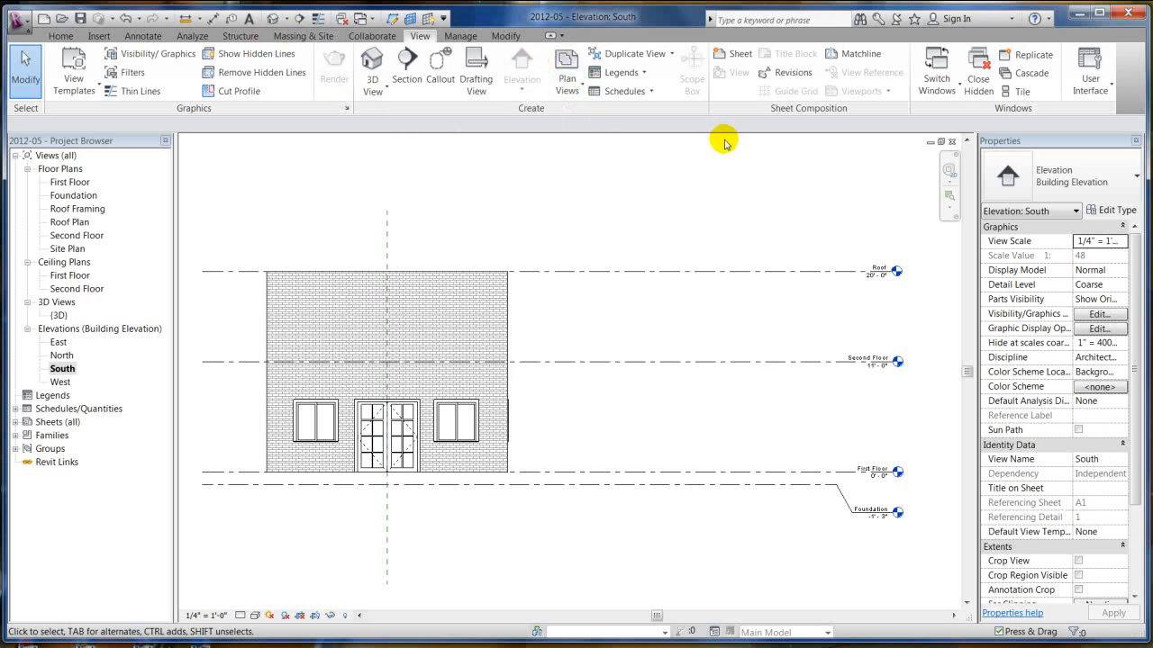
mouse_move(565, 297)
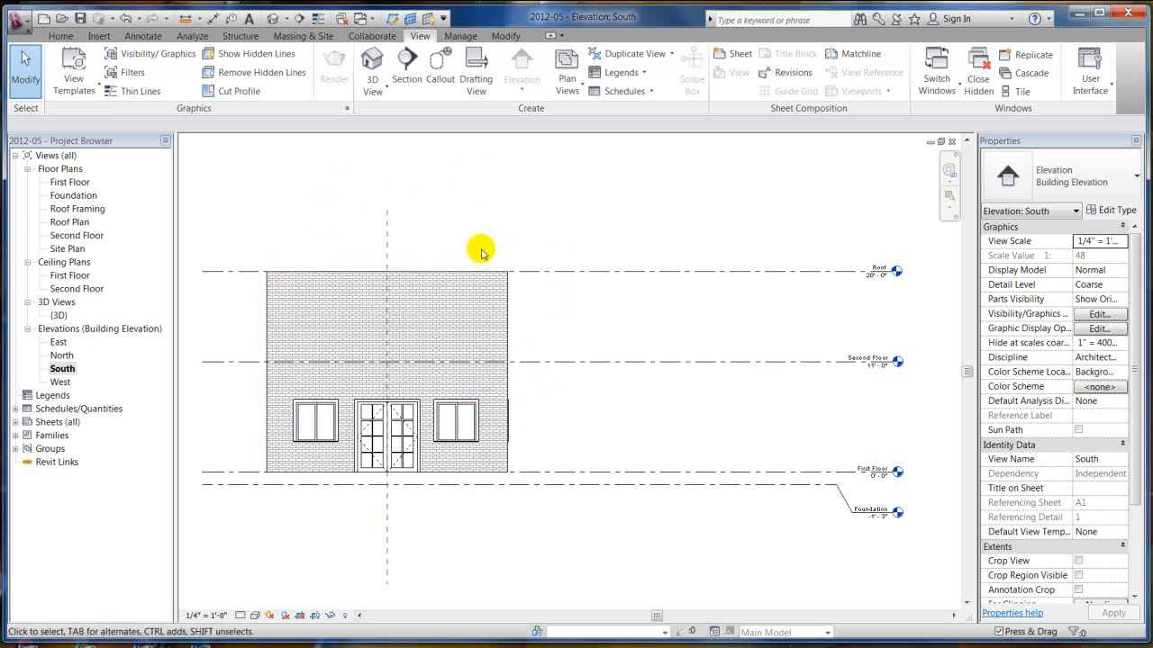
mouse_move(349, 245)
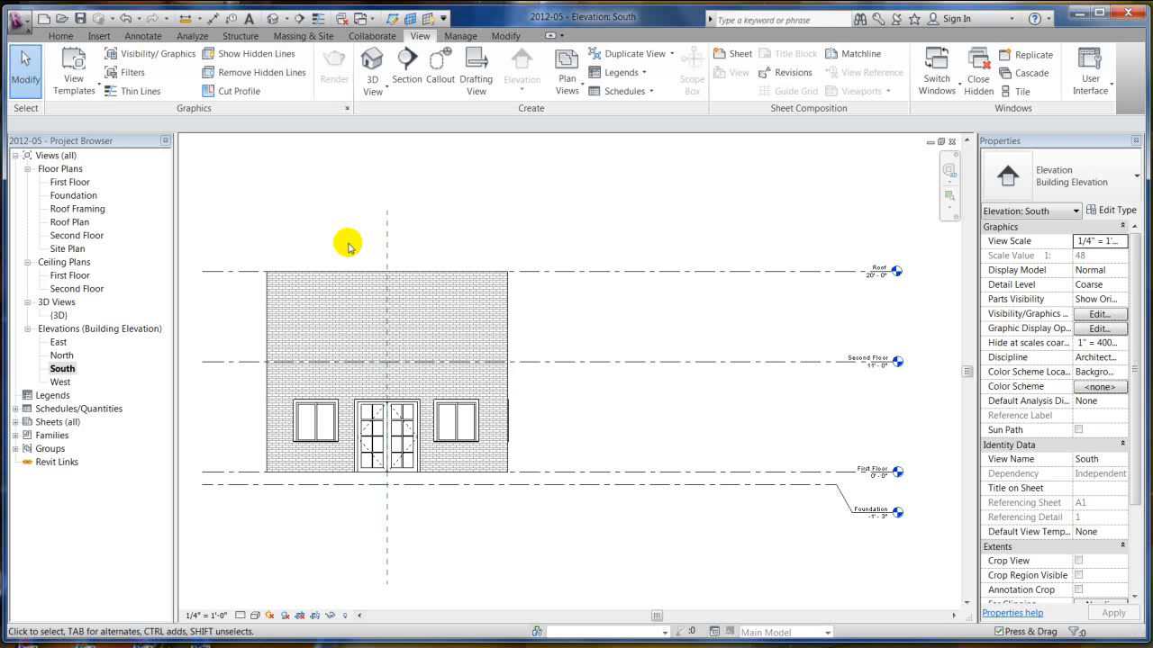
click(566, 72)
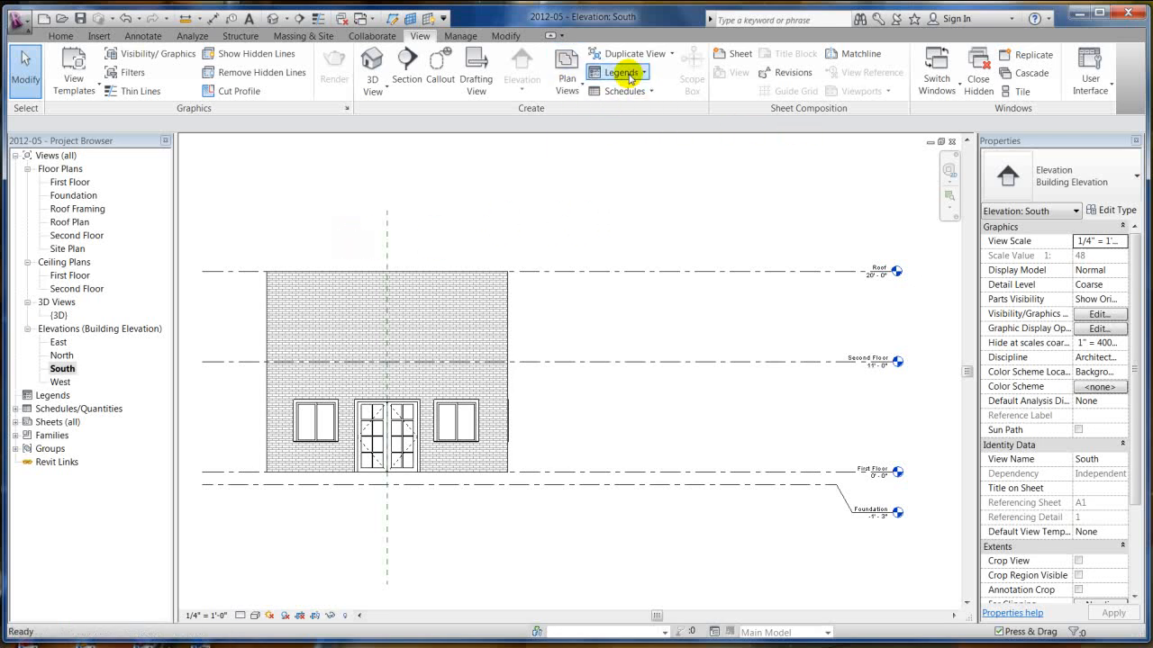
mouse_move(565, 166)
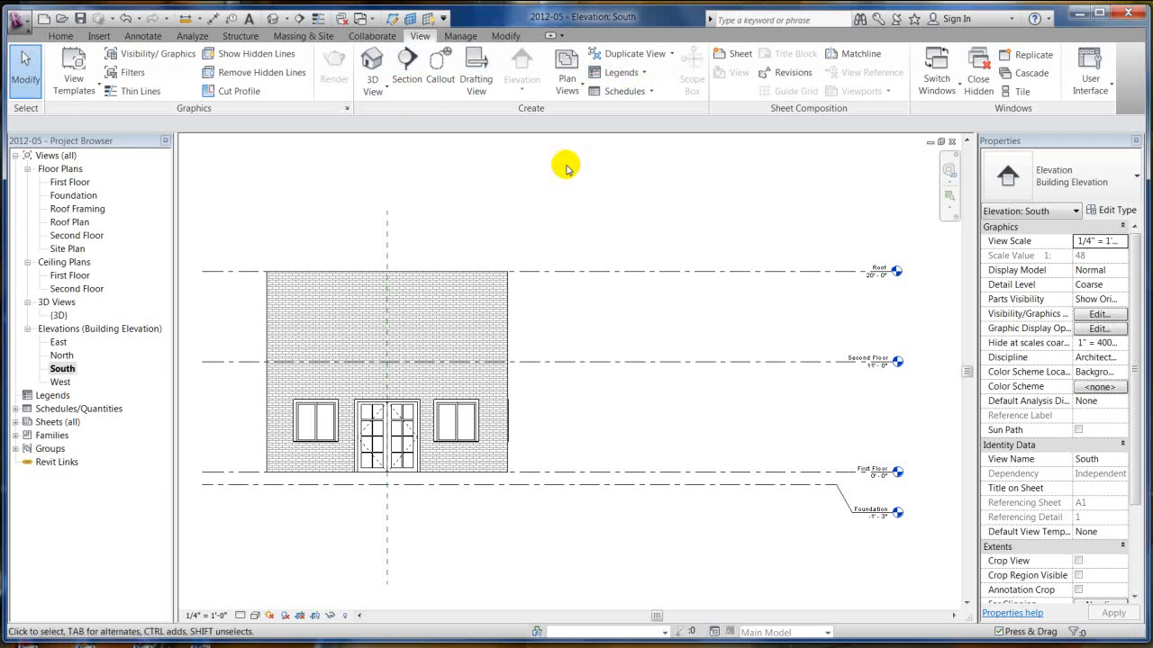
mouse_move(331, 43)
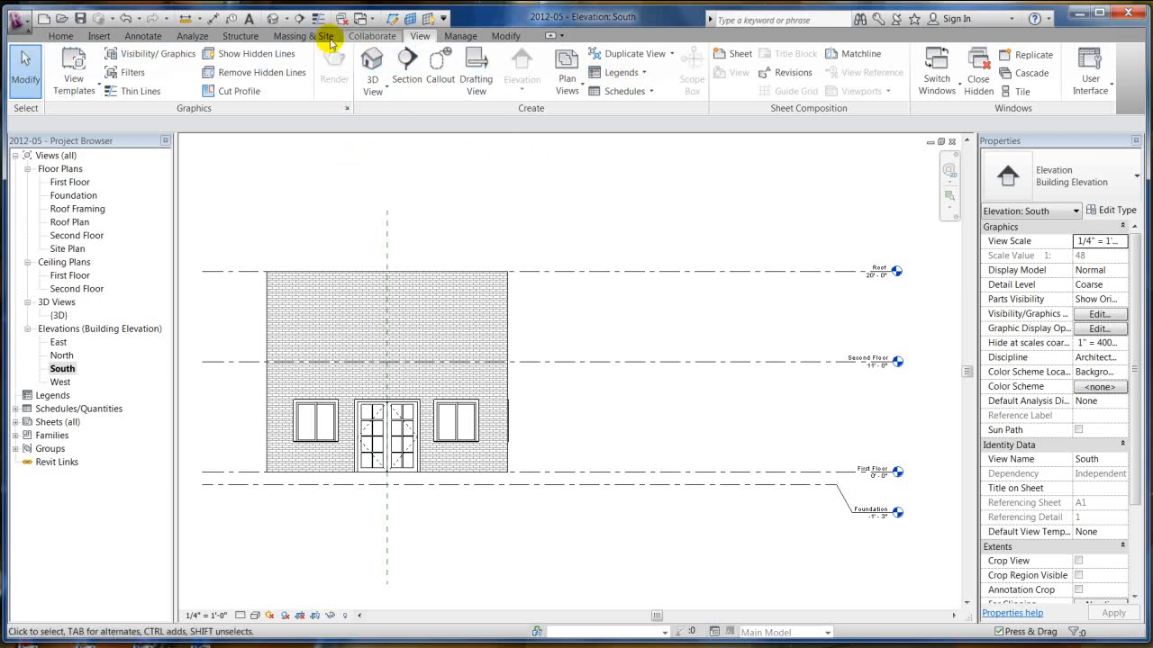
click(61, 36)
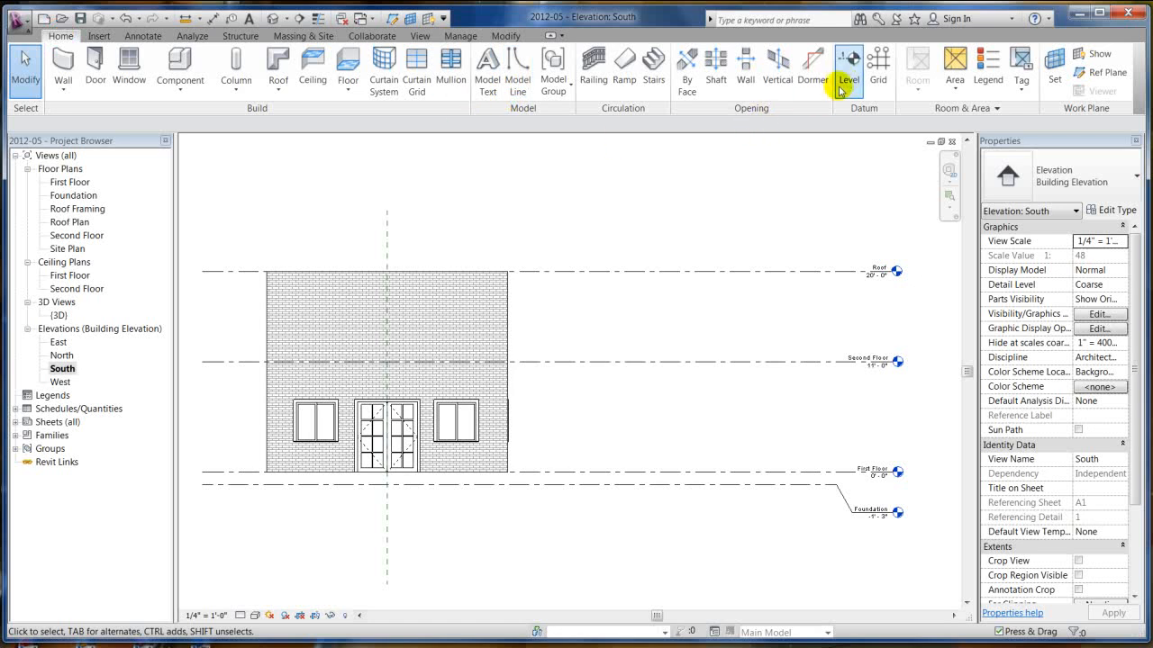
Place a level at 22'-6" above Roof, rename it Parapet, and rename its matching views
click(847, 69)
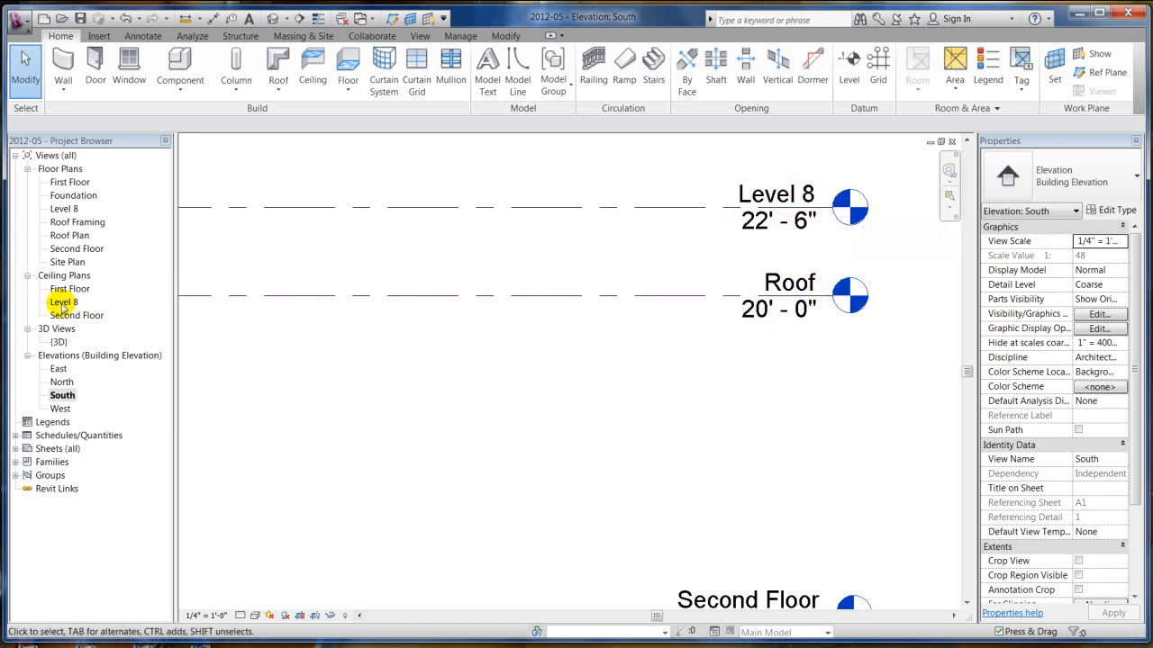
click(63, 208)
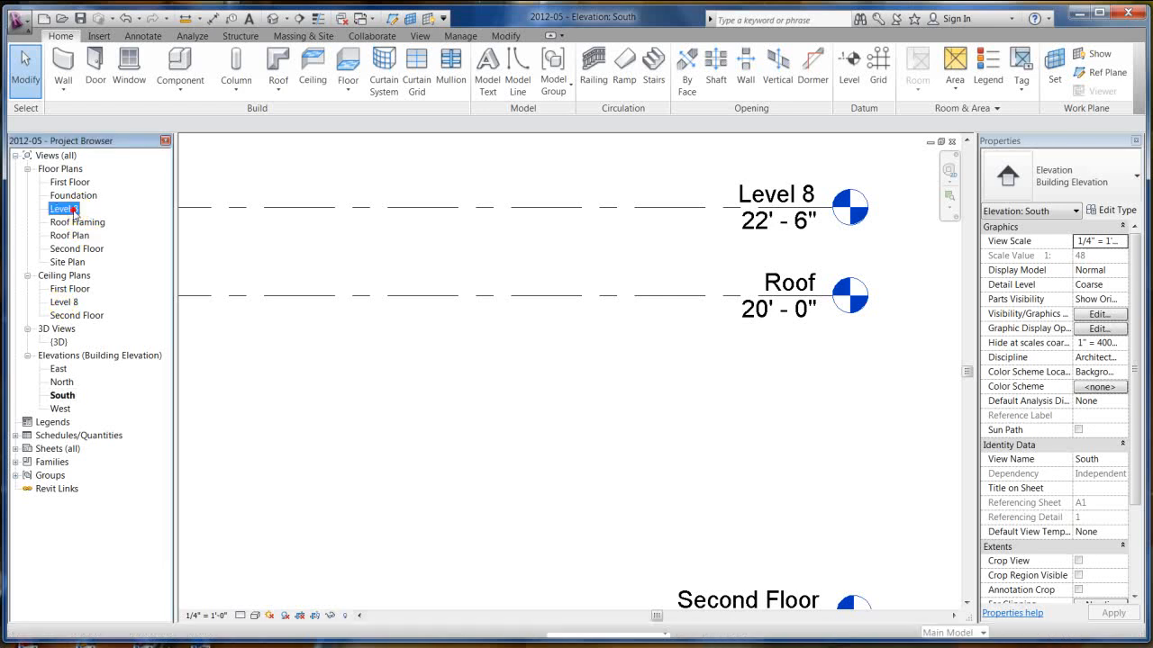
click(63, 302)
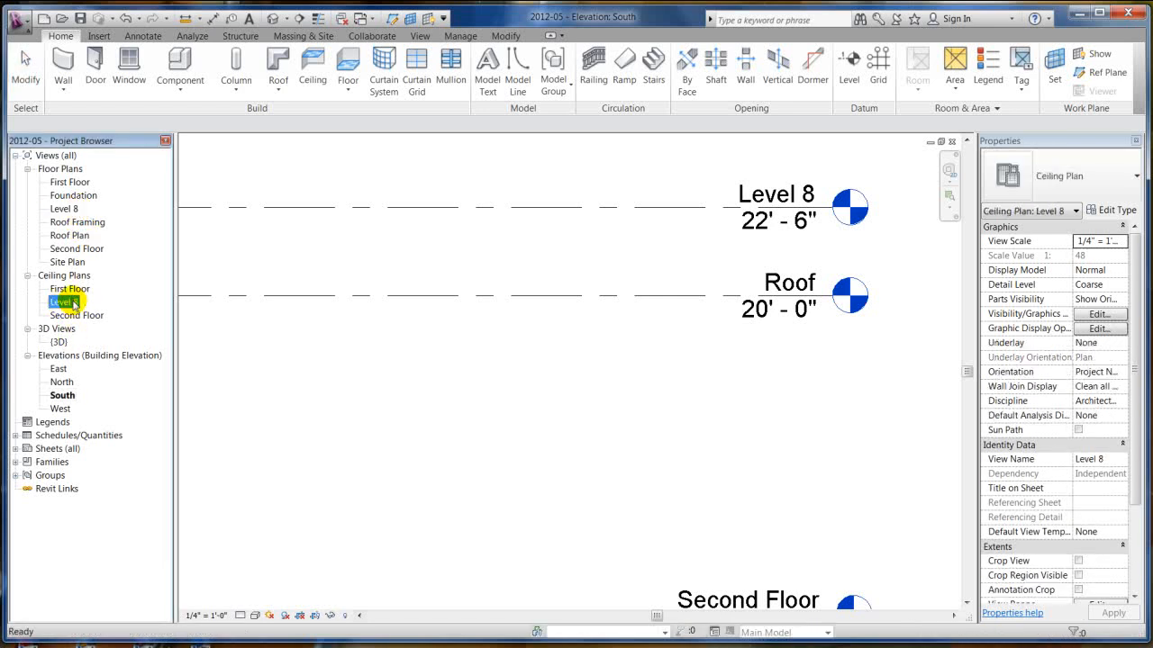
click(775, 195)
text(Parapet)
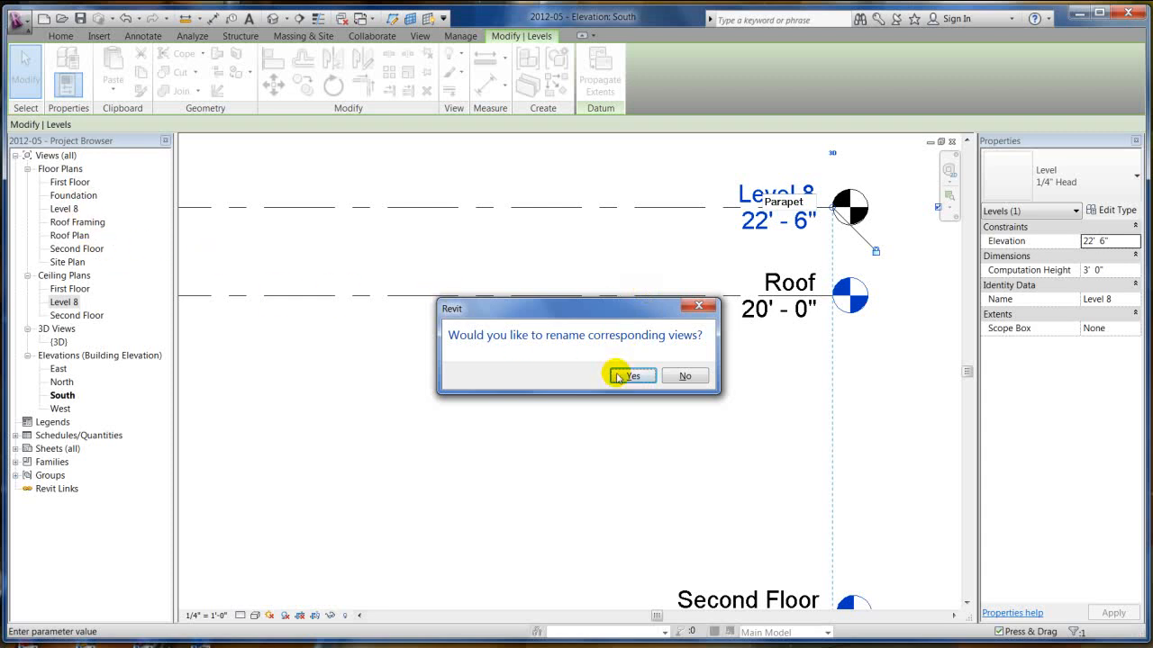
mouse_move(398, 276)
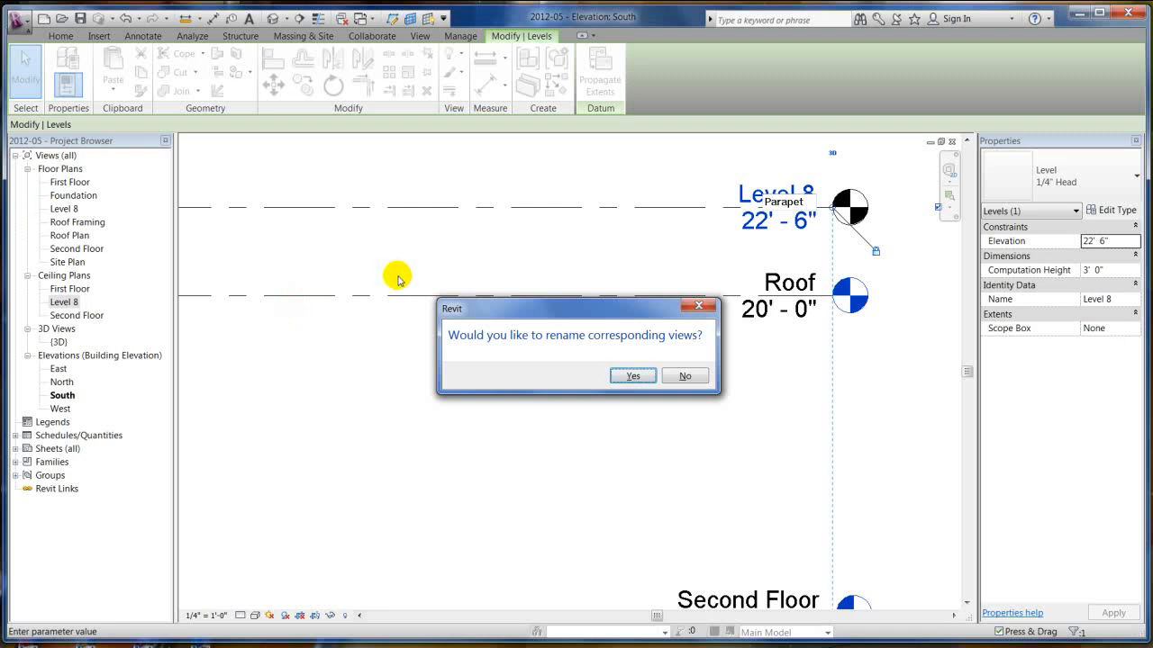
mouse_move(61, 140)
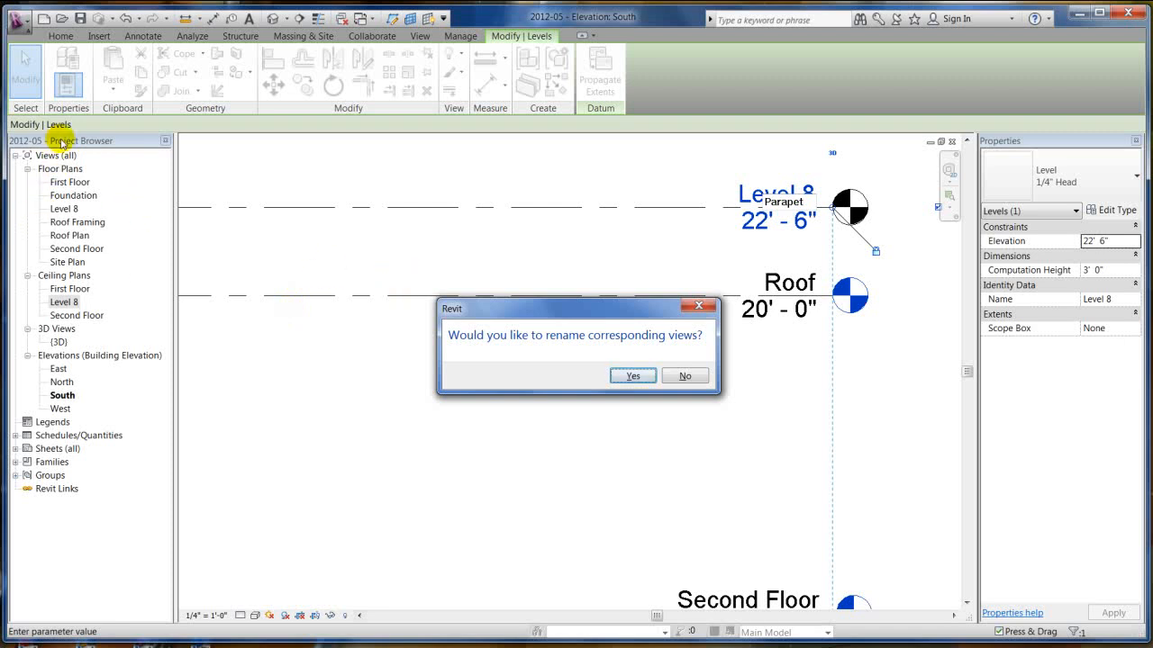
mouse_move(65, 263)
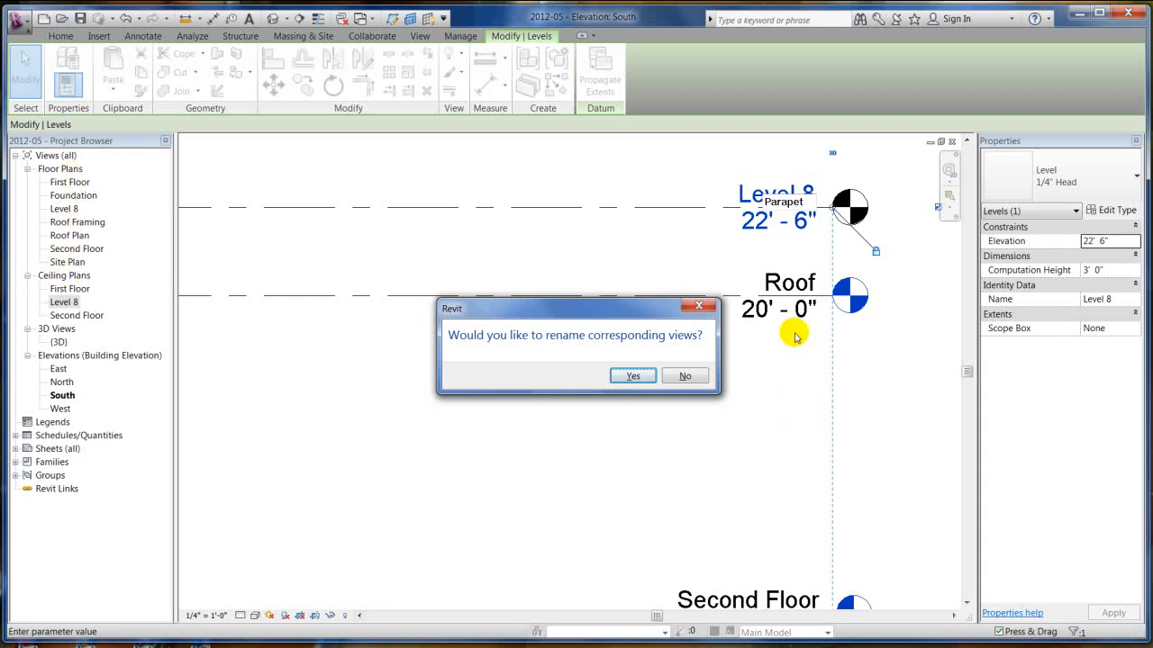
click(632, 376)
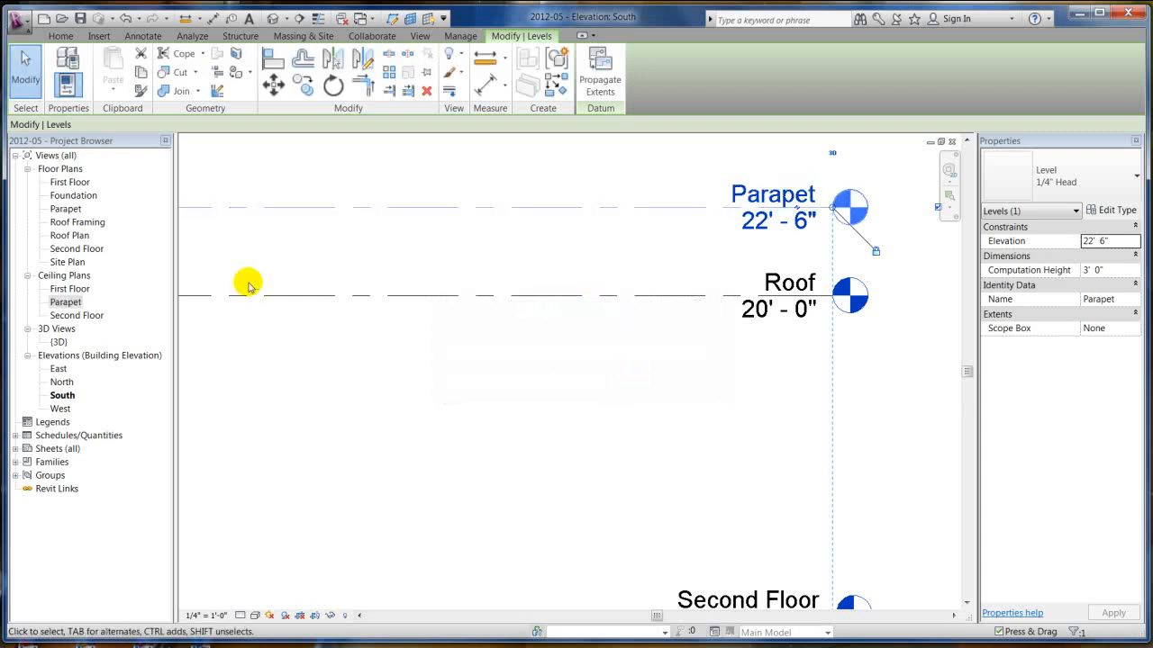
mouse_move(548, 249)
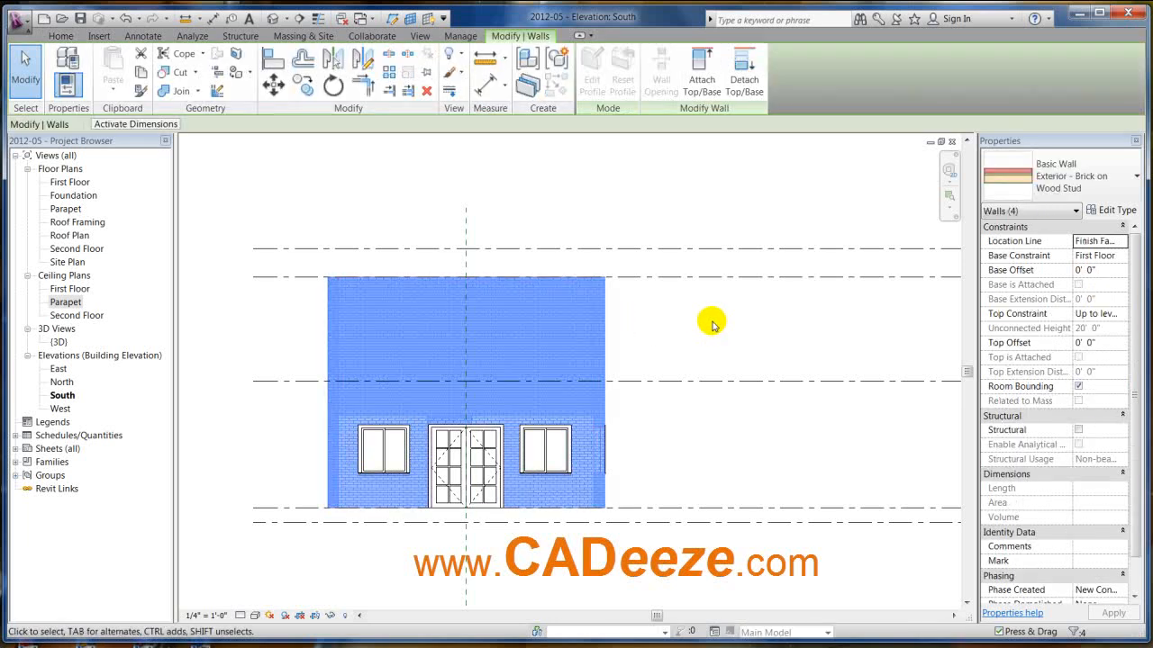
Set the four brick walls' Top Constraint to Up to level: Parapet
click(1098, 313)
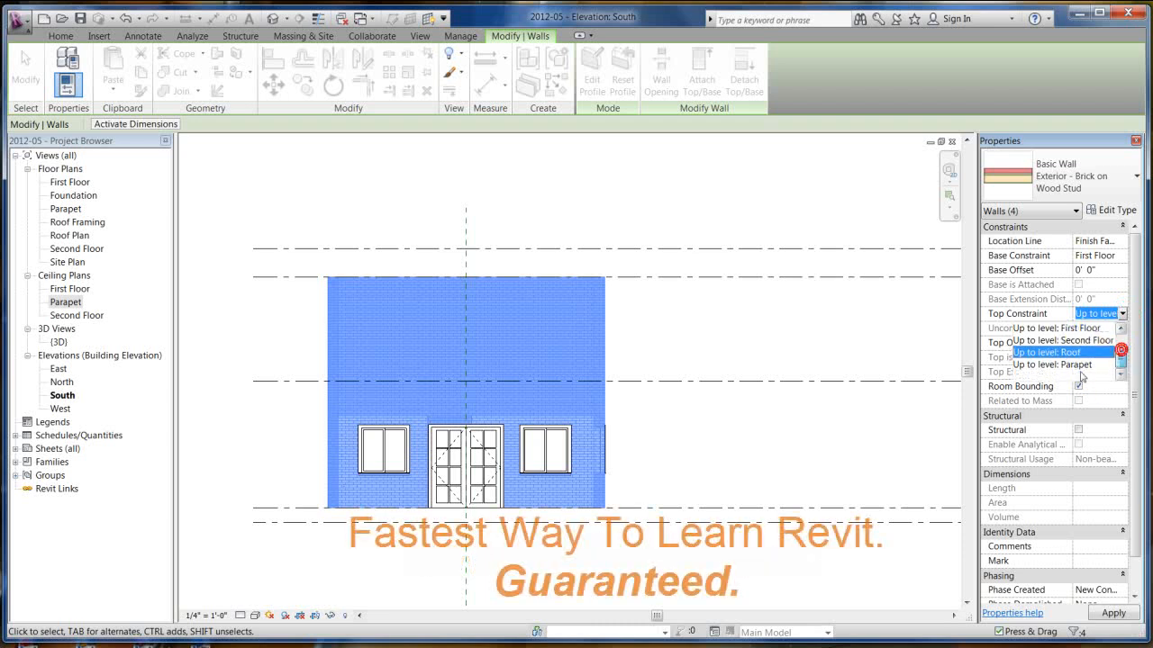
click(1048, 351)
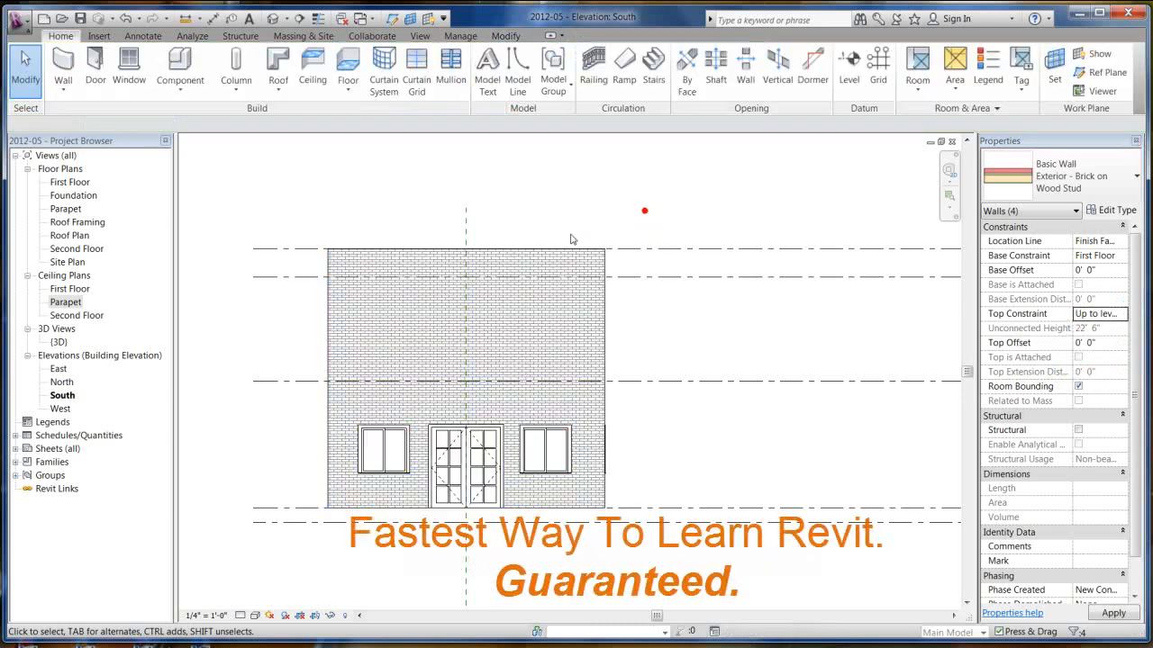
click(604, 251)
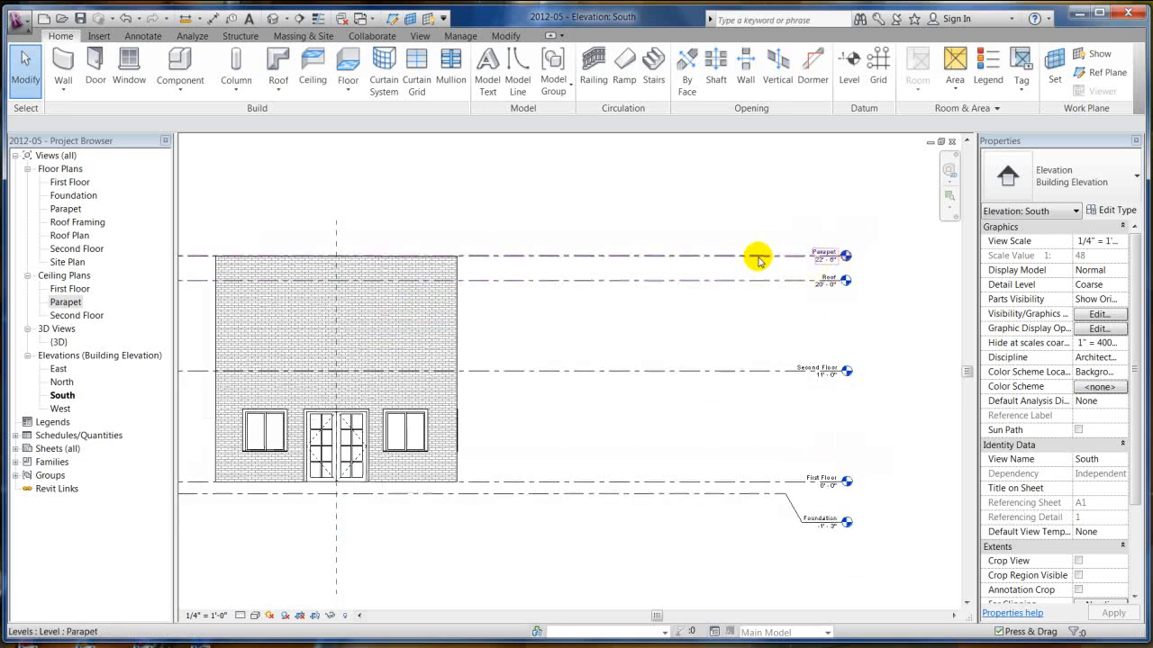
Lower the Parapet level to 21'-3" by setting its offset above the Roof to 15"
click(760, 255)
text(15)
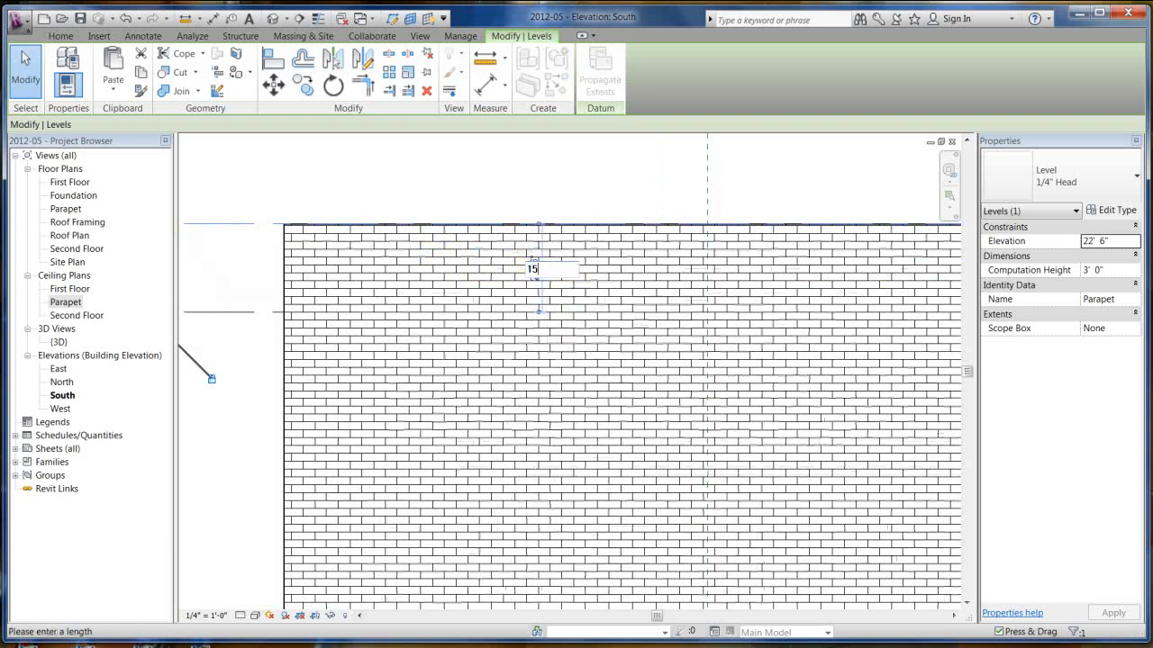
text(")
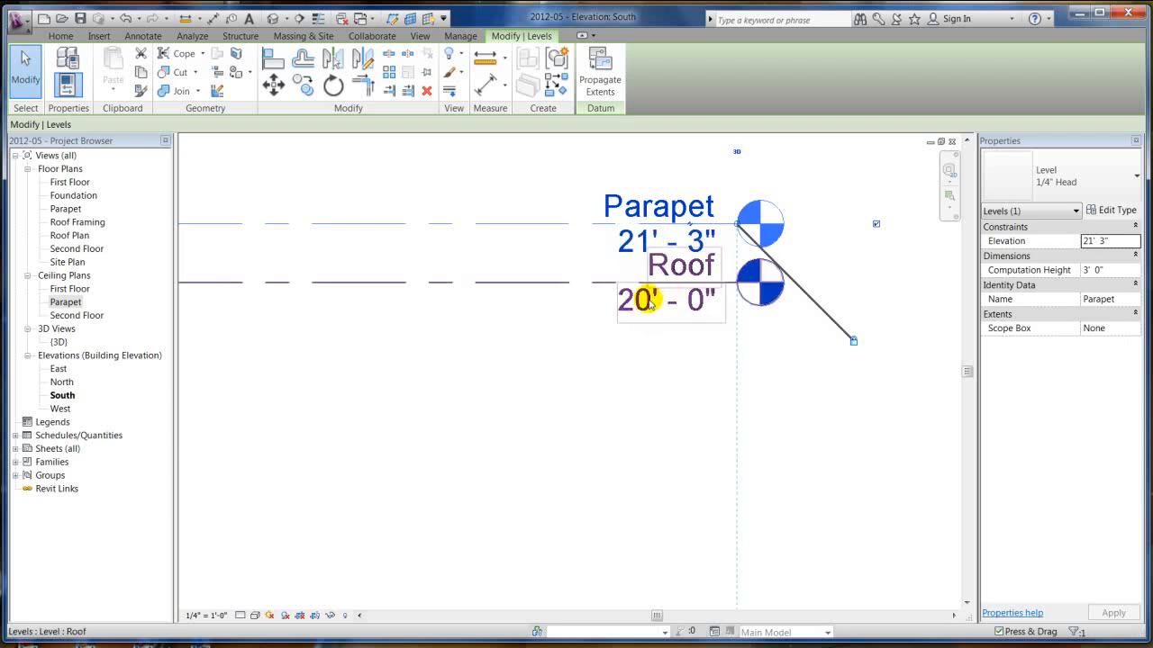
click(715, 342)
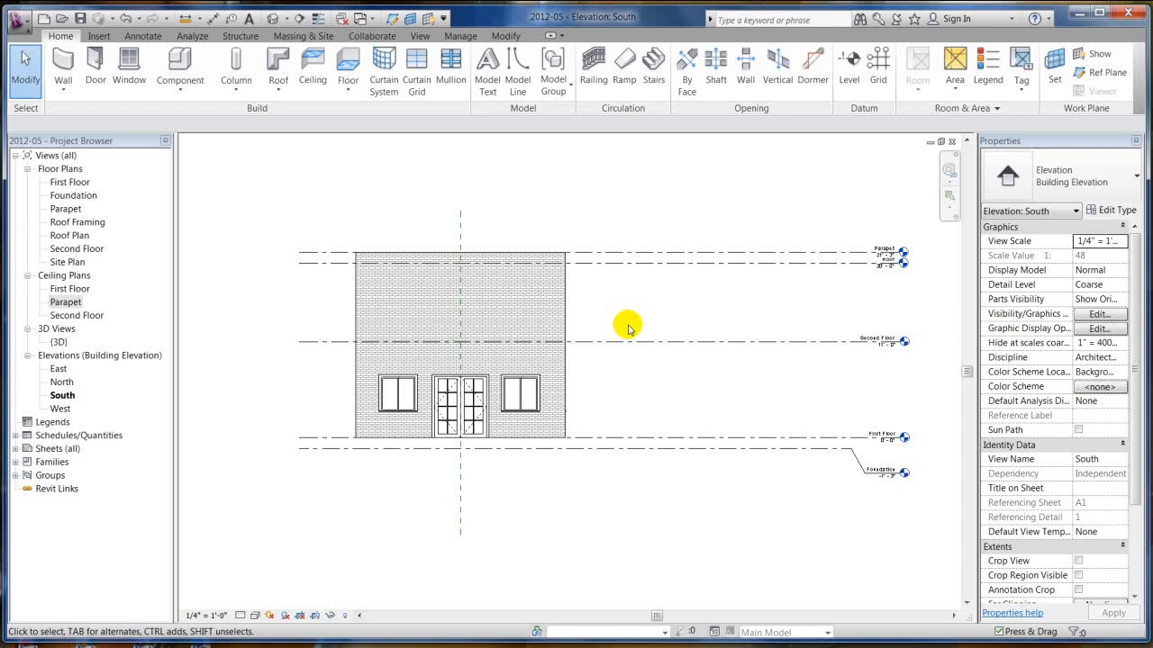
mouse_move(605, 387)
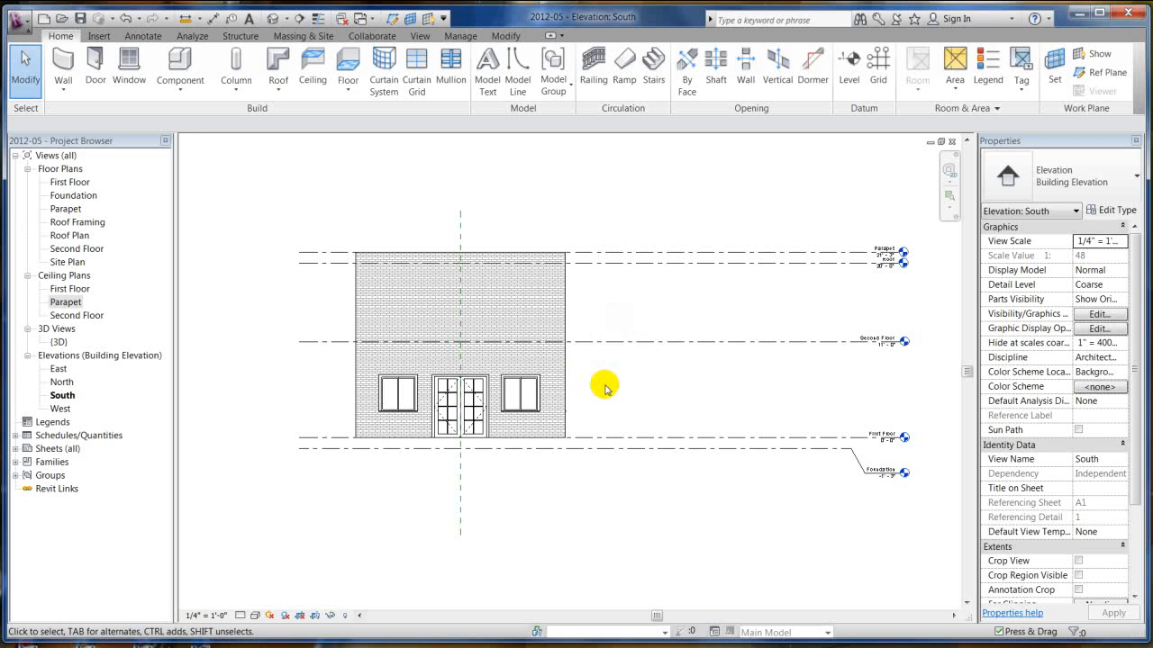